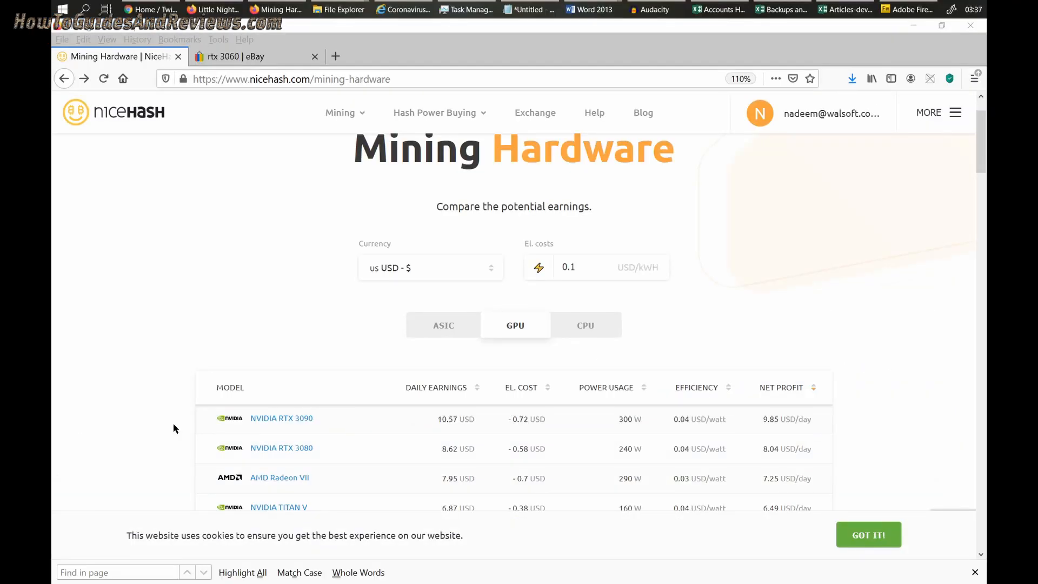
{"action": "mouse_move", "coordinate": [341, 462]}
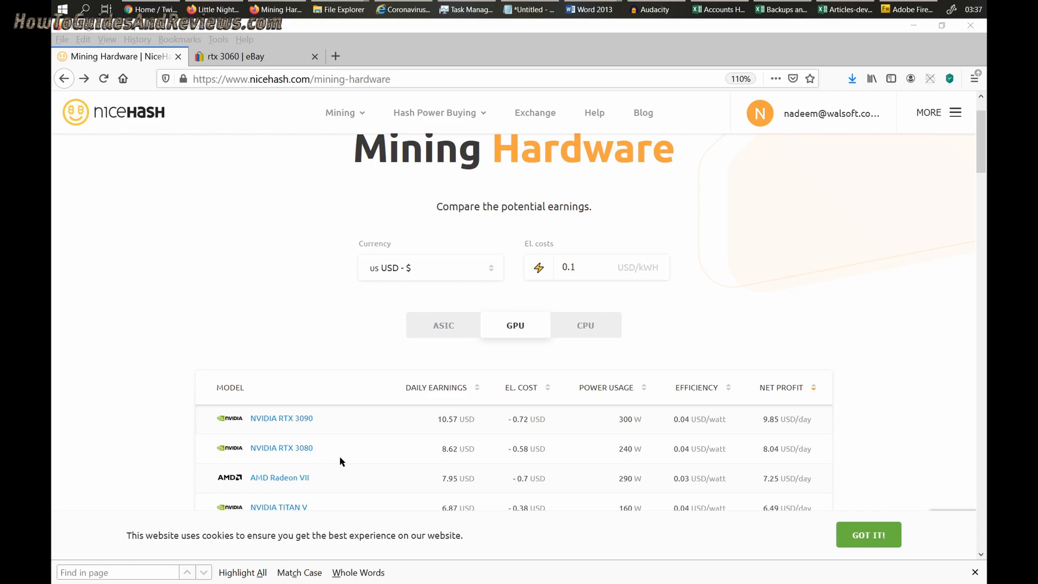
{"action": "mouse_move", "coordinate": [746, 451]}
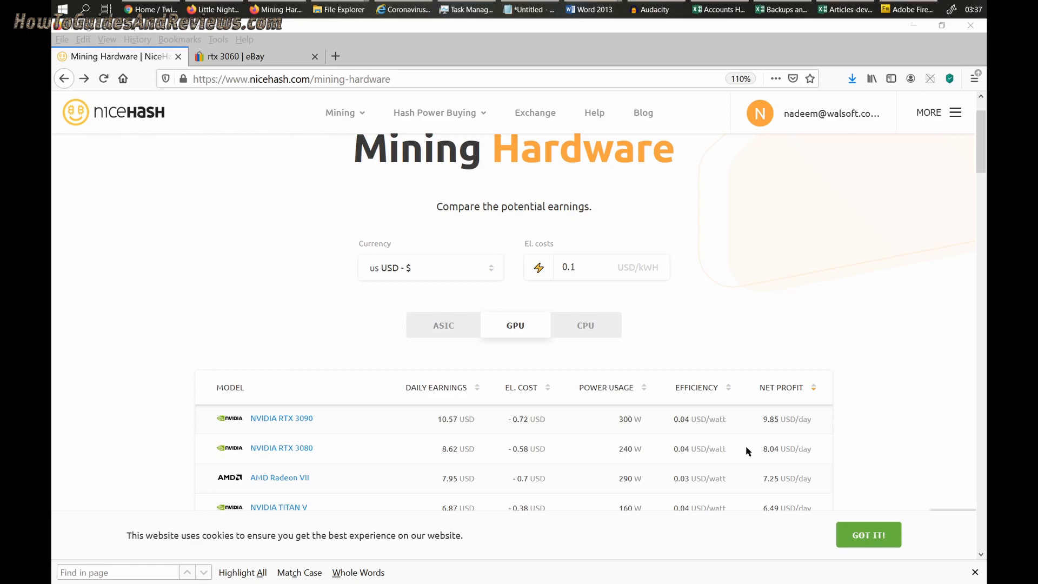
{"action": "mouse_move", "coordinate": [823, 455]}
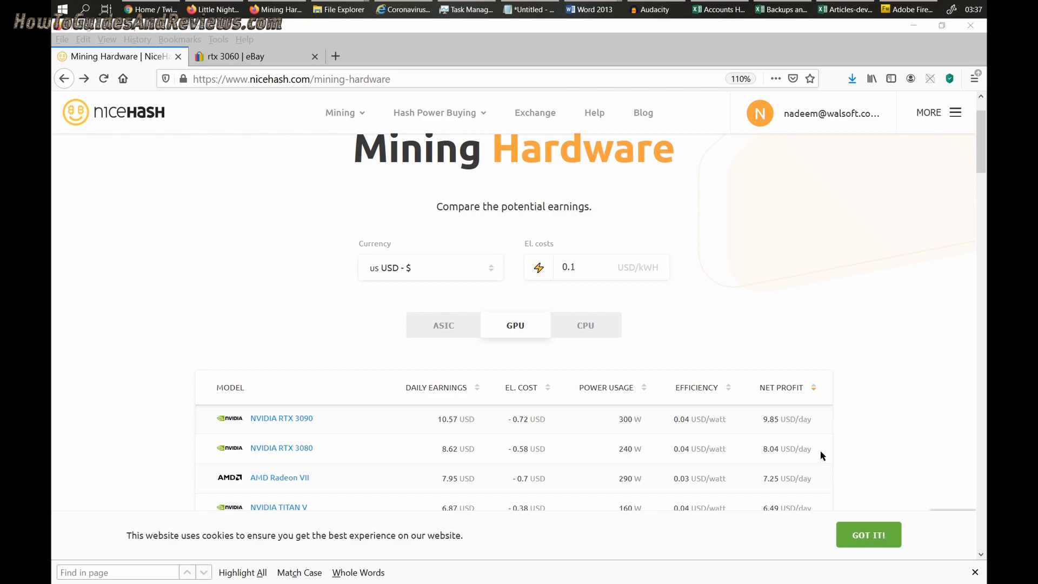
{"action": "mouse_move", "coordinate": [798, 460]}
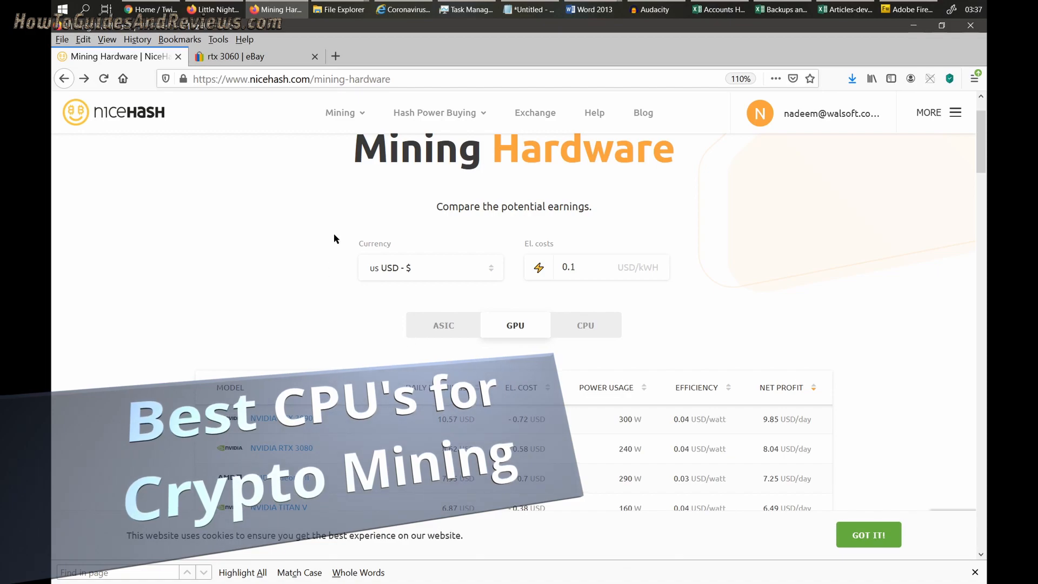
- Show the CPU list and scroll down to EPYC 7402P, EPYC 7352 and Ryzen 9 5950X
{"action": "left_click", "coordinate": [585, 325]}
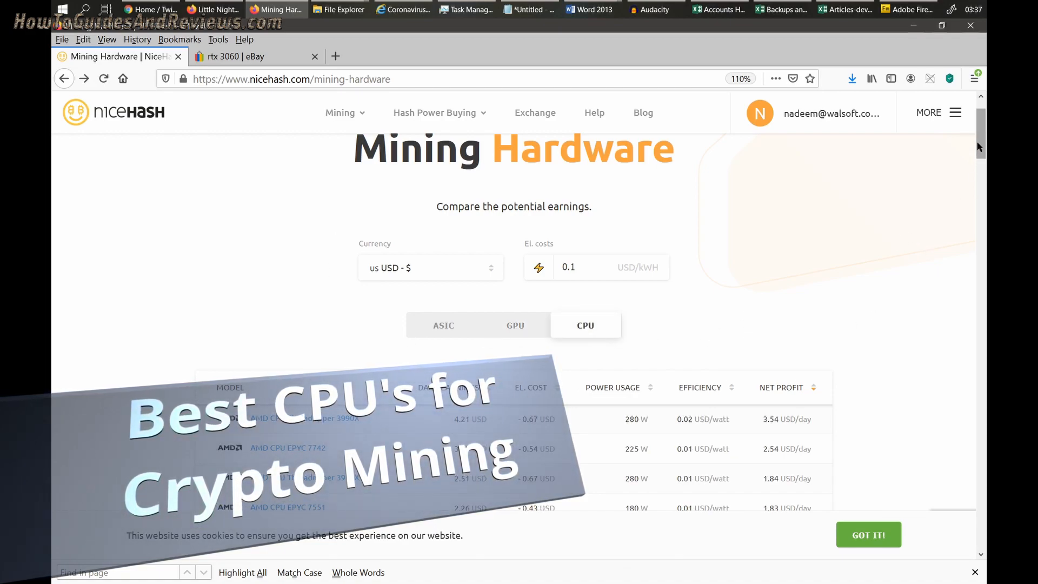
{"action": "scroll", "scroll_direction": "down", "scroll_amount": 3}
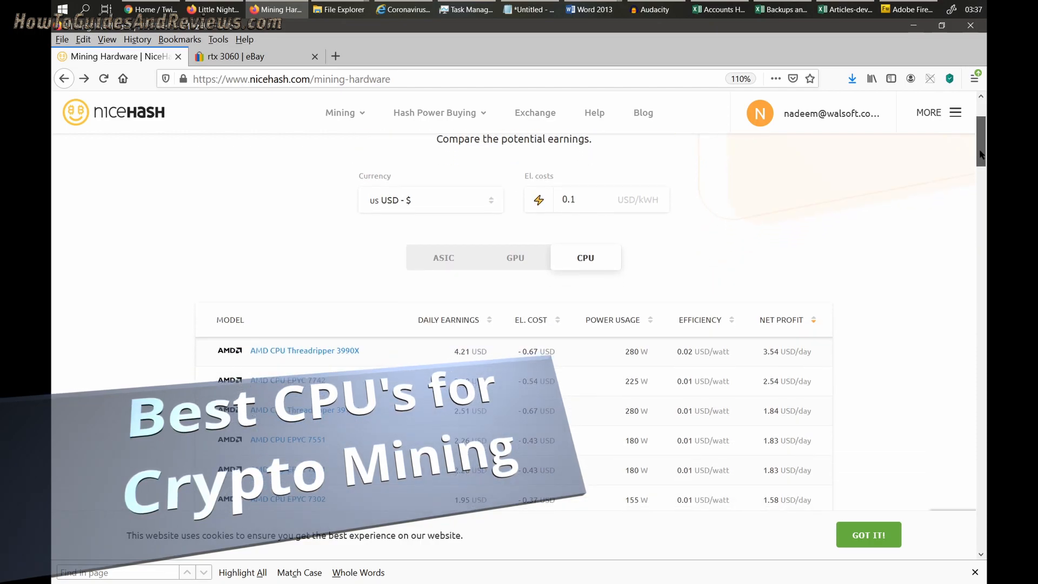
{"action": "scroll", "scroll_direction": "down", "scroll_amount": 3}
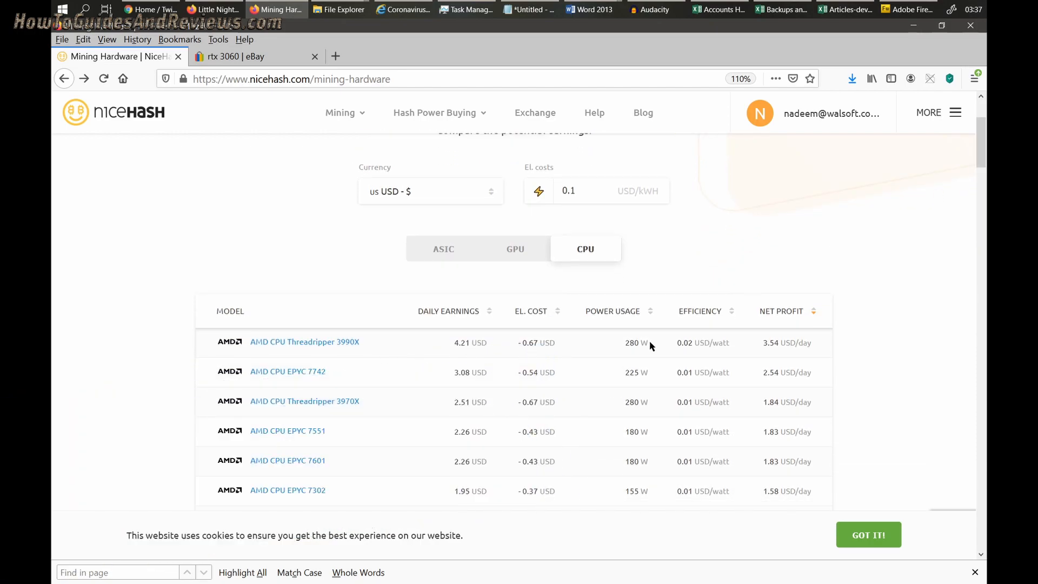
{"action": "mouse_move", "coordinate": [305, 342]}
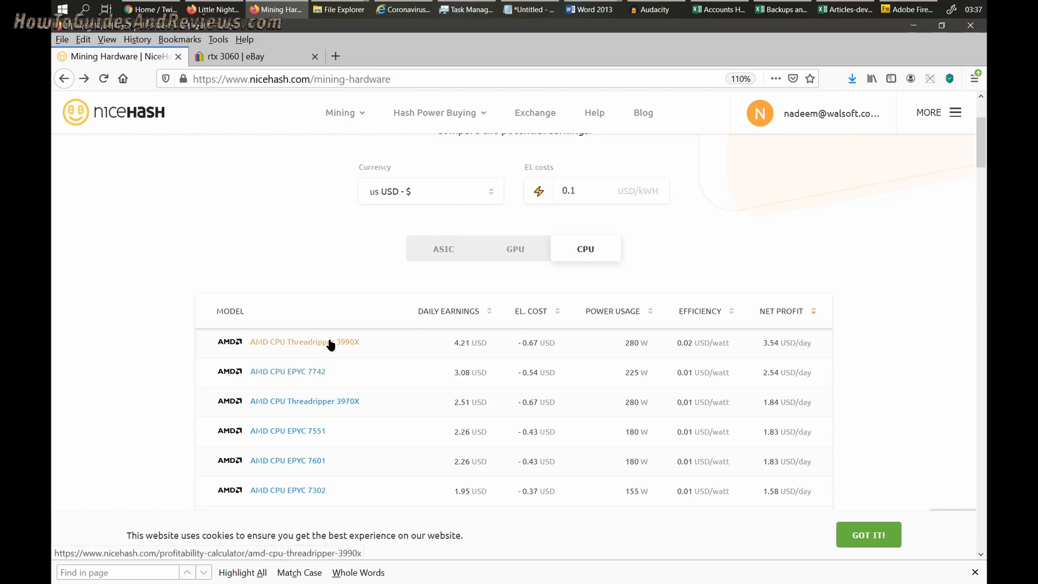
{"action": "mouse_move", "coordinate": [884, 348]}
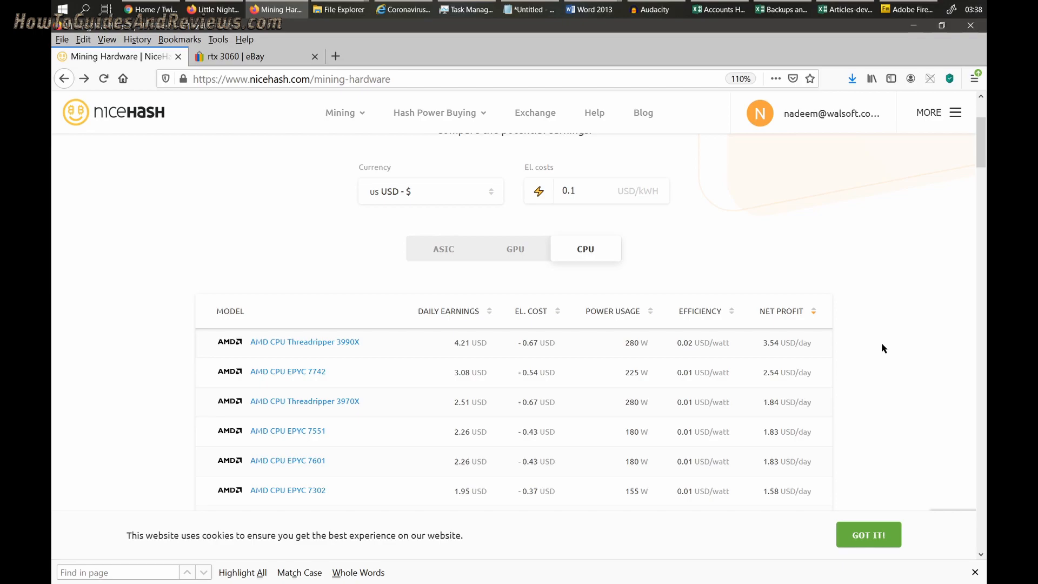
{"action": "mouse_move", "coordinate": [291, 286]}
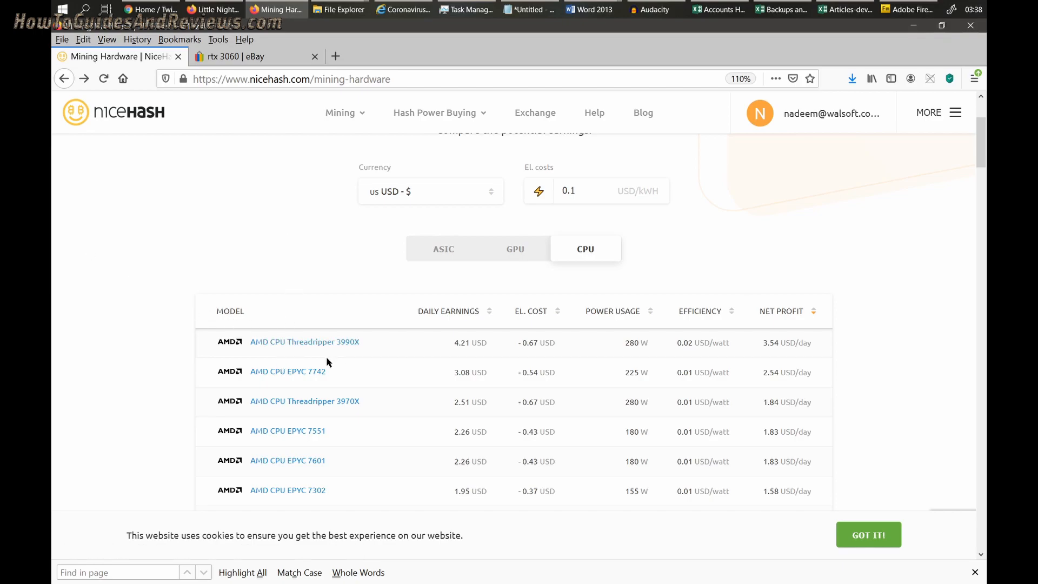
{"action": "mouse_move", "coordinate": [321, 388]}
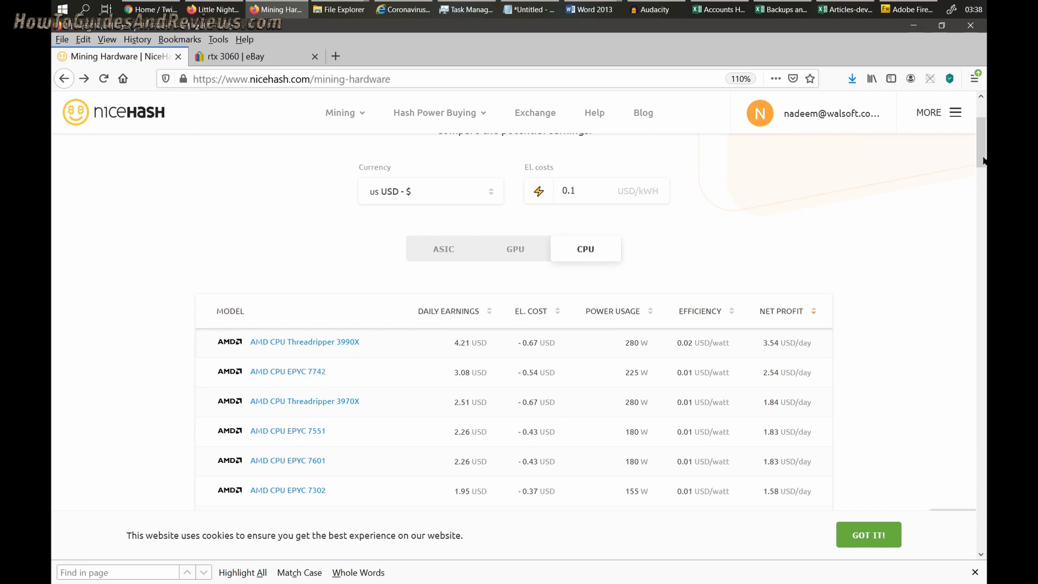
{"action": "scroll", "scroll_direction": "down", "scroll_amount": 3}
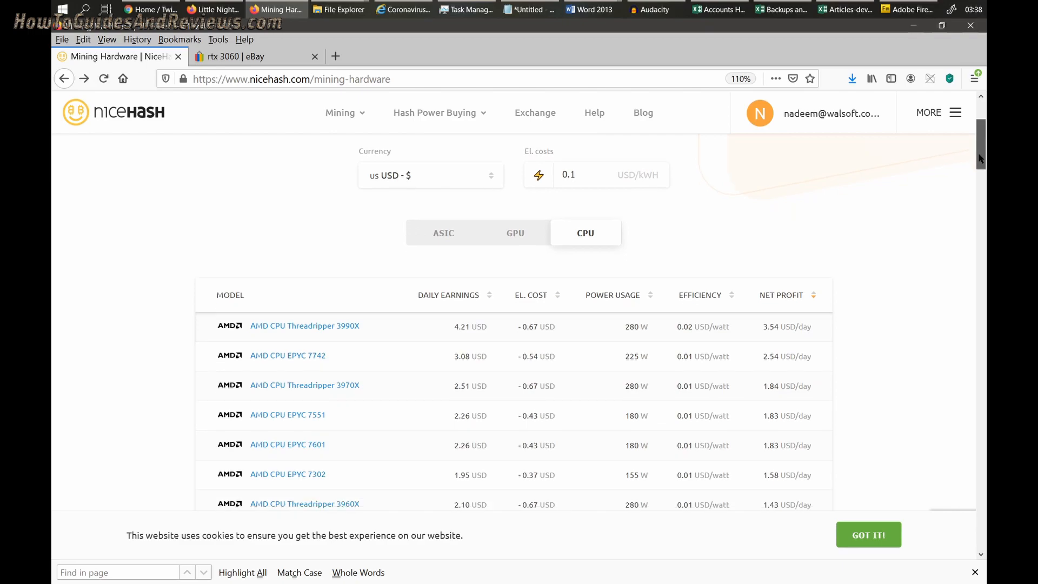
{"action": "scroll", "scroll_direction": "down", "scroll_amount": 3}
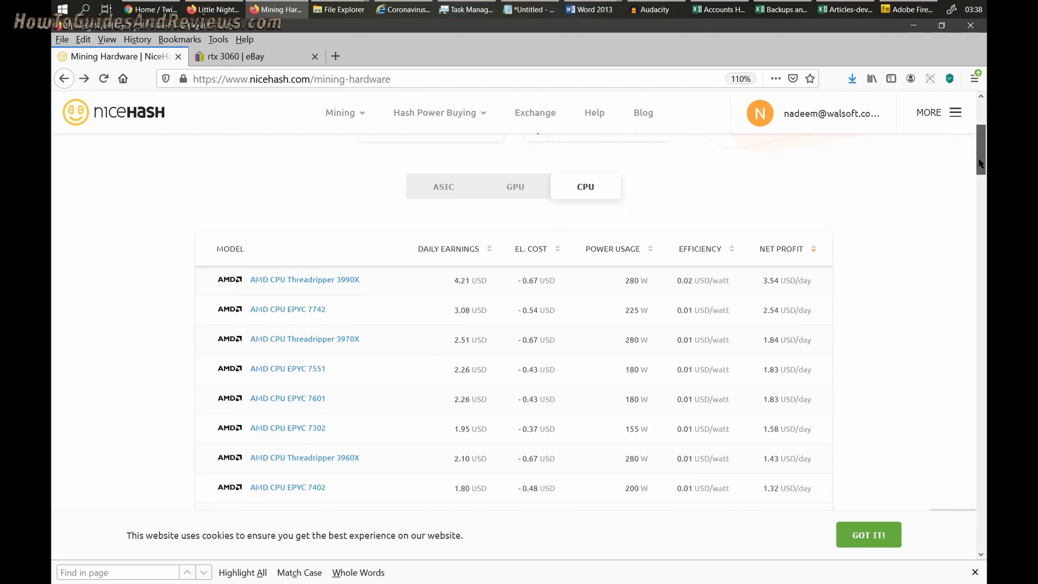
{"action": "scroll", "scroll_direction": "down", "scroll_amount": 3}
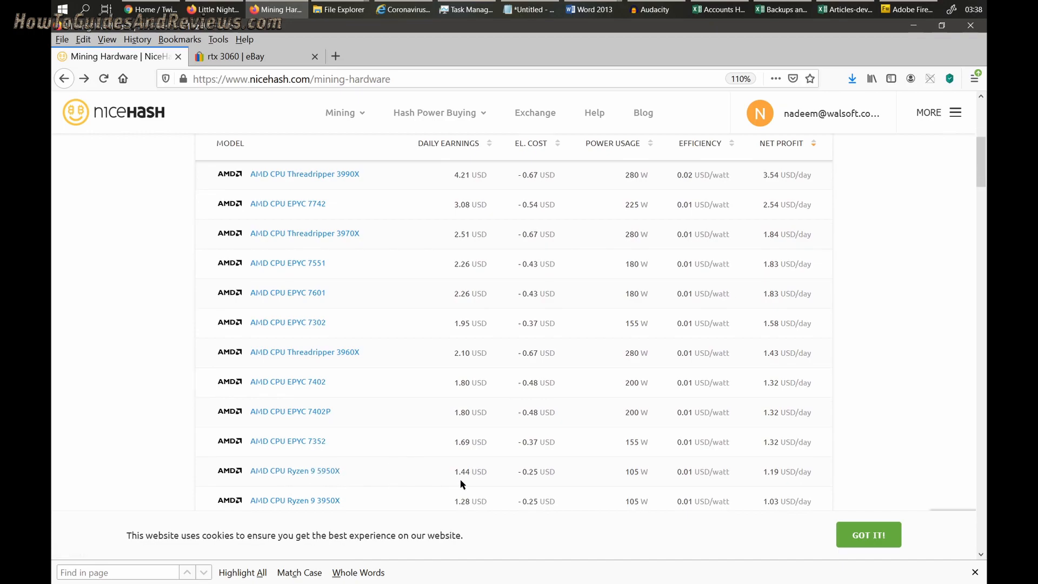
{"action": "mouse_move", "coordinate": [780, 488]}
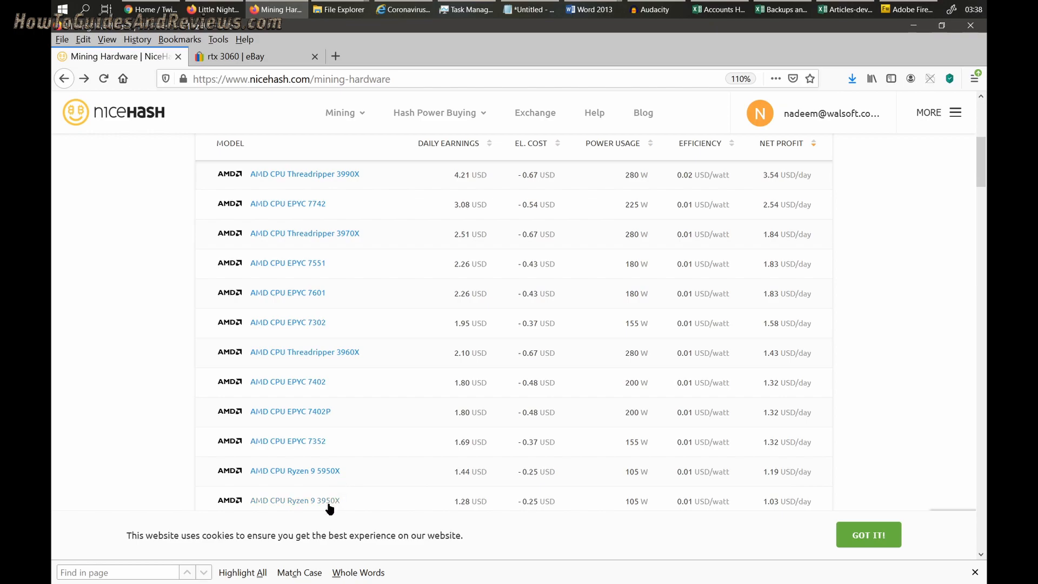
{"action": "mouse_move", "coordinate": [781, 517]}
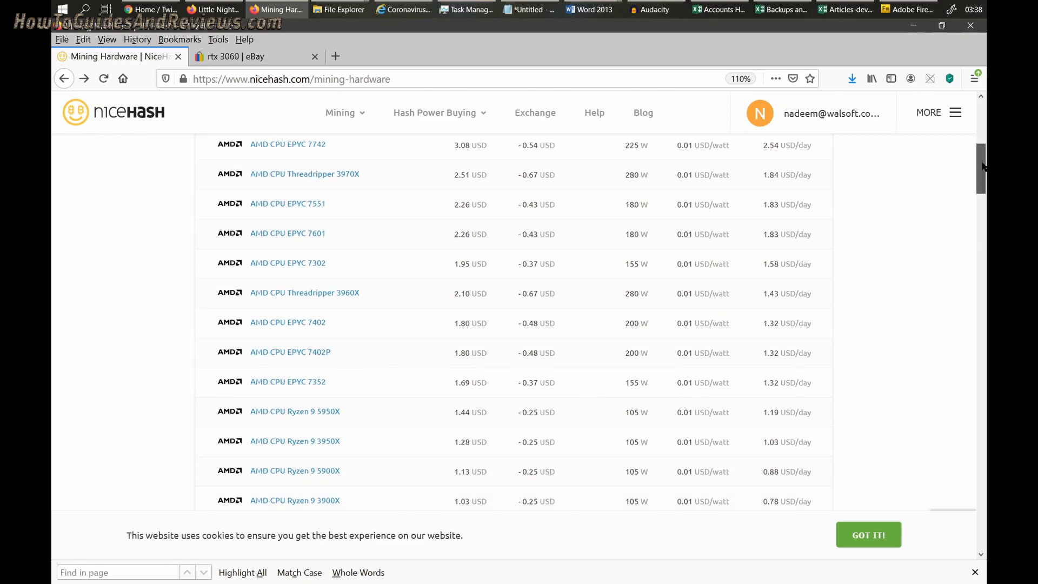
{"action": "scroll", "scroll_direction": "down", "scroll_amount": 3}
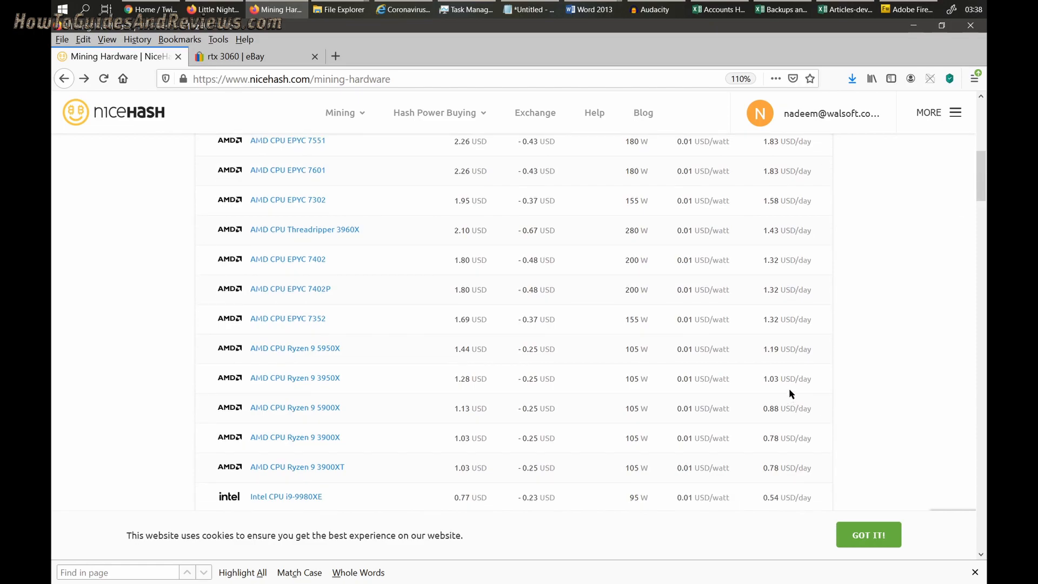
{"action": "mouse_move", "coordinate": [295, 407]}
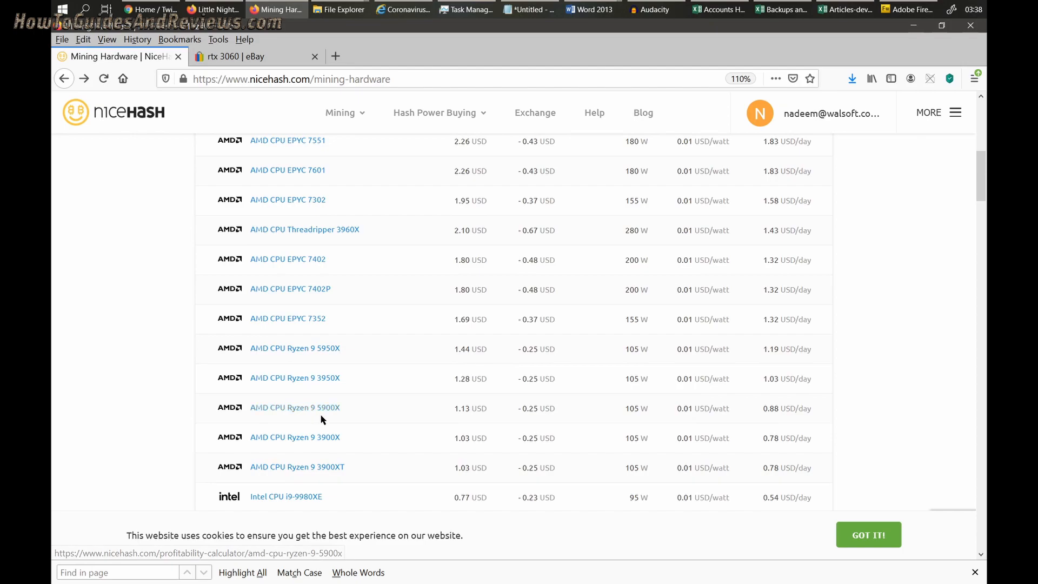
{"action": "mouse_move", "coordinate": [780, 428]}
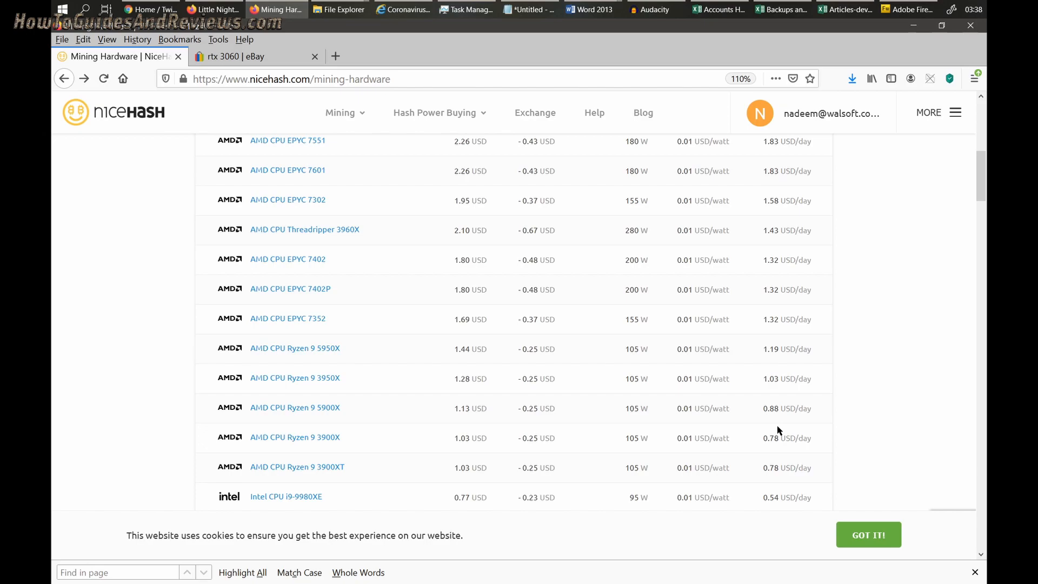
{"action": "mouse_move", "coordinate": [337, 360]}
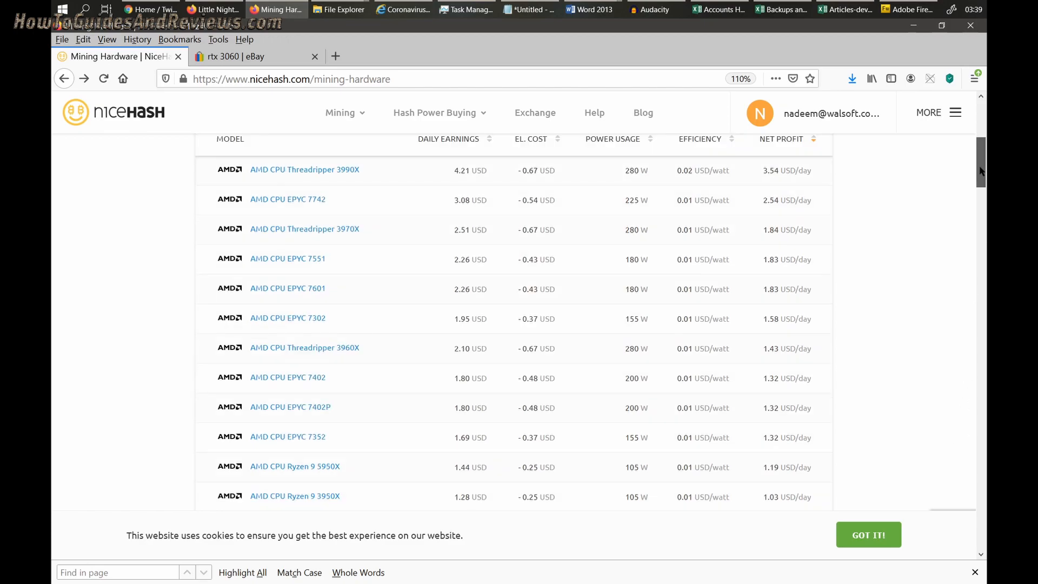
- Scroll further to Threadripper 2990WX and Ryzen 7 5800X below Intel i9-9980XE
{"action": "scroll", "scroll_direction": "down", "scroll_amount": 3}
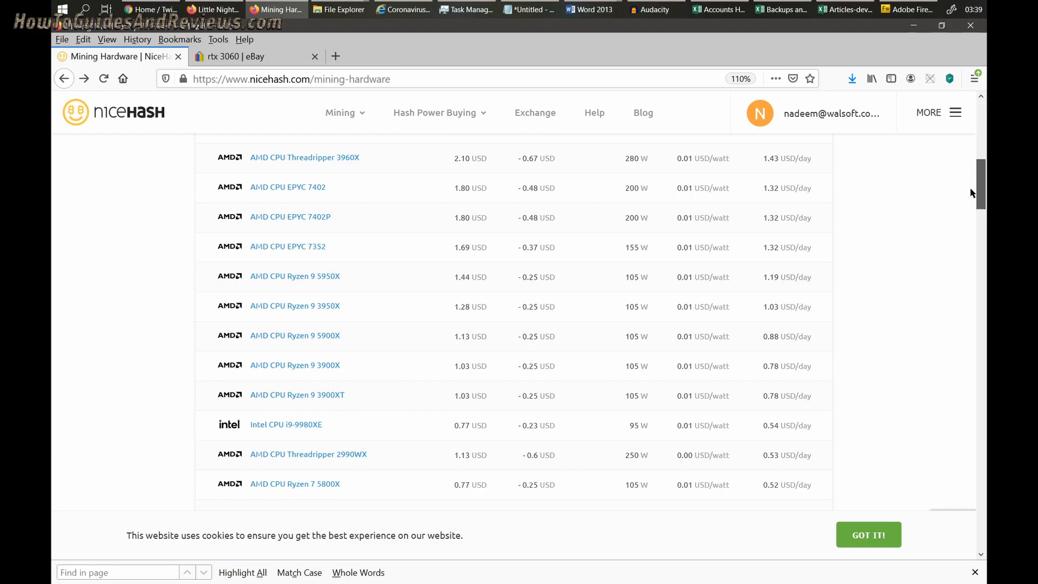
{"action": "mouse_move", "coordinate": [295, 276]}
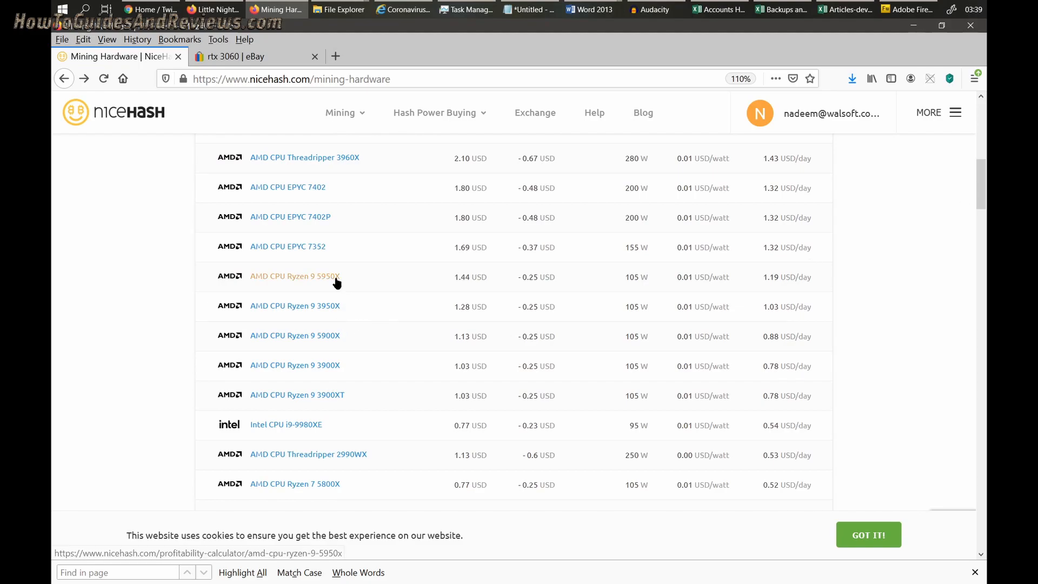
{"action": "mouse_move", "coordinate": [331, 285]}
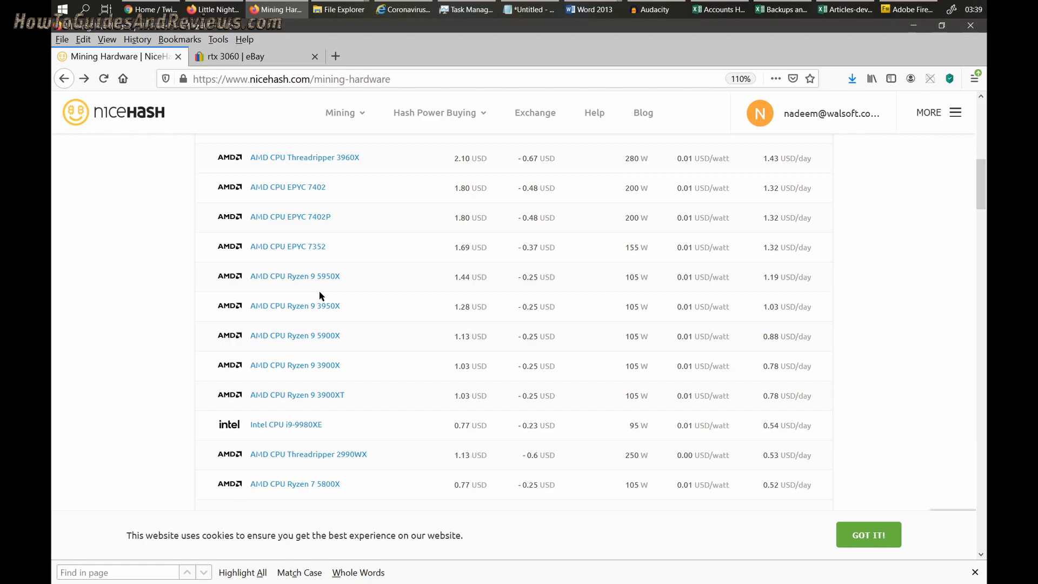
{"action": "mouse_move", "coordinate": [769, 279]}
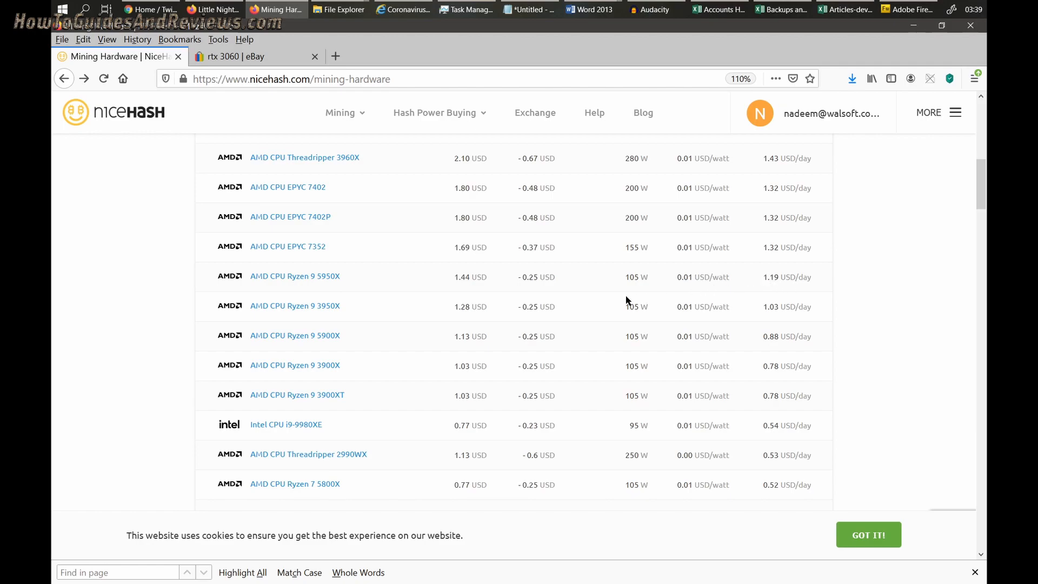
{"action": "mouse_move", "coordinate": [786, 298]}
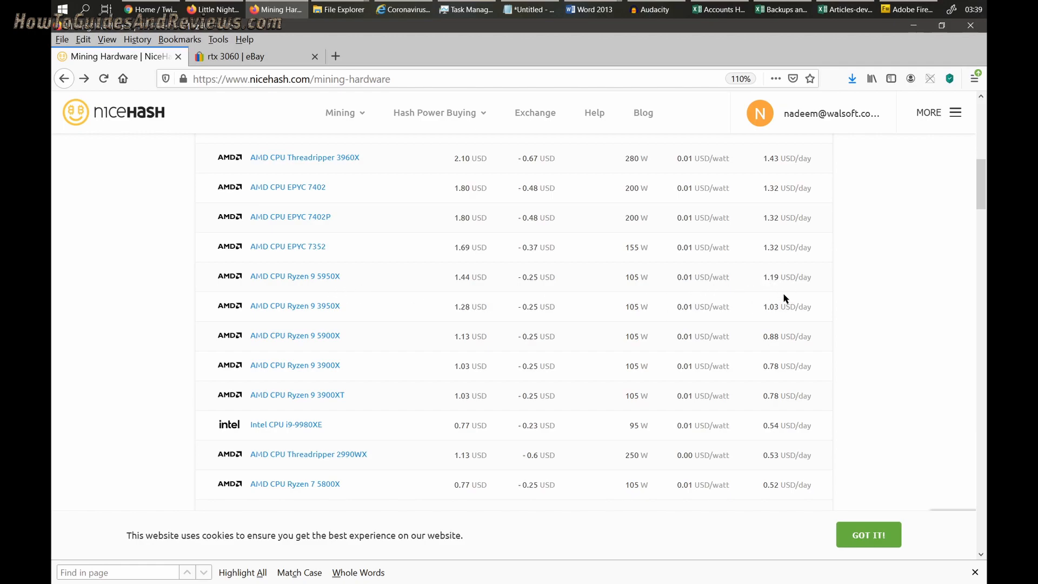
{"action": "mouse_move", "coordinate": [734, 279]}
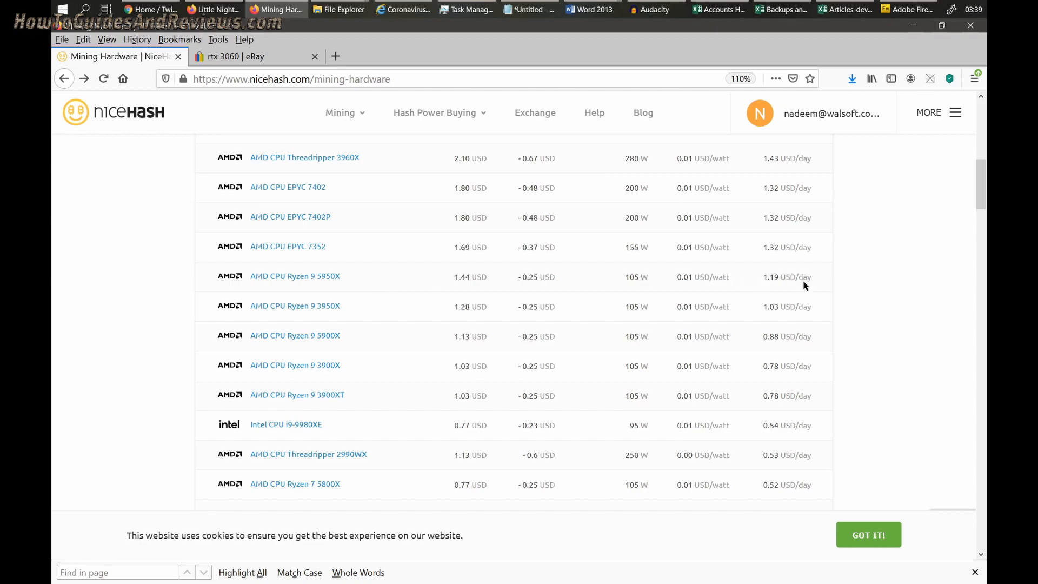
{"action": "mouse_move", "coordinate": [801, 276]}
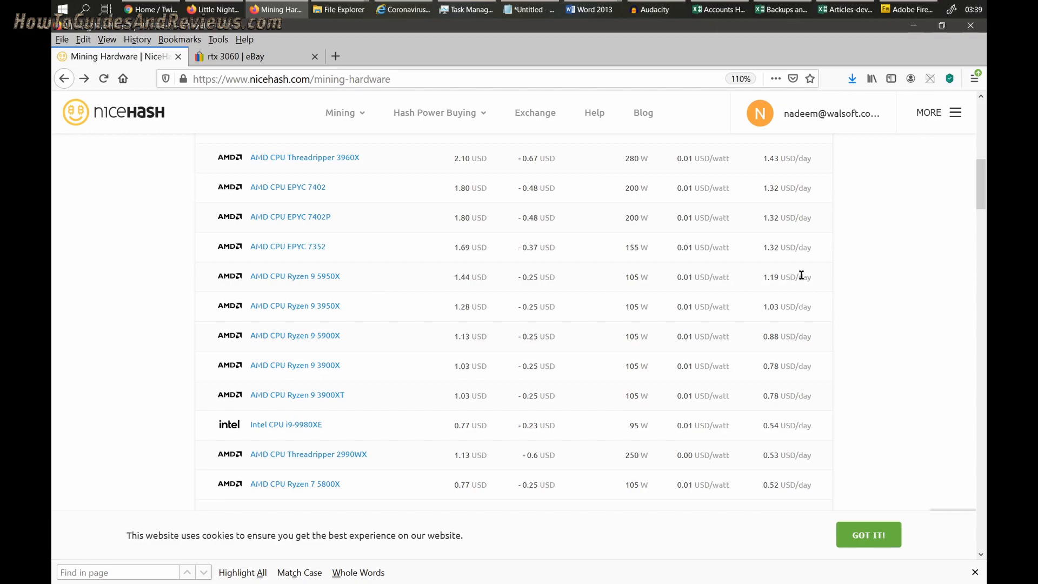
- Bring up Calculator, enter 9, then close it to leave the CPU list alone
{"action": "left_click", "coordinate": [908, 9]}
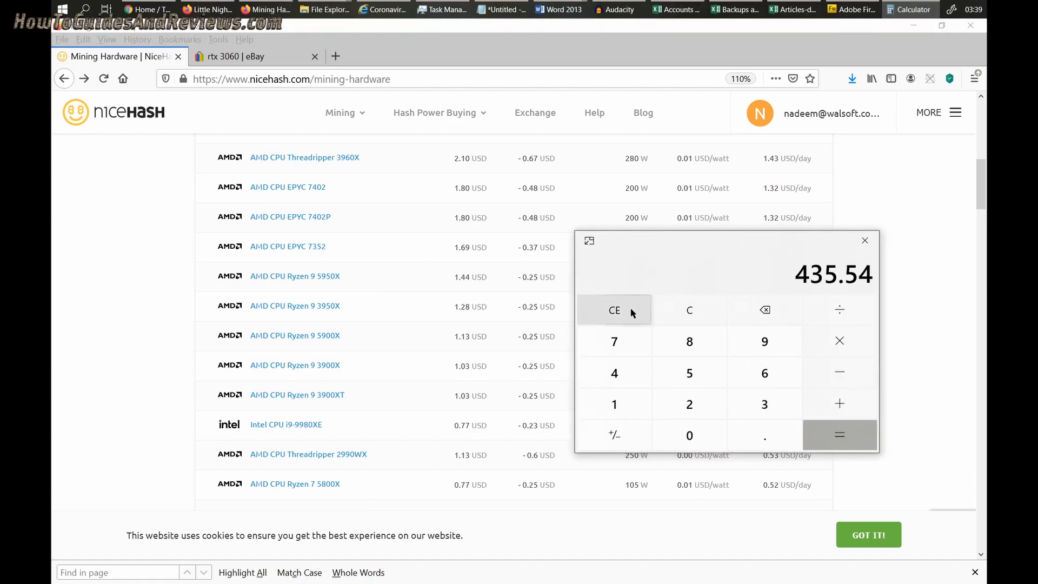
{"action": "left_click", "coordinate": [614, 310]}
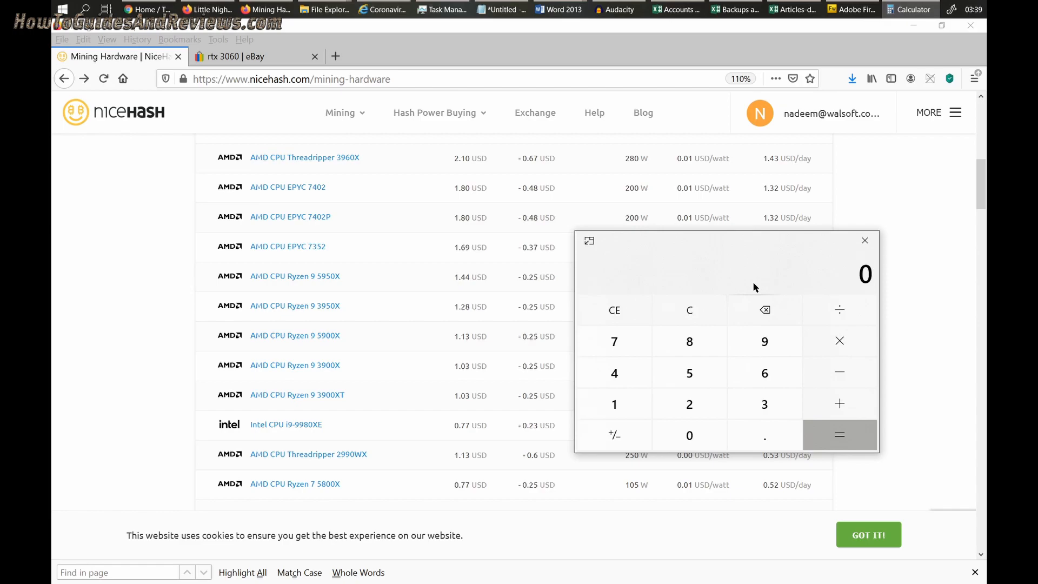
{"action": "left_click", "coordinate": [764, 342]}
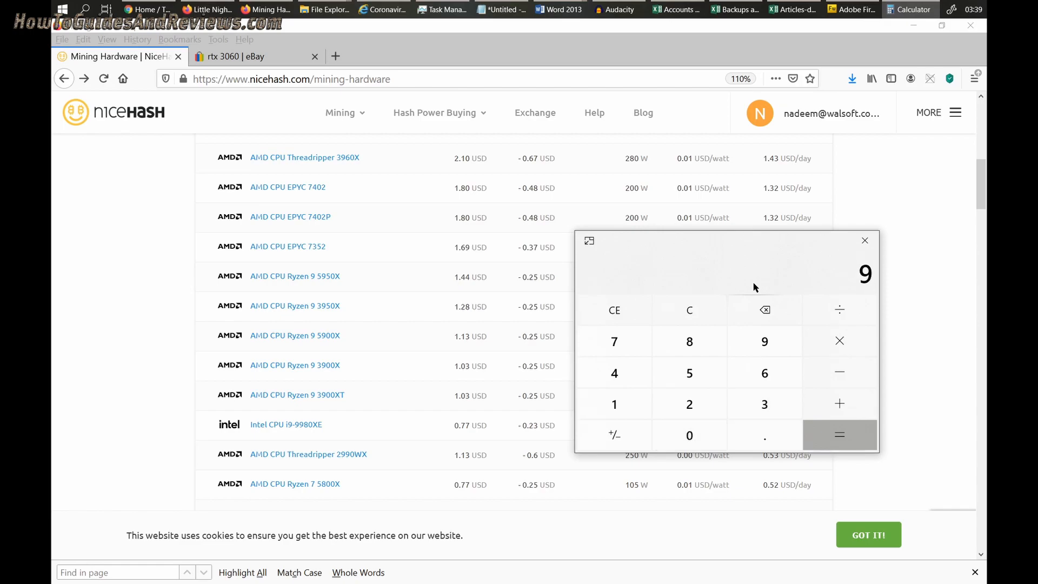
{"action": "mouse_move", "coordinate": [873, 278]}
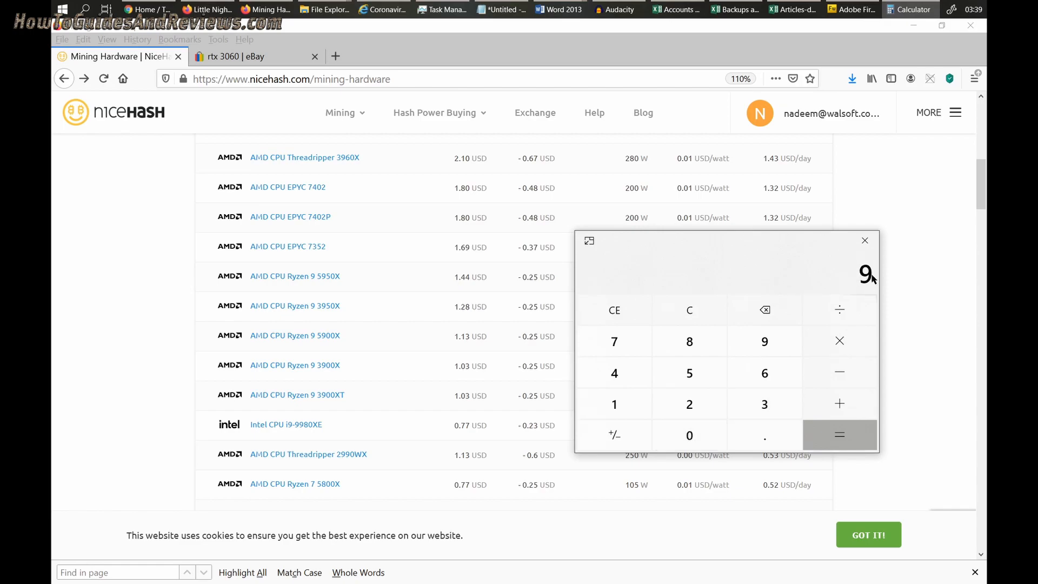
{"action": "left_click", "coordinate": [865, 240]}
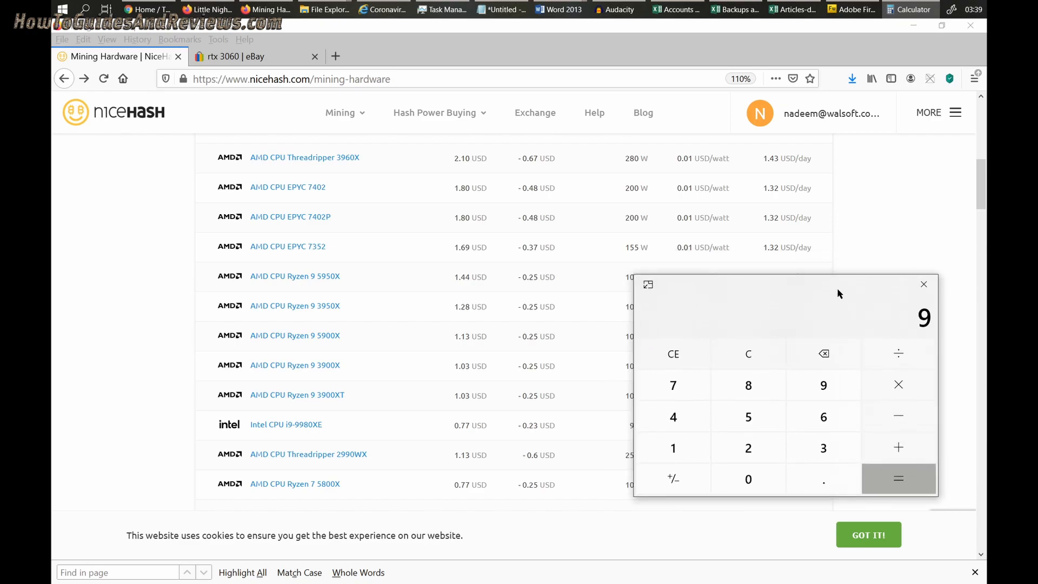
{"action": "left_click", "coordinate": [924, 284]}
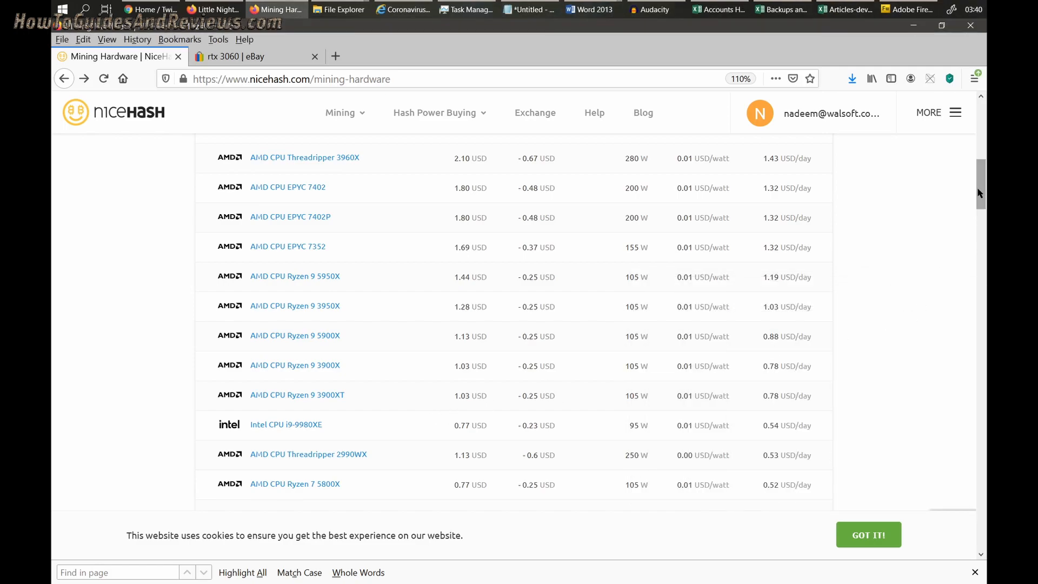
{"action": "scroll", "scroll_direction": "down", "scroll_amount": 3}
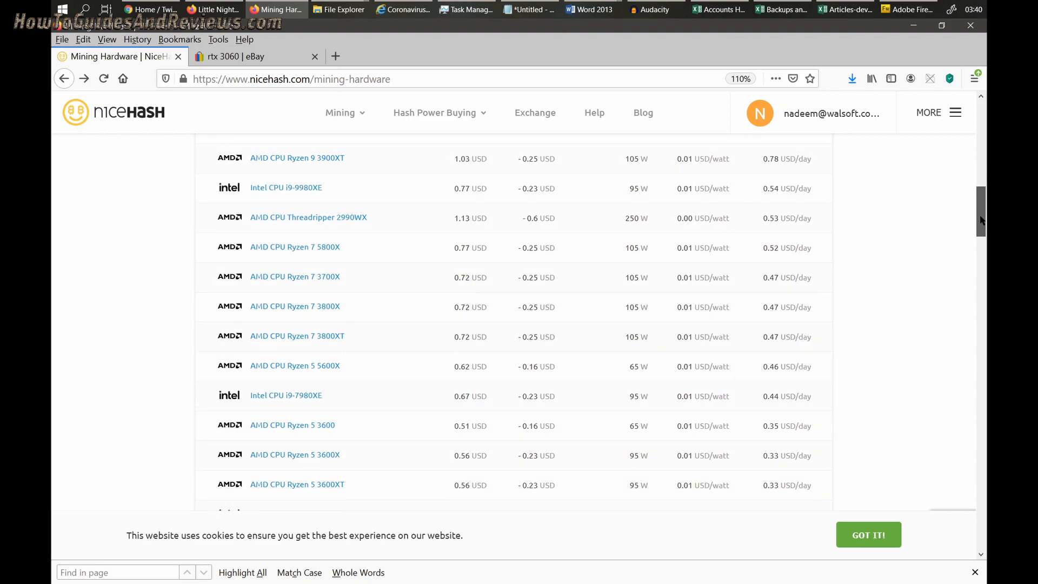
{"action": "scroll", "scroll_direction": "down", "scroll_amount": 3}
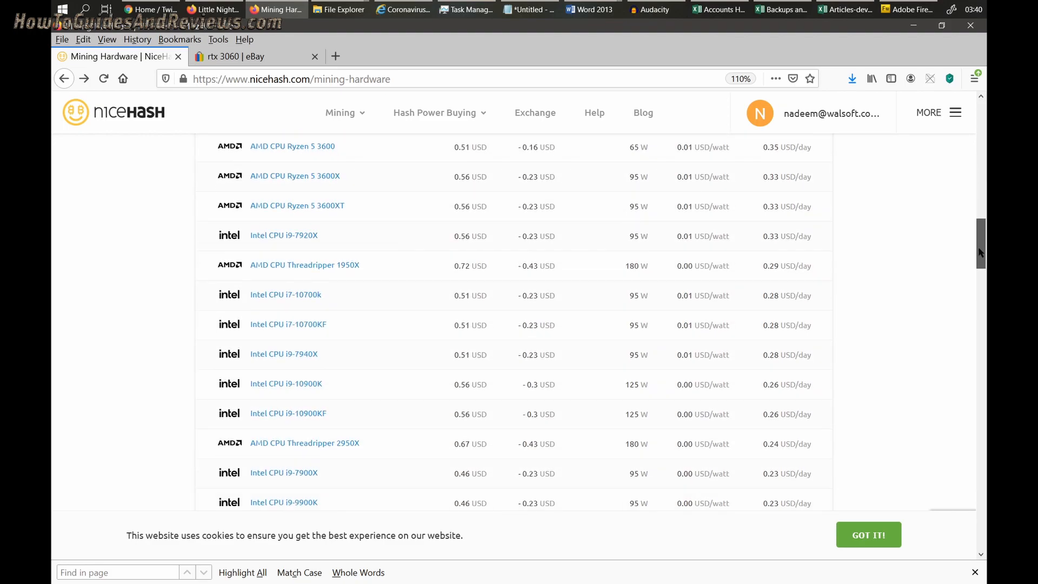
{"action": "scroll", "scroll_direction": "down", "scroll_amount": 3}
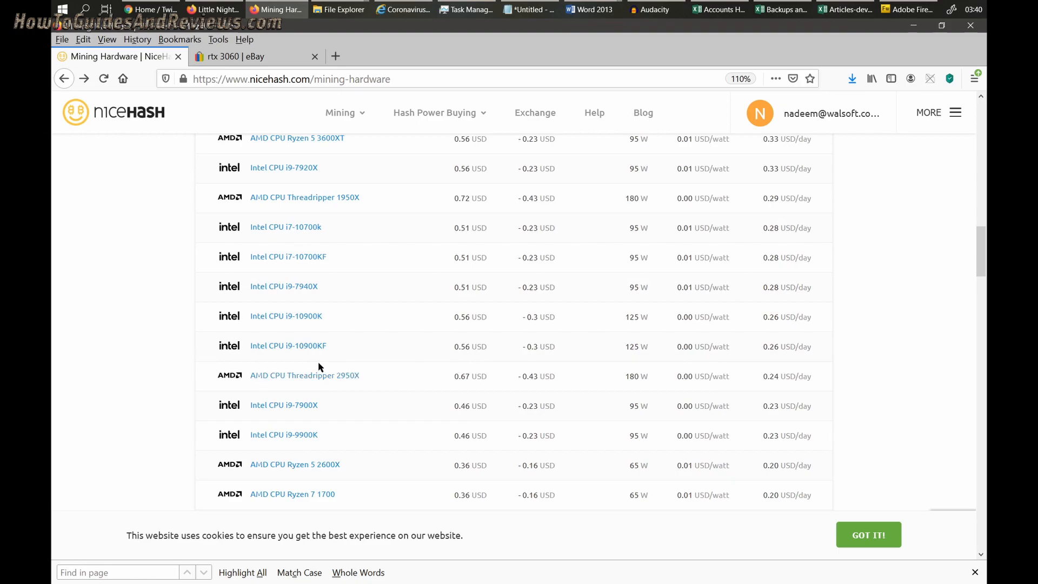
{"action": "mouse_move", "coordinate": [795, 331]}
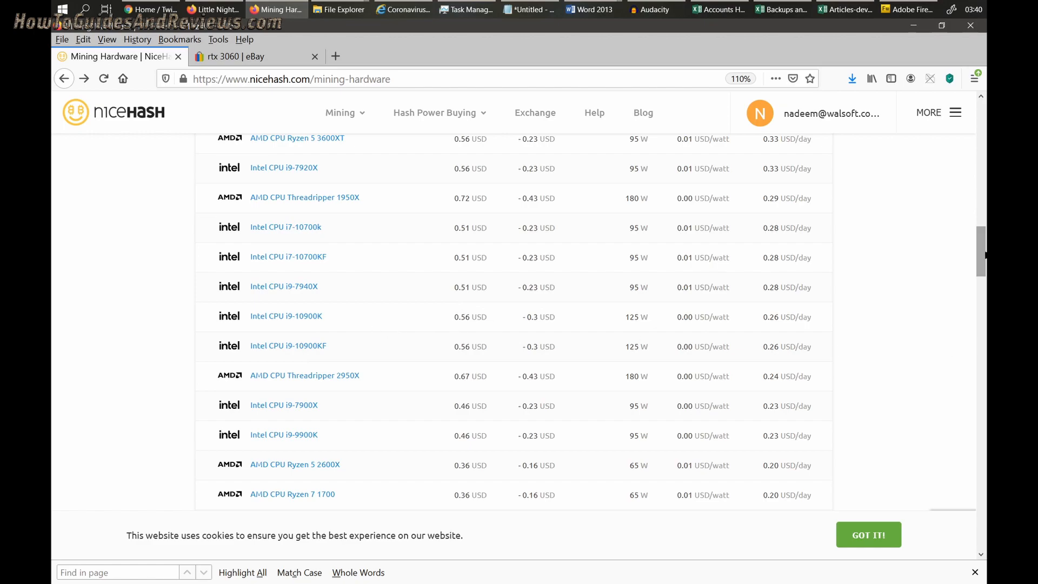
{"action": "scroll", "scroll_direction": "down", "scroll_amount": 3}
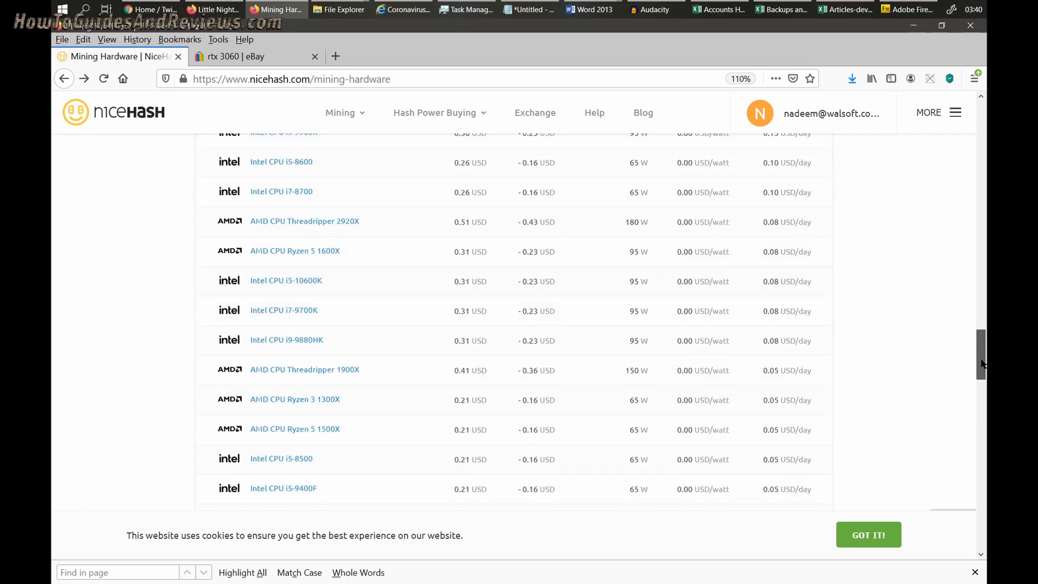
{"action": "scroll", "scroll_direction": "down", "scroll_amount": 3}
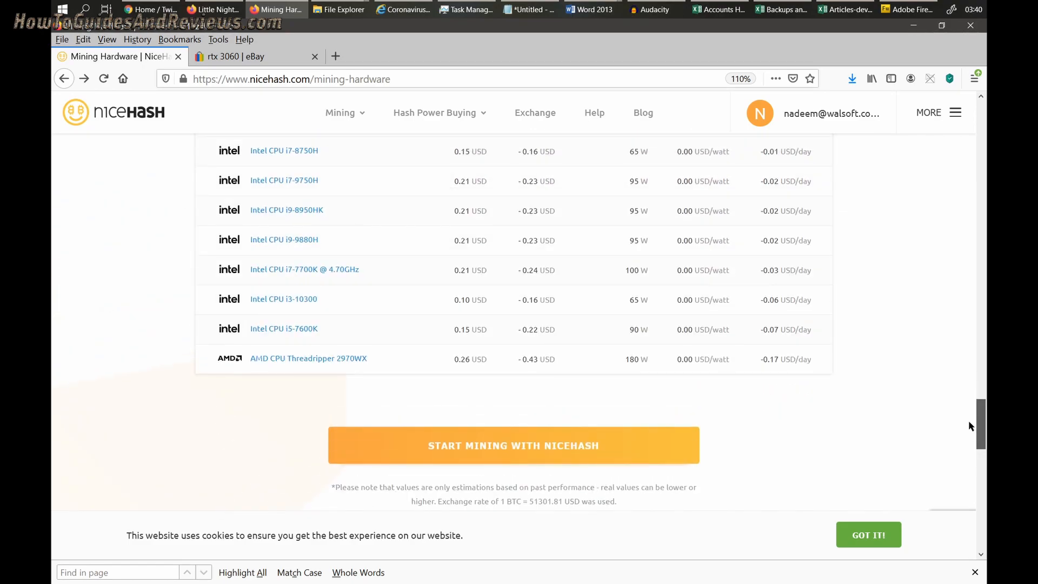
{"action": "scroll", "scroll_direction": "up", "scroll_amount": 3}
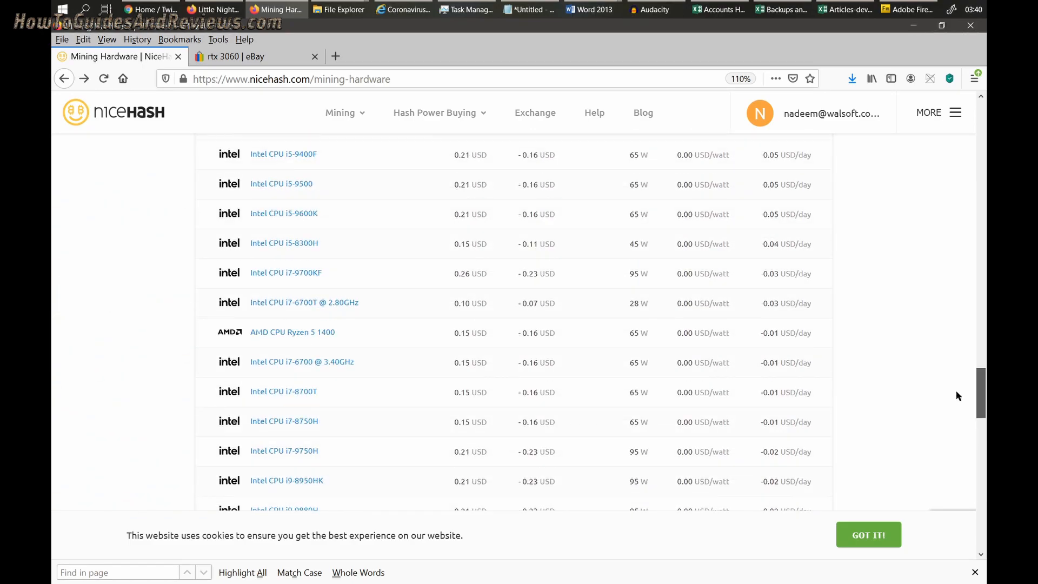
{"action": "mouse_move", "coordinate": [301, 362]}
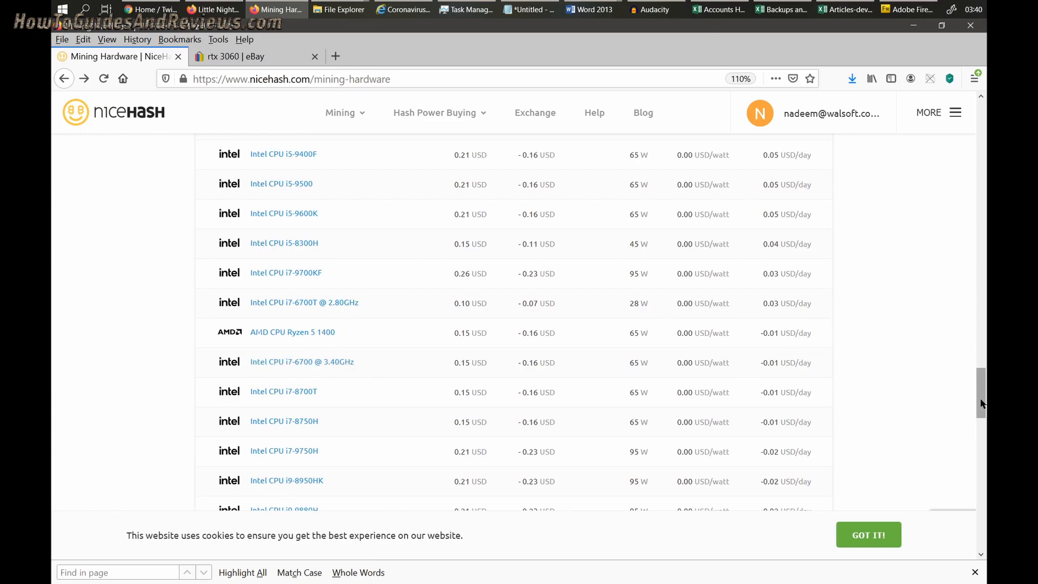
{"action": "scroll", "scroll_direction": "down", "scroll_amount": 3}
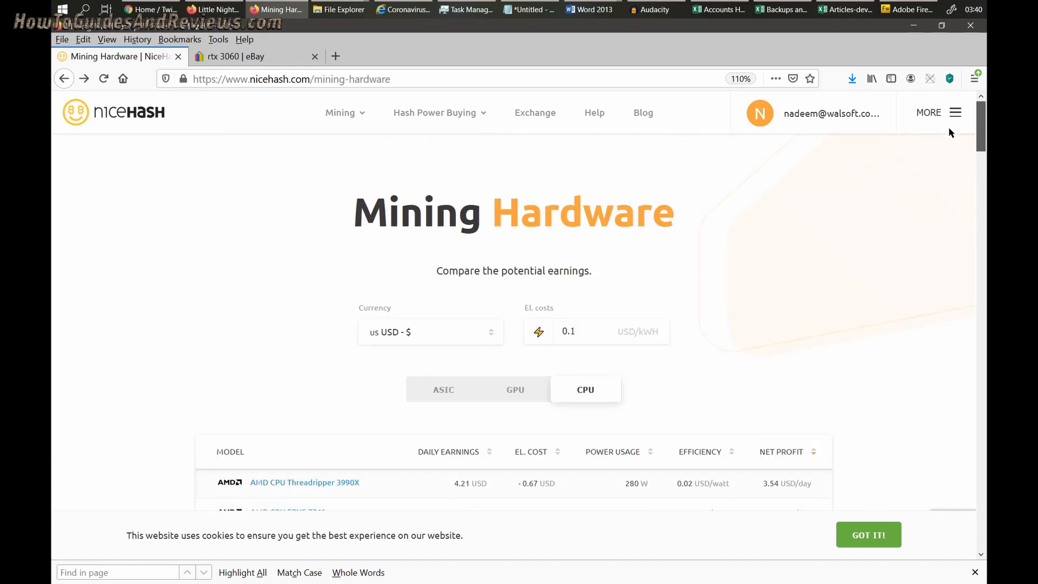
- Multiply 3.54 by 30 (106.2) and by 12 (1,274.4) in Calculator, then close it
{"action": "scroll", "scroll_direction": "down", "scroll_amount": 3}
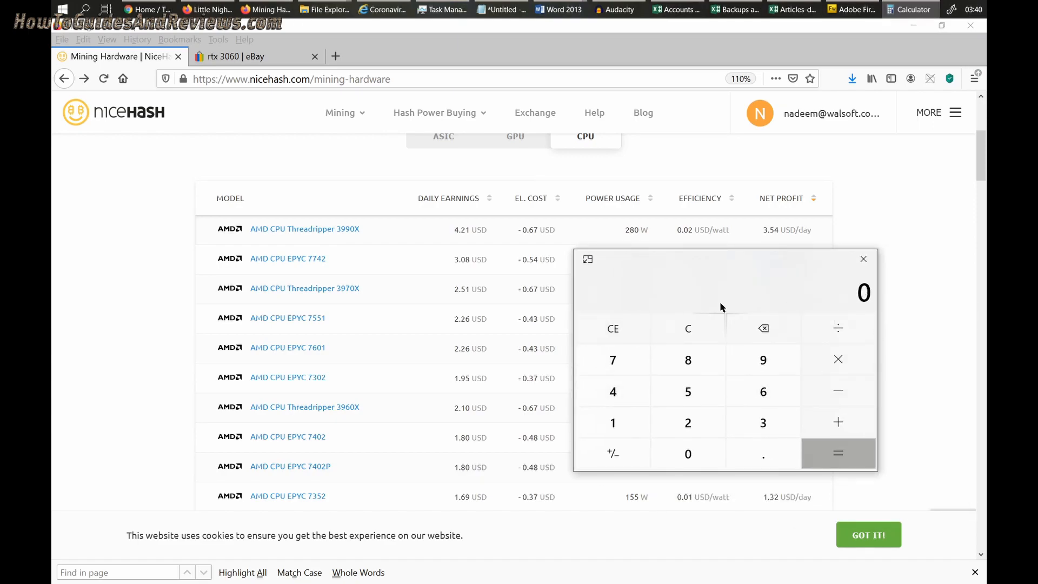
{"action": "left_click", "coordinate": [763, 422]}
{"action": "type", "text": "106.2"}
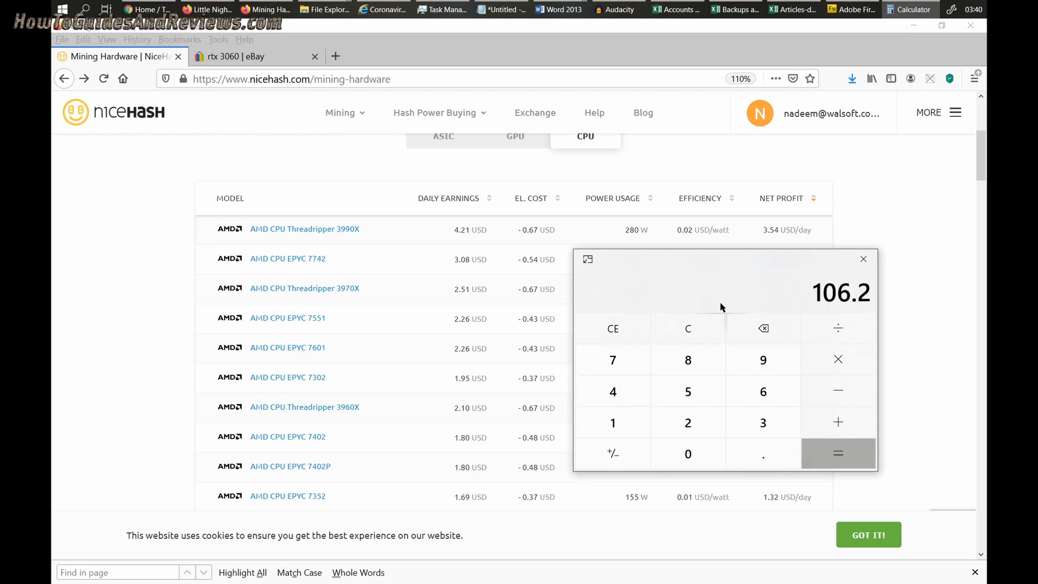
{"action": "left_click", "coordinate": [838, 453]}
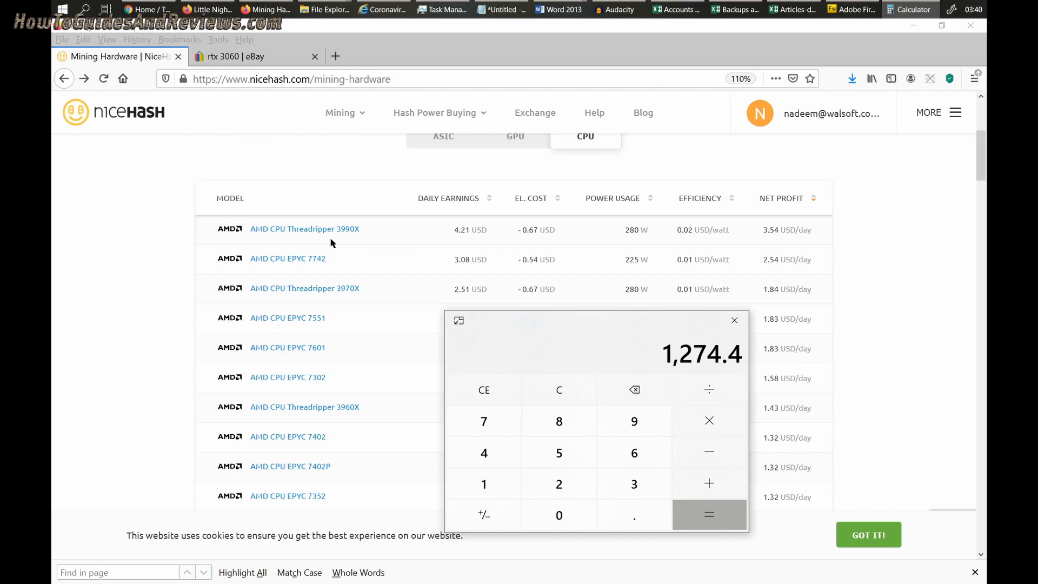
{"action": "mouse_move", "coordinate": [428, 239]}
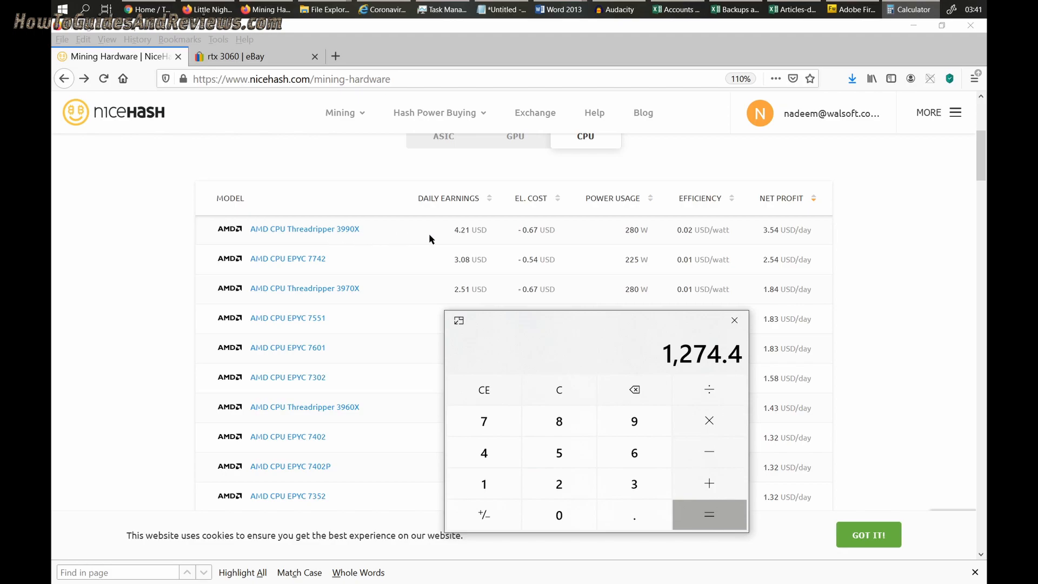
{"action": "mouse_move", "coordinate": [353, 239]}
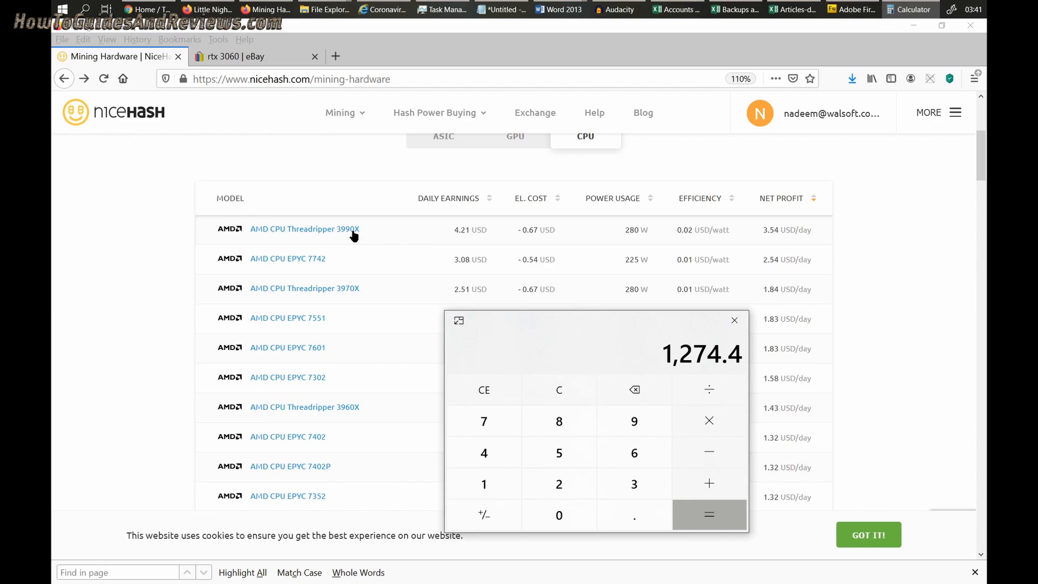
{"action": "mouse_move", "coordinate": [682, 223]}
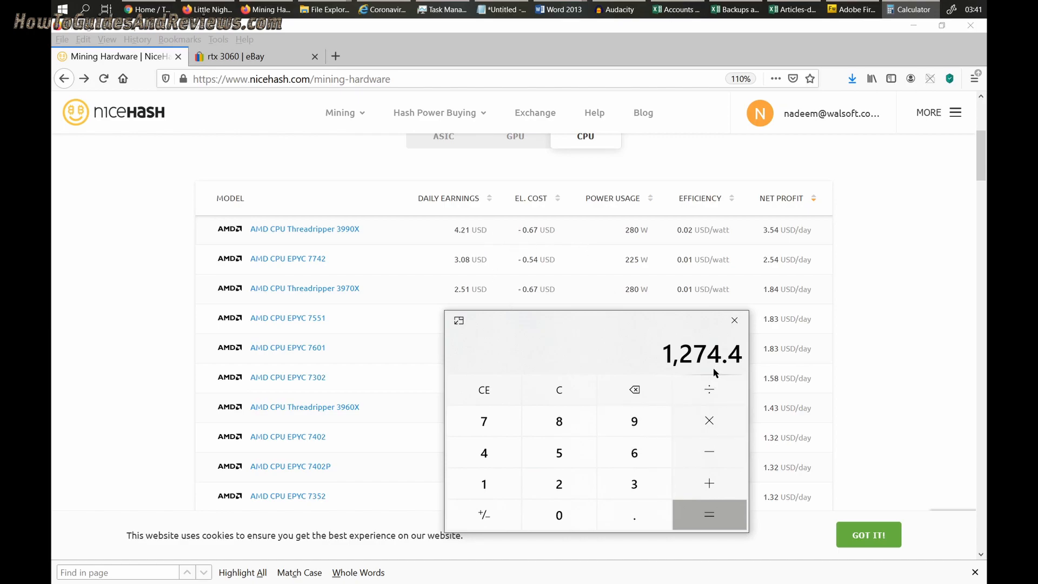
{"action": "mouse_move", "coordinate": [891, 357]}
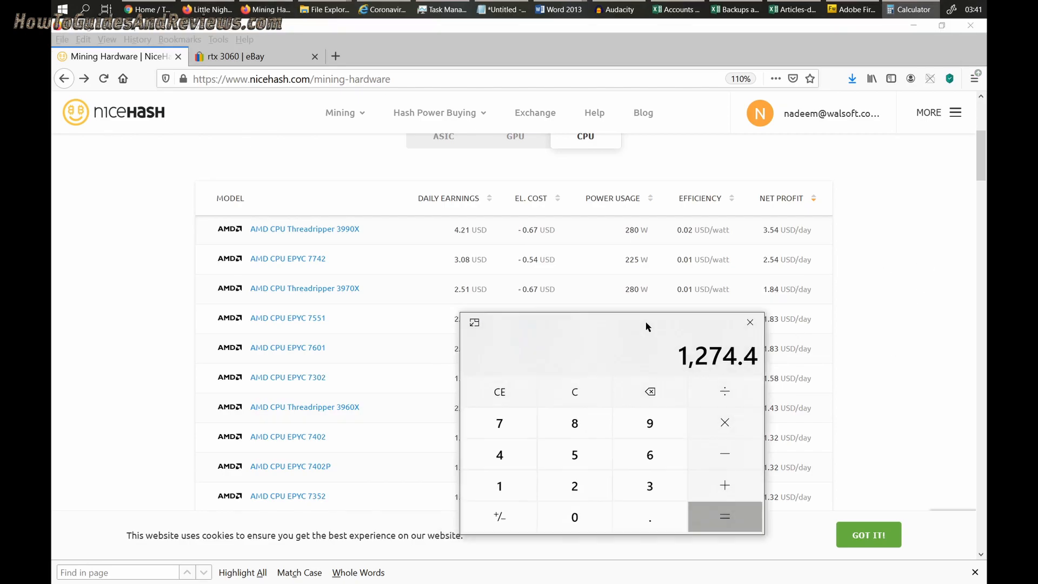
{"action": "left_click", "coordinate": [749, 323]}
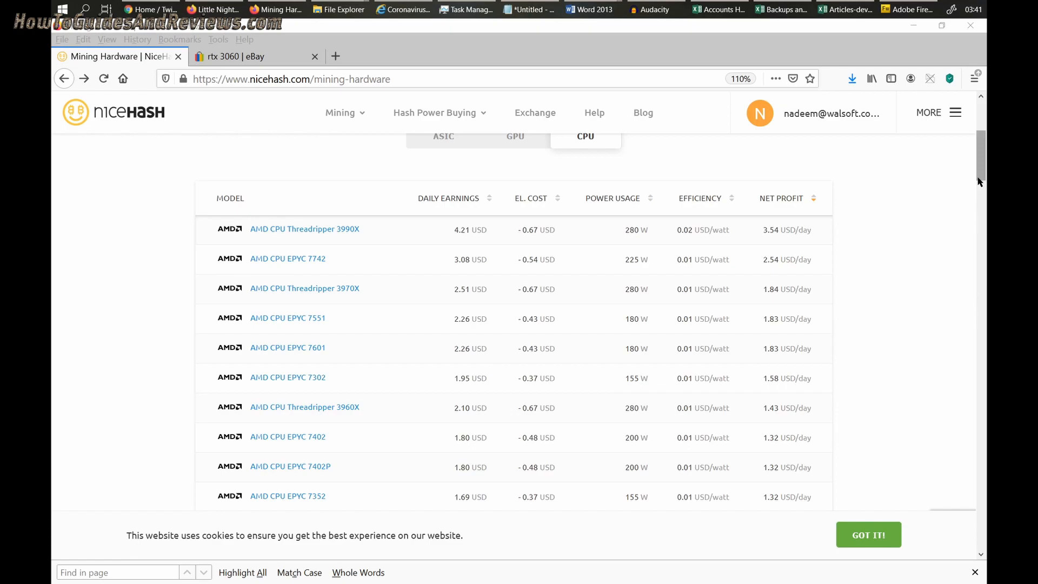
- Scroll through the CPU profit list on the Mining Hardware page
{"action": "scroll", "scroll_direction": "down", "scroll_amount": 3}
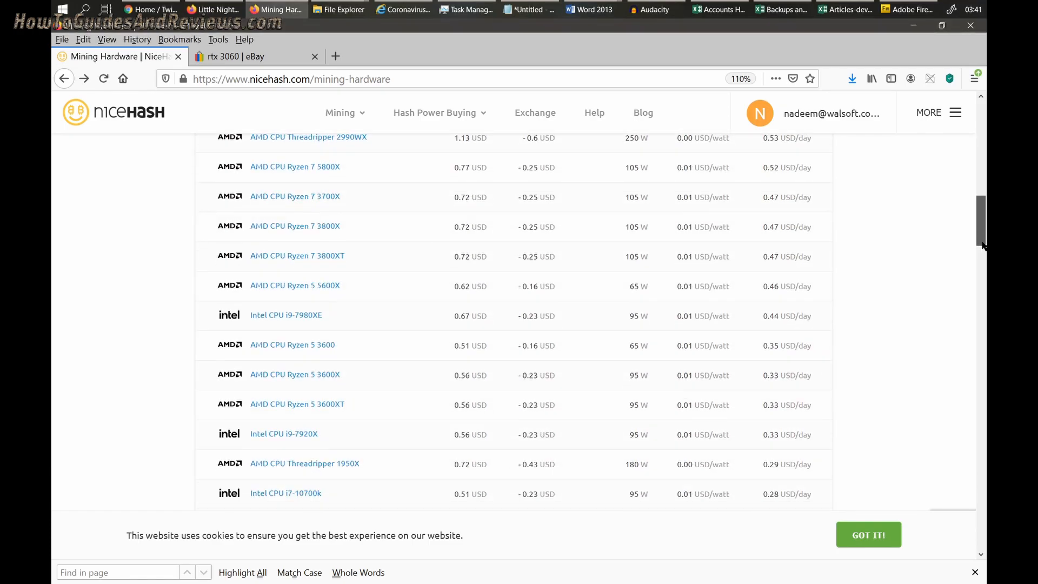
{"action": "scroll", "scroll_direction": "down", "scroll_amount": 3}
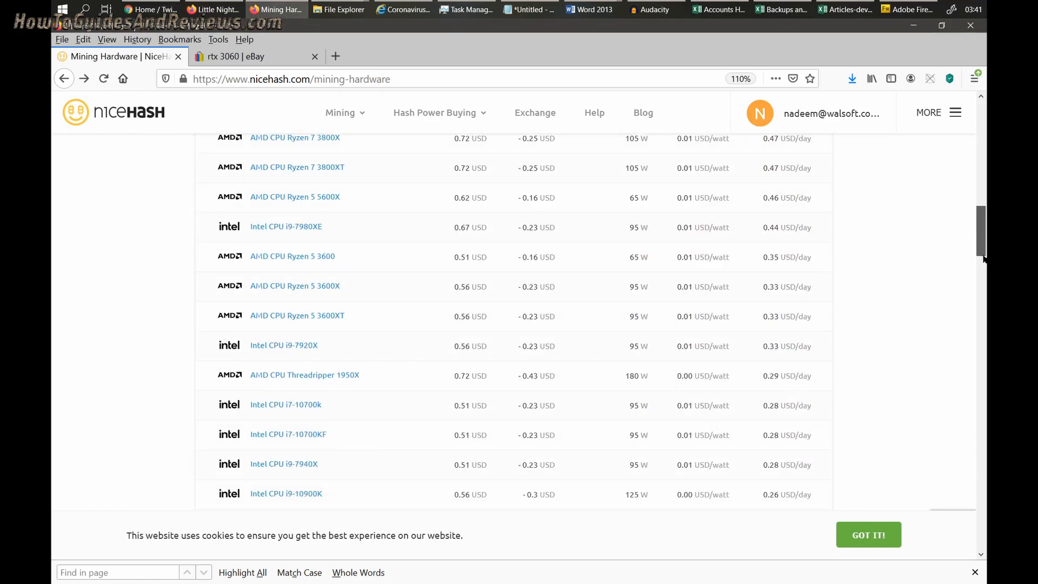
{"action": "scroll", "scroll_direction": "down", "scroll_amount": 3}
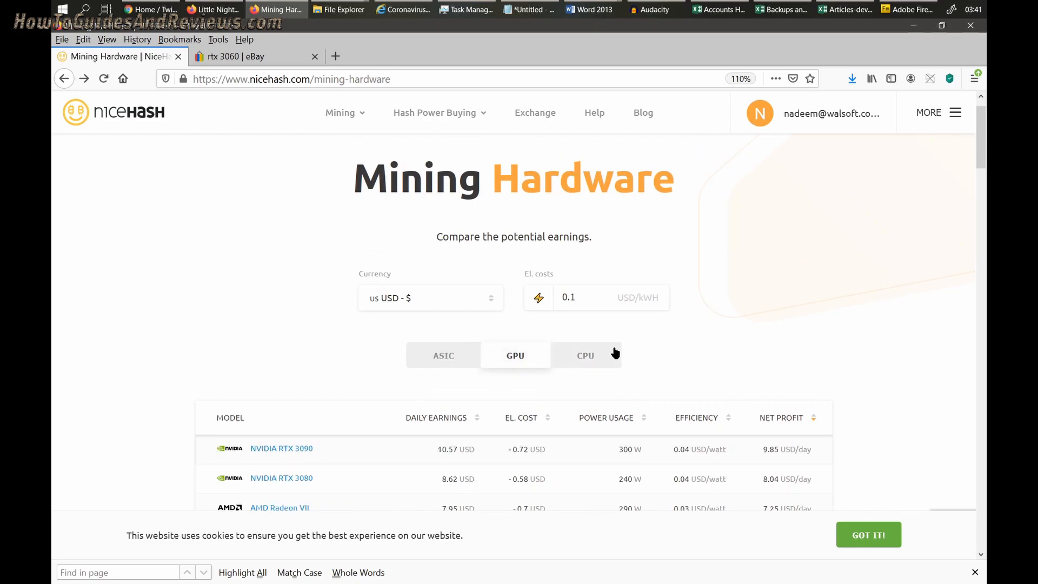
- Scroll the GPU table from RTX 3090 down to RTX 3060 Ti, RTX 3070 and RX 5700 8GB
{"action": "scroll", "scroll_direction": "down", "scroll_amount": 3}
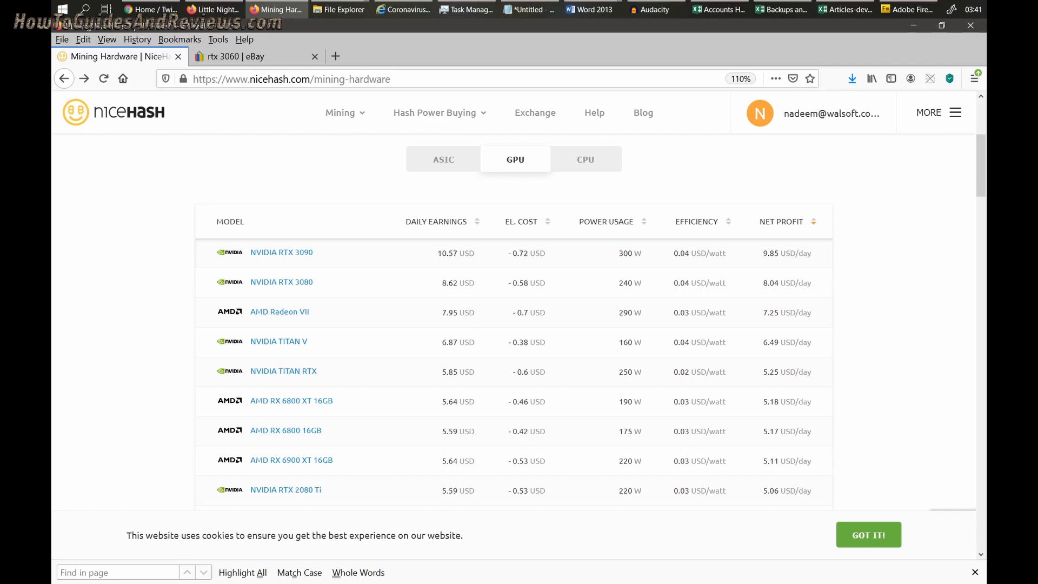
{"action": "scroll", "scroll_direction": "down", "scroll_amount": 3}
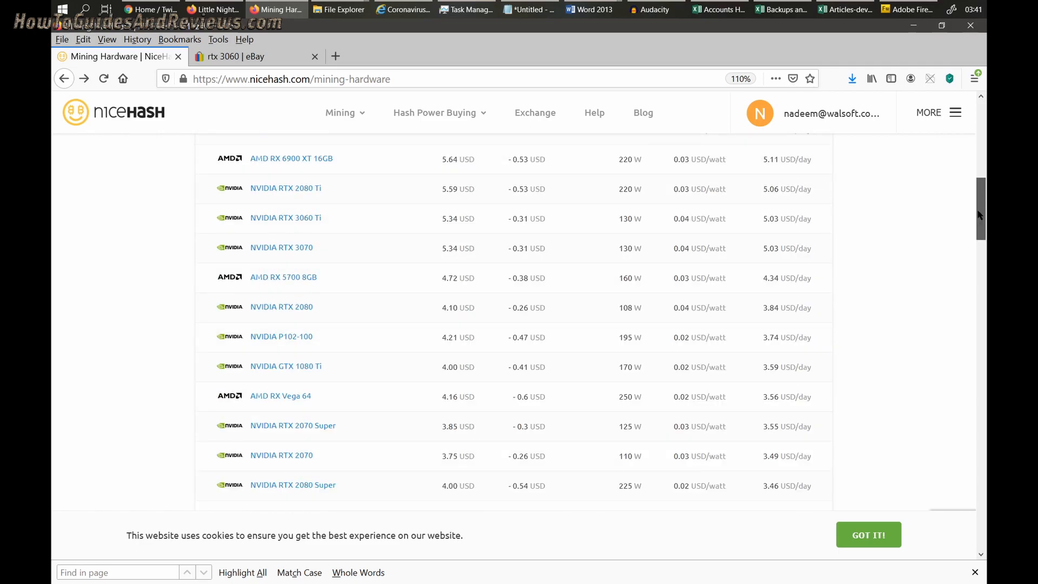
{"action": "scroll", "scroll_direction": "up", "scroll_amount": 3}
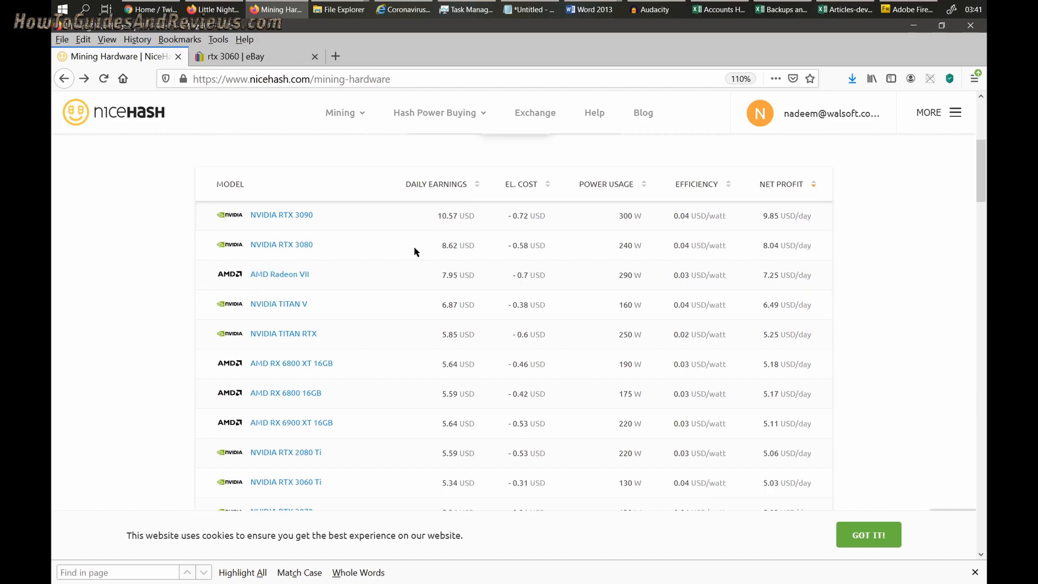
{"action": "mouse_move", "coordinate": [787, 253]}
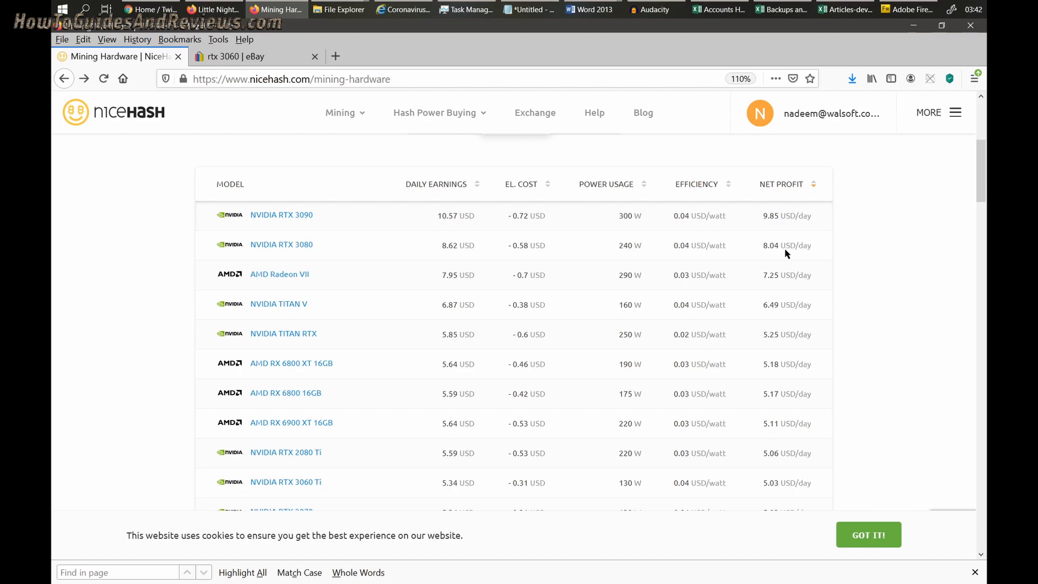
{"action": "mouse_move", "coordinate": [237, 214]}
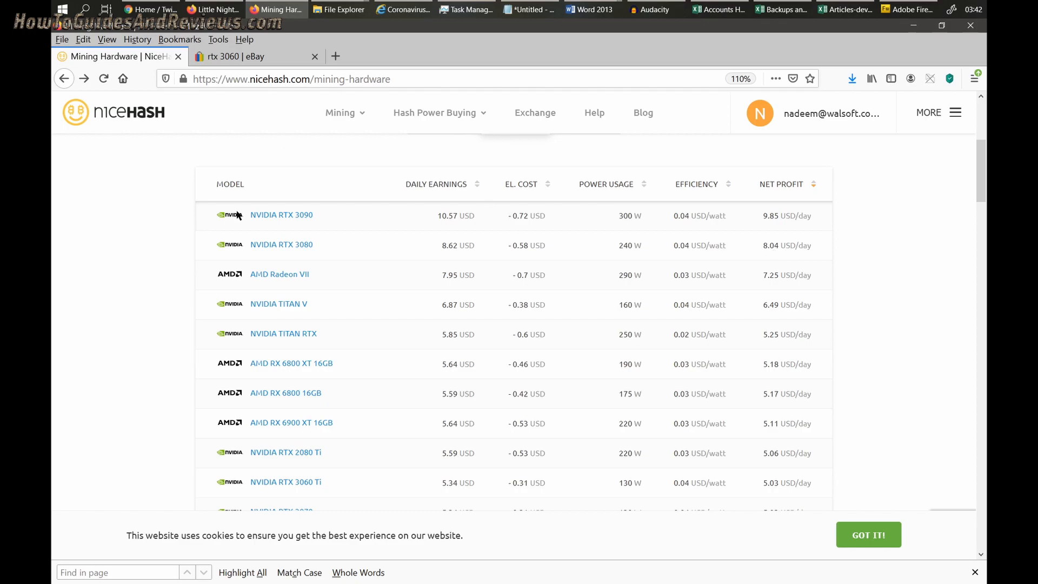
{"action": "mouse_move", "coordinate": [326, 431]}
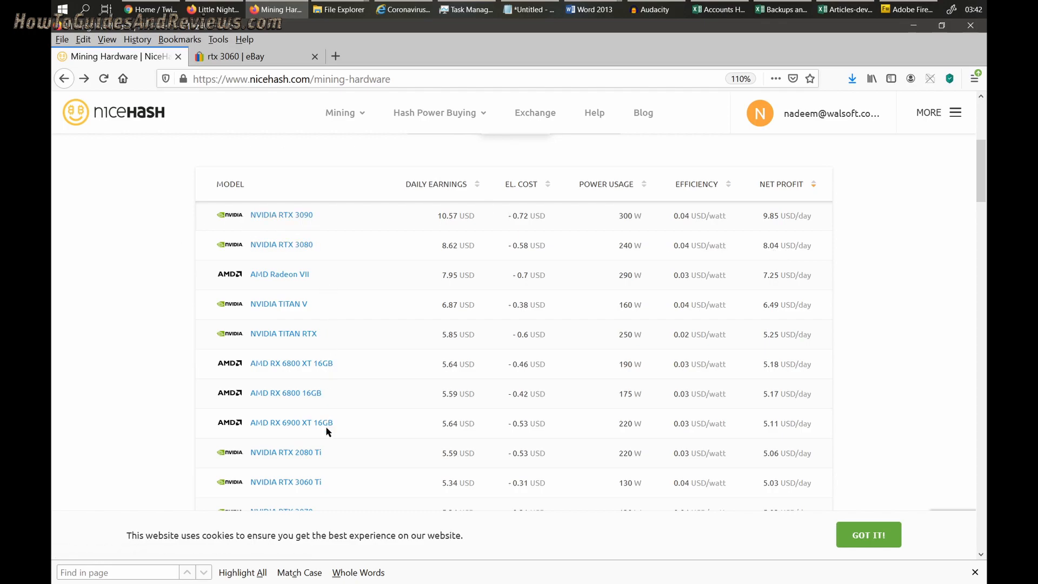
{"action": "scroll", "scroll_direction": "down", "scroll_amount": 3}
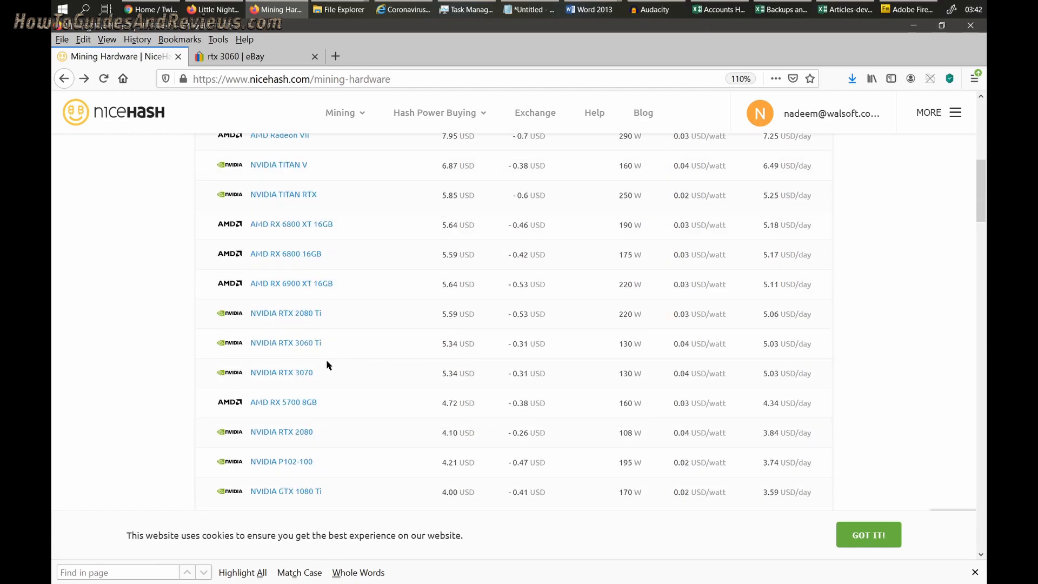
{"action": "mouse_move", "coordinate": [263, 368]}
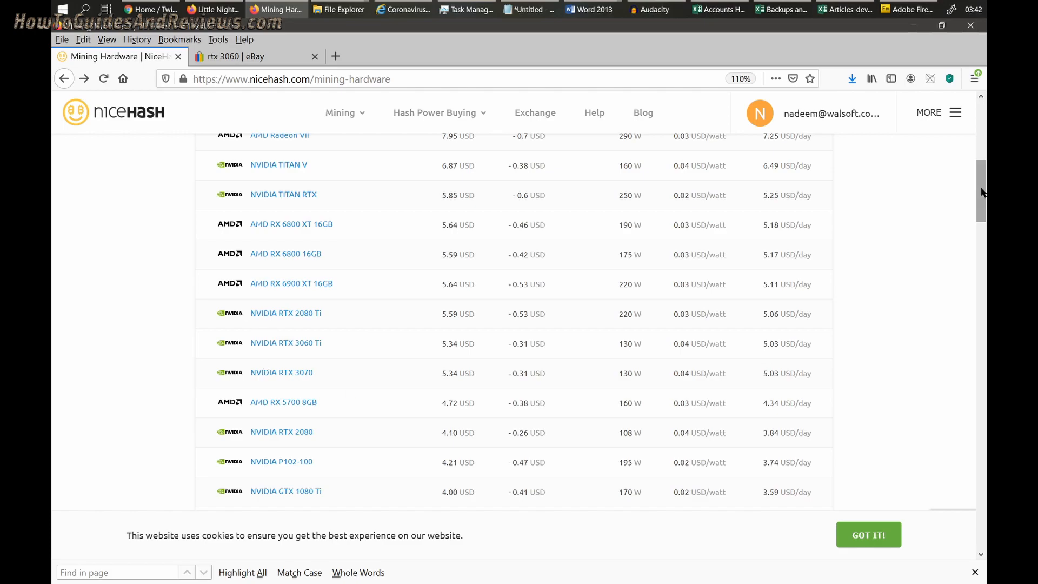
- Scroll the GPU table down to GTX 1660, R9 Fury Nano and GTX 1650
{"action": "scroll", "scroll_direction": "down", "scroll_amount": 3}
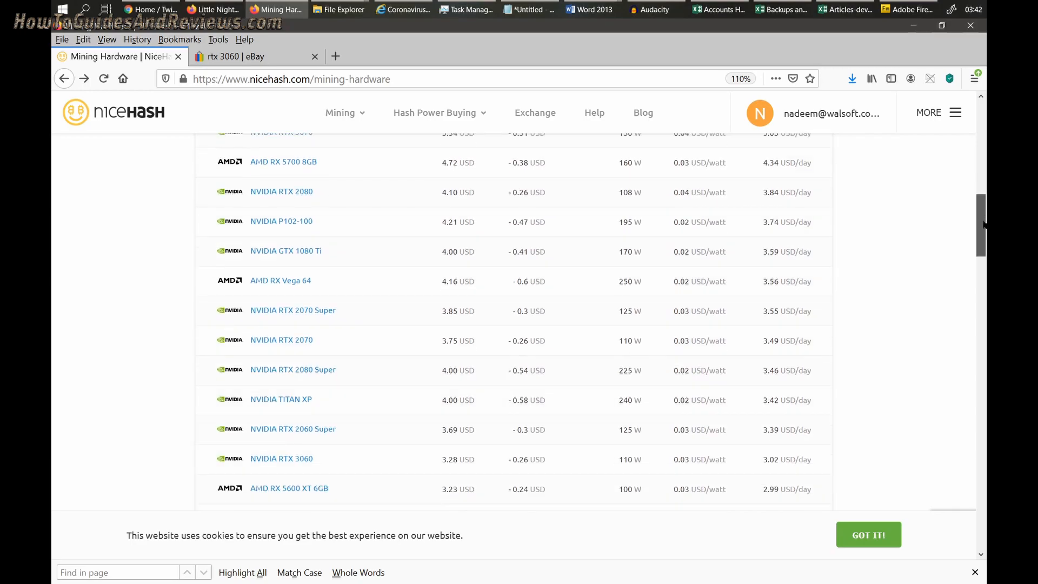
{"action": "scroll", "scroll_direction": "down", "scroll_amount": 3}
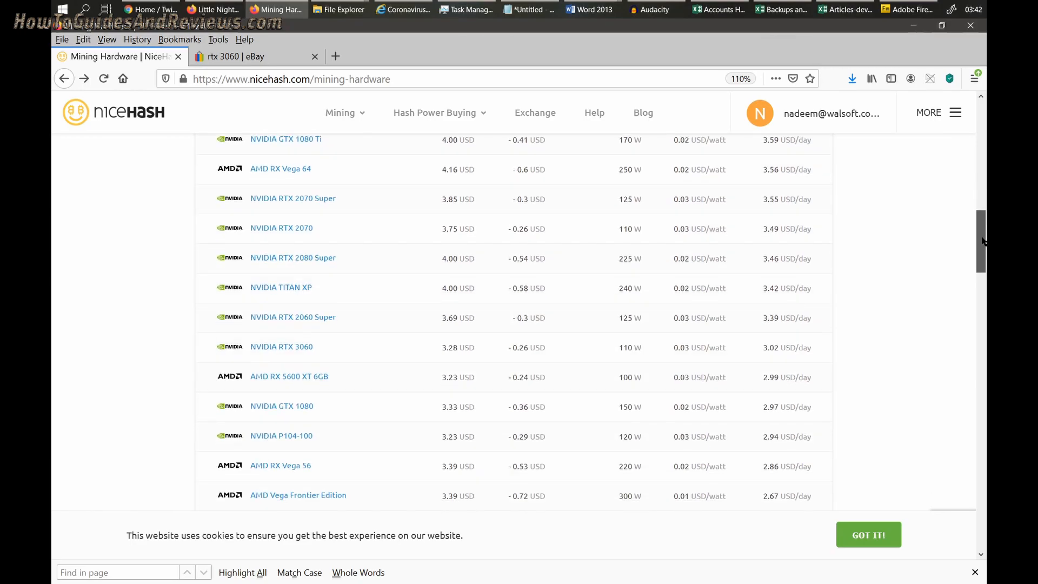
{"action": "scroll", "scroll_direction": "down", "scroll_amount": 3}
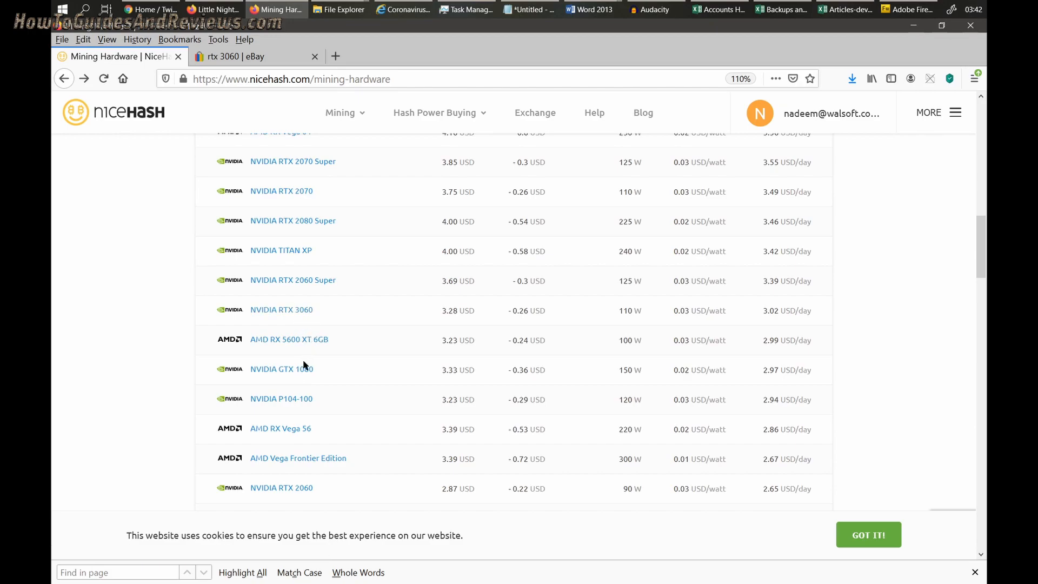
{"action": "mouse_move", "coordinate": [778, 325]}
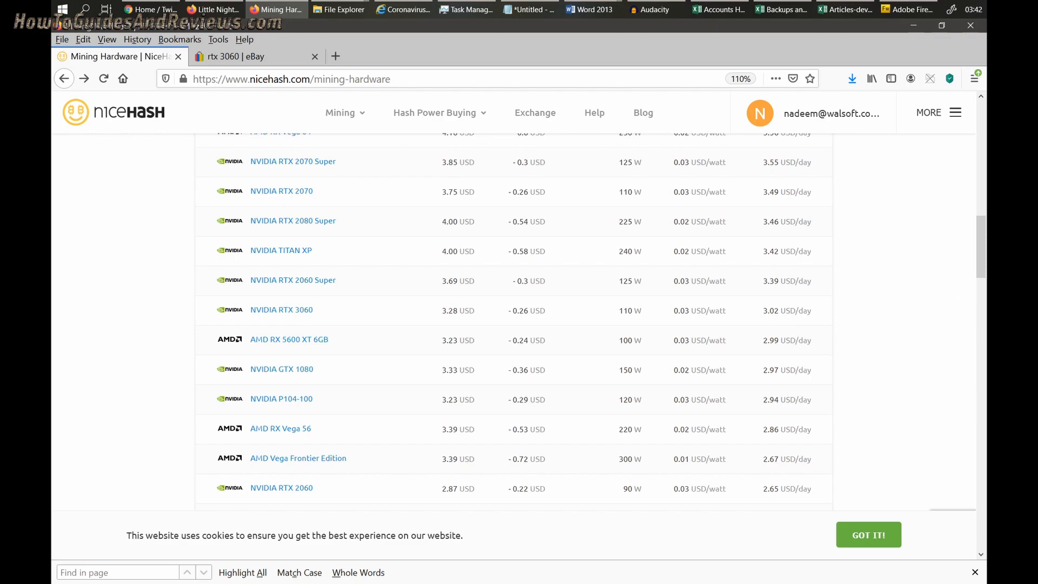
{"action": "scroll", "scroll_direction": "down", "scroll_amount": 3}
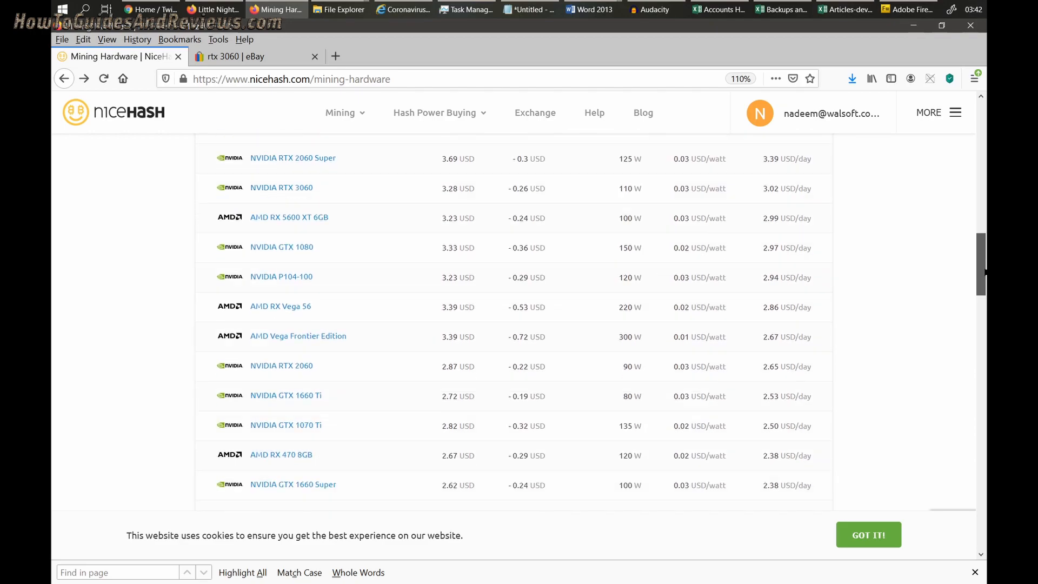
{"action": "scroll", "scroll_direction": "down", "scroll_amount": 3}
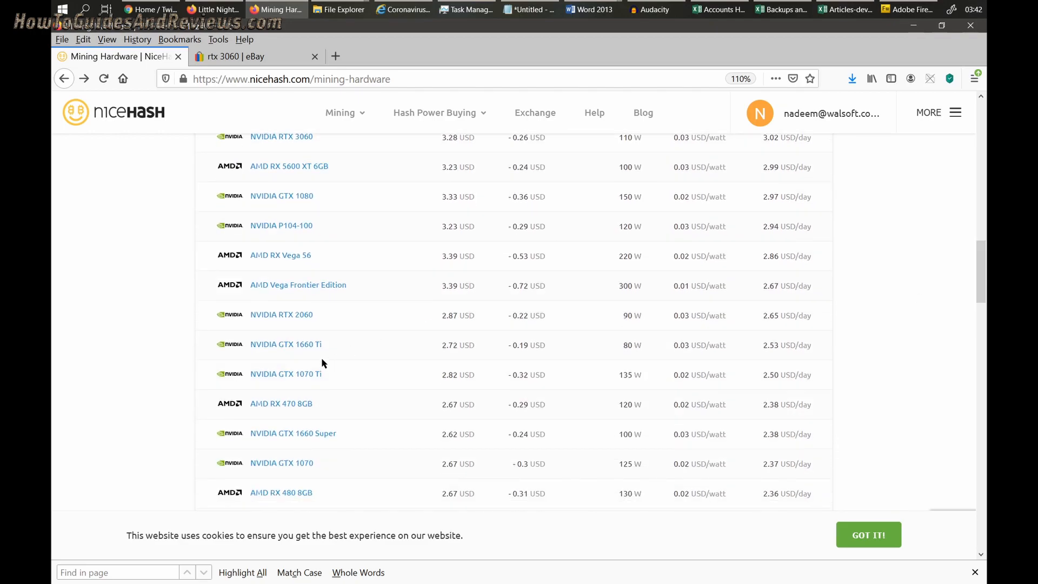
{"action": "mouse_move", "coordinate": [313, 428]}
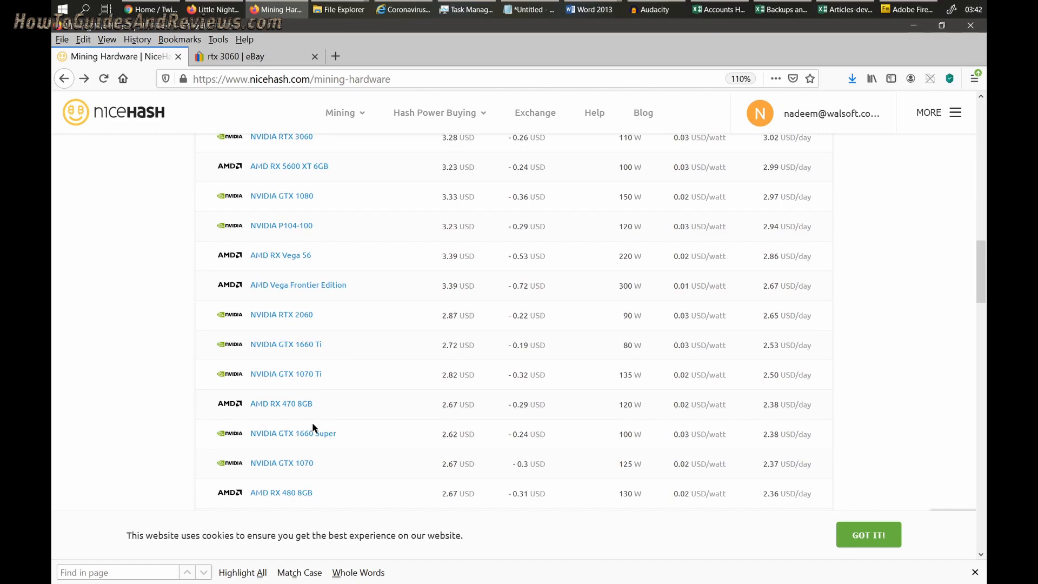
{"action": "mouse_move", "coordinate": [324, 424]}
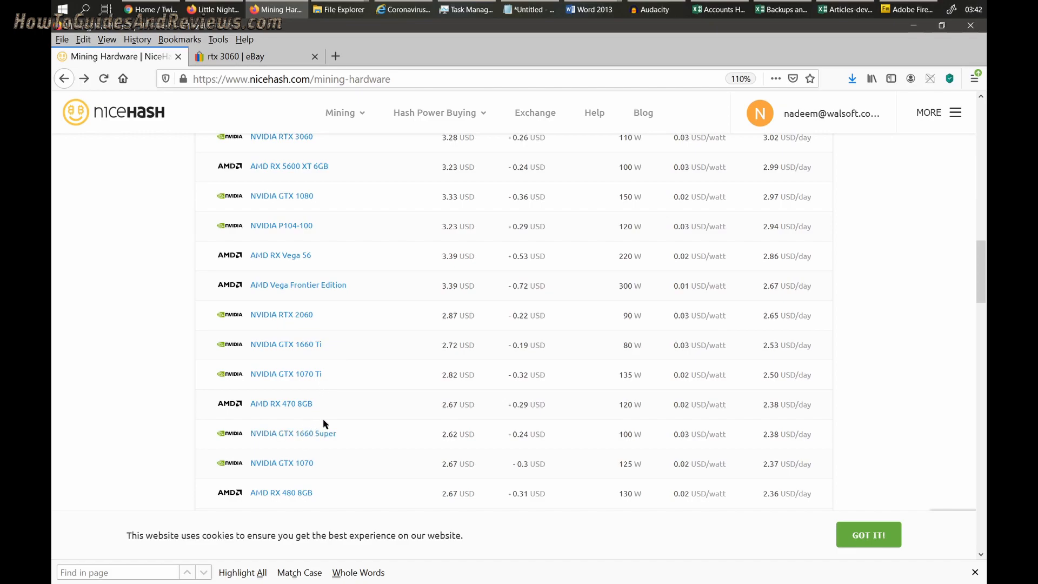
{"action": "mouse_move", "coordinate": [363, 496]}
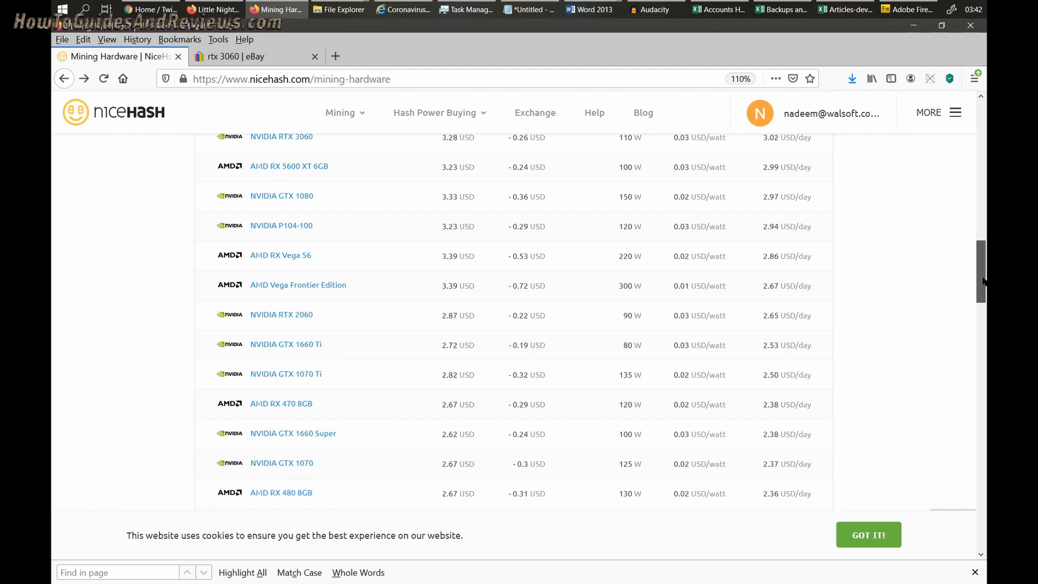
{"action": "scroll", "scroll_direction": "down", "scroll_amount": 3}
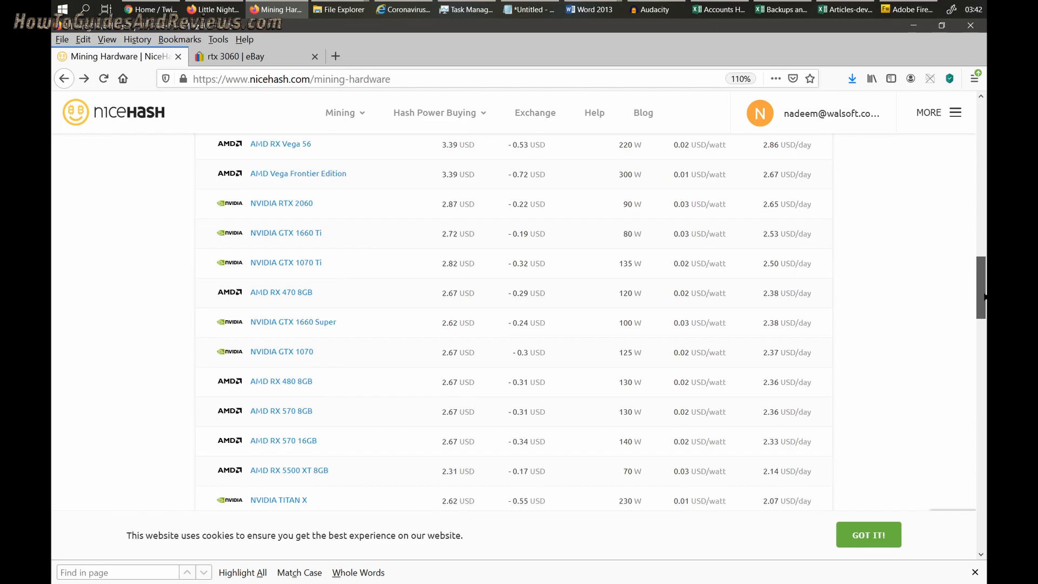
{"action": "scroll", "scroll_direction": "down", "scroll_amount": 3}
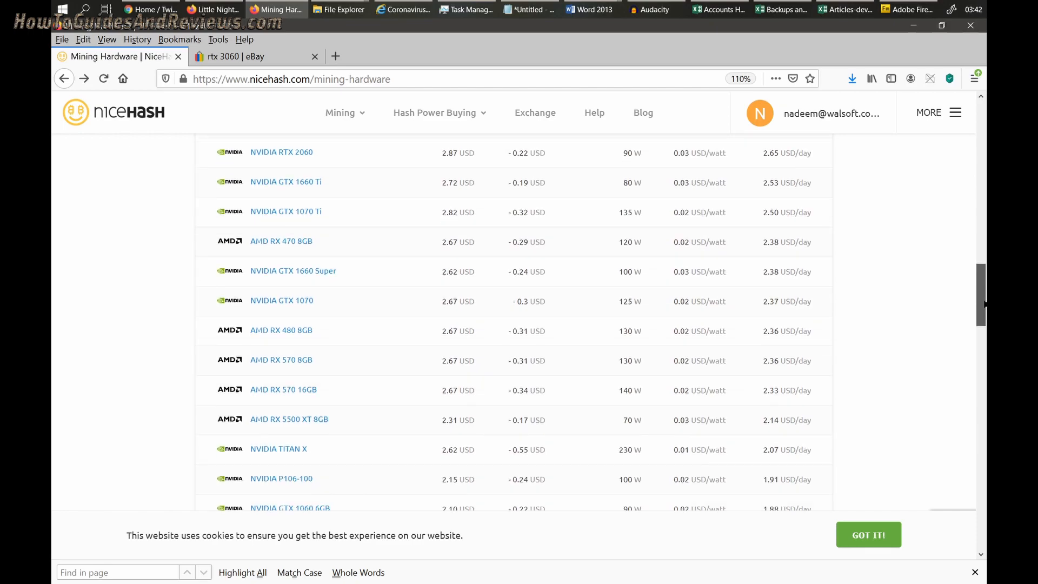
{"action": "scroll", "scroll_direction": "down", "scroll_amount": 3}
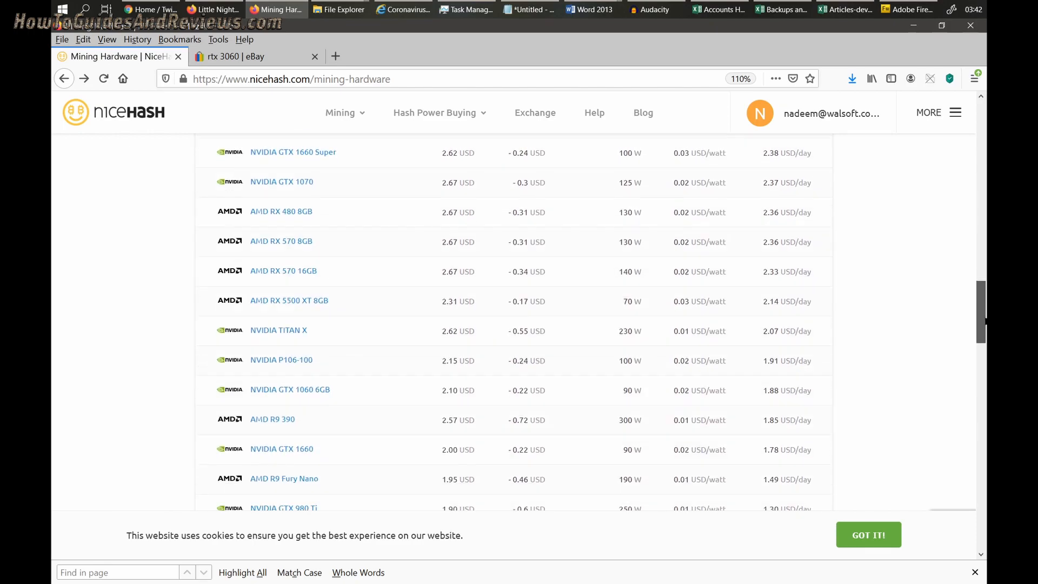
{"action": "scroll", "scroll_direction": "down", "scroll_amount": 3}
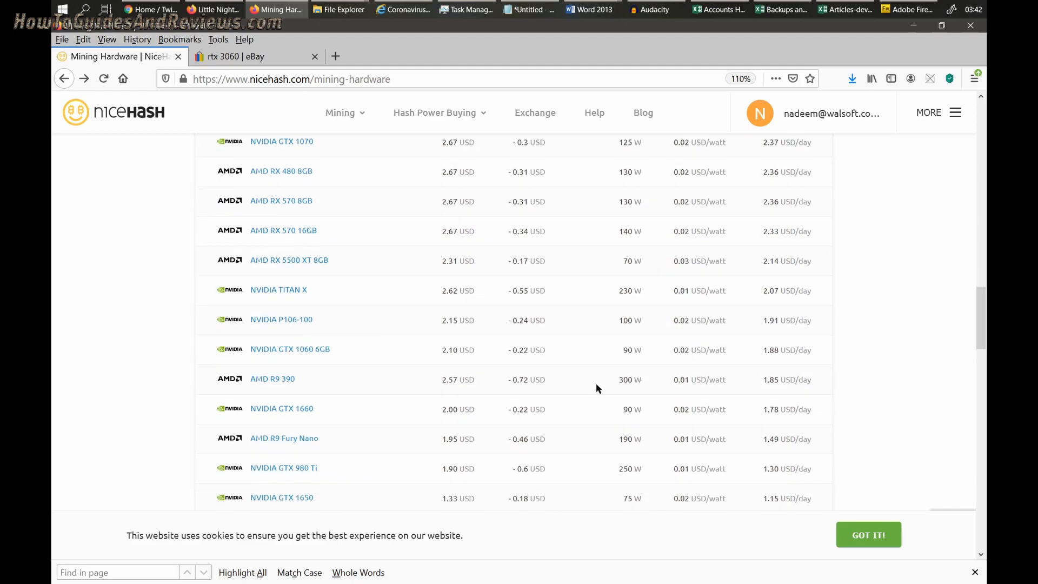
{"action": "mouse_move", "coordinate": [335, 410]}
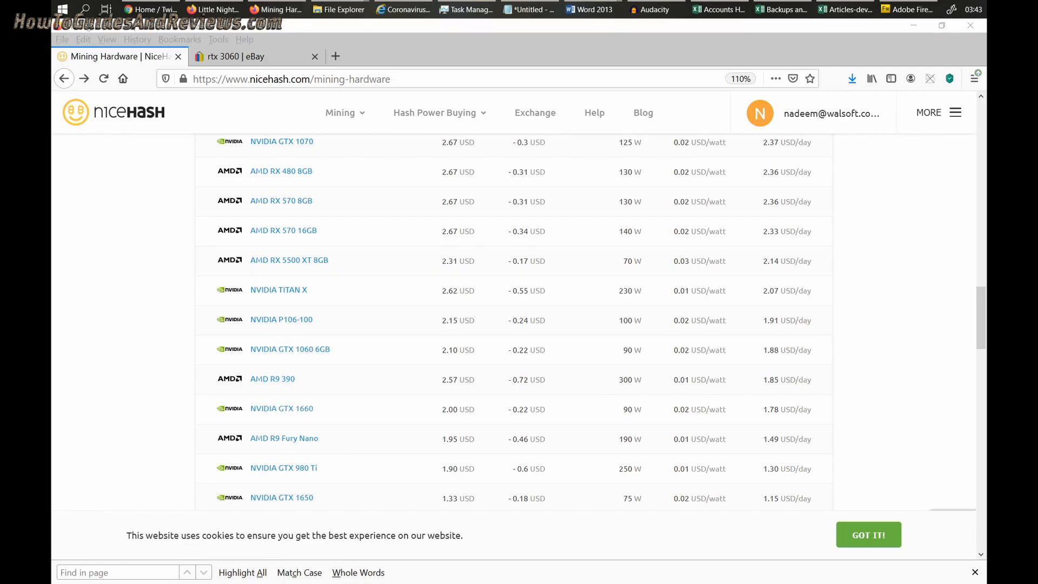
- Bring up Calculator, clear it for the 53.4 estimate, and return to the table
{"action": "left_click", "coordinate": [909, 10]}
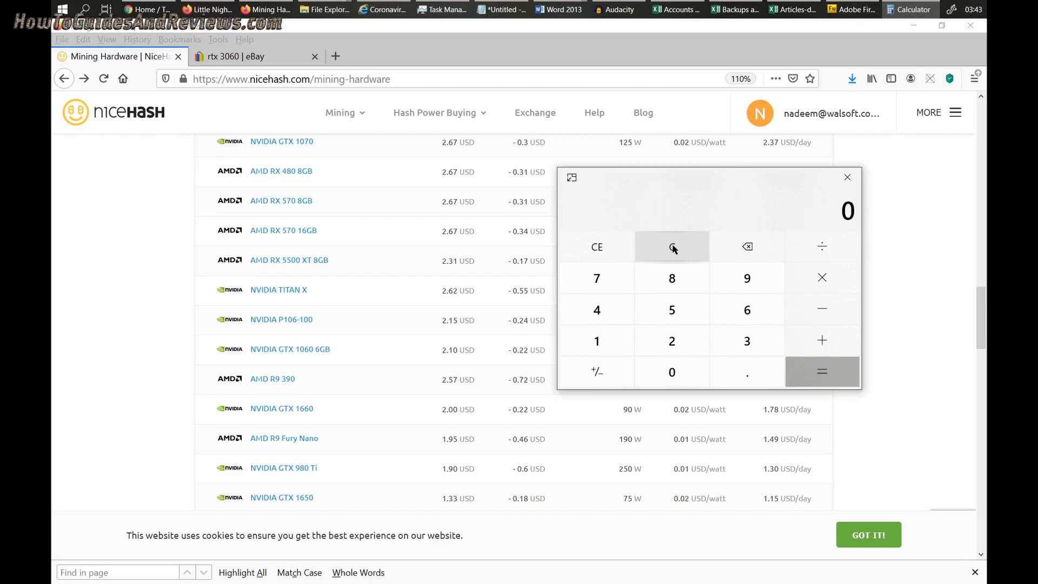
{"action": "left_click", "coordinate": [747, 340]}
{"action": "type", "text": "53.4"}
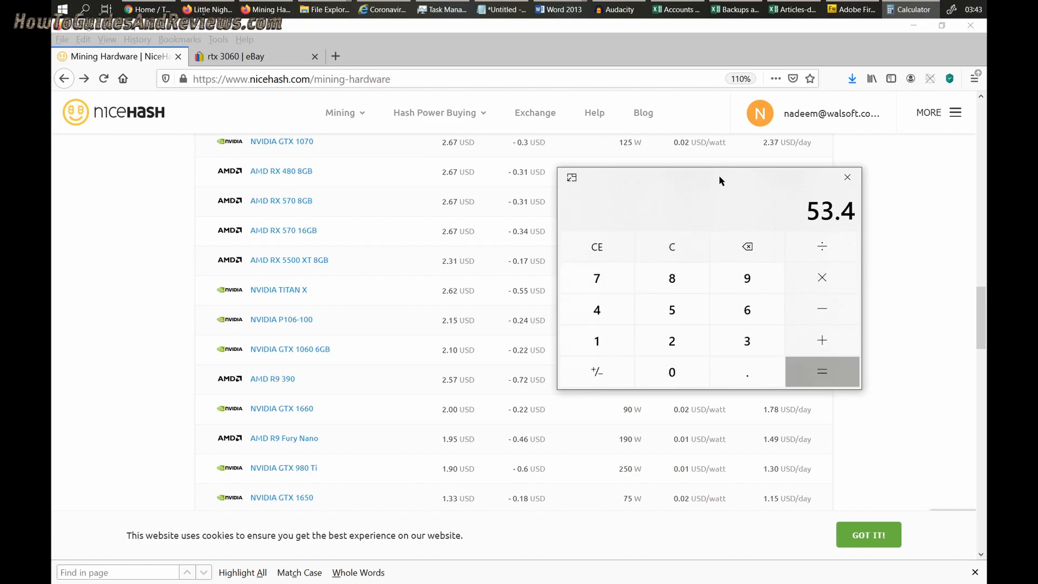
{"action": "left_click", "coordinate": [846, 177]}
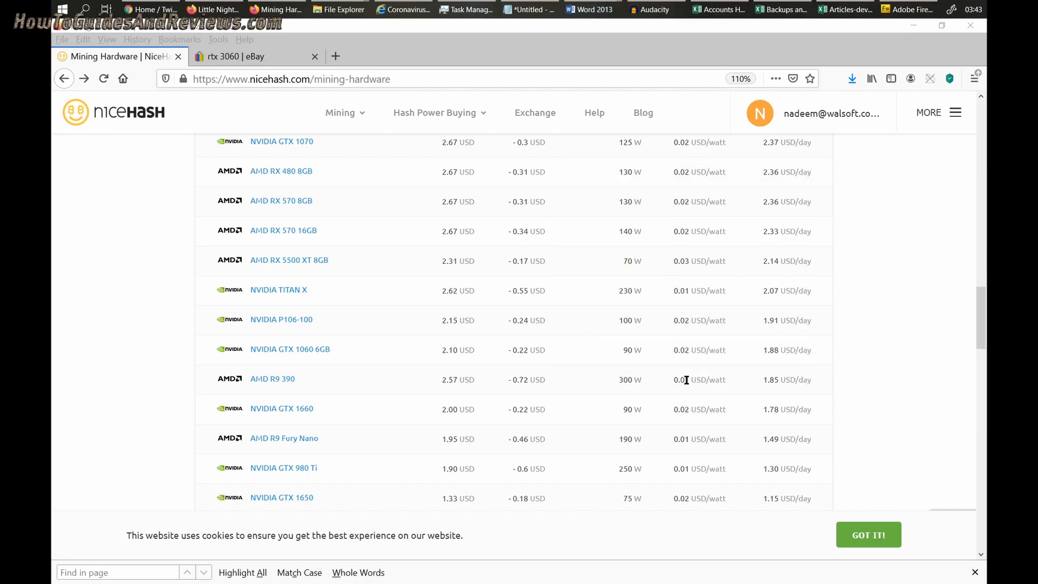
{"action": "mouse_move", "coordinate": [431, 426]}
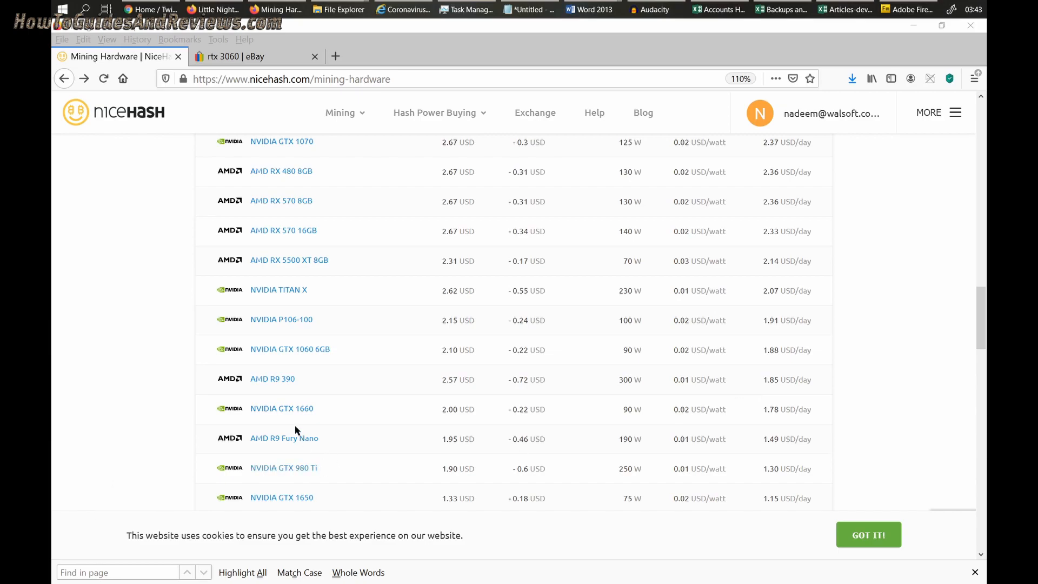
{"action": "mouse_move", "coordinate": [292, 447]}
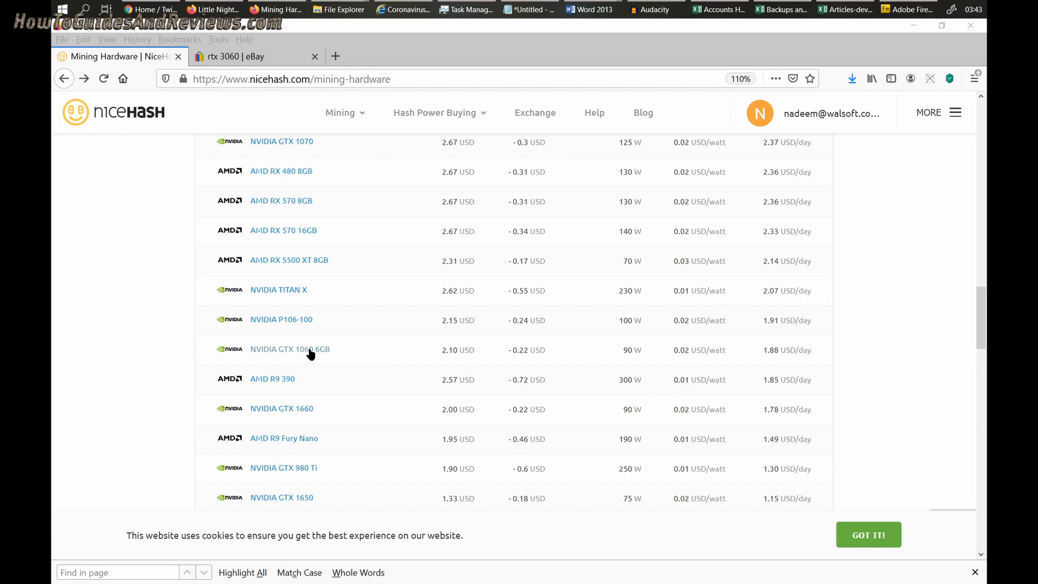
{"action": "mouse_move", "coordinate": [398, 331]}
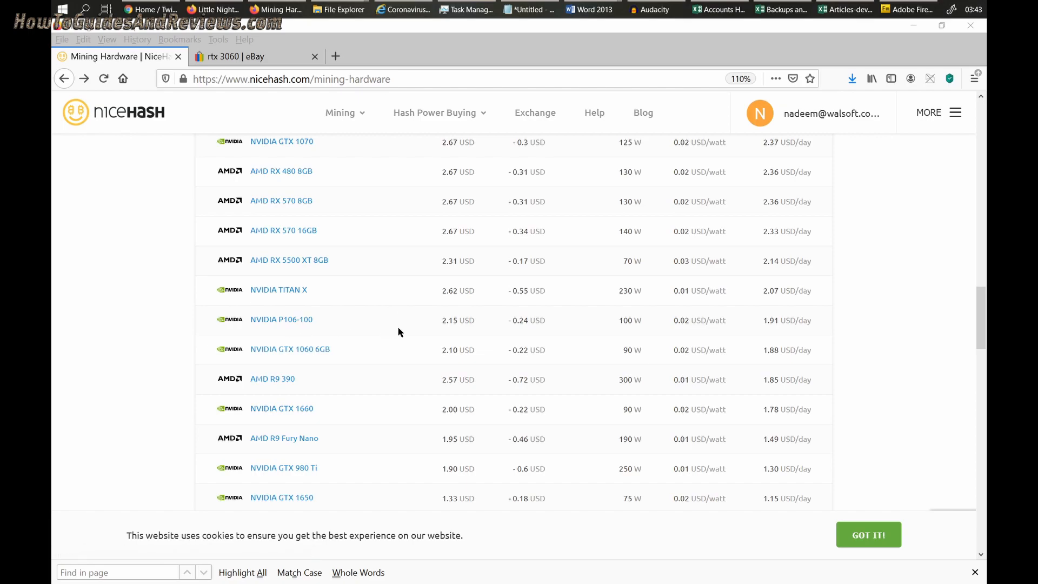
{"action": "mouse_move", "coordinate": [324, 238]}
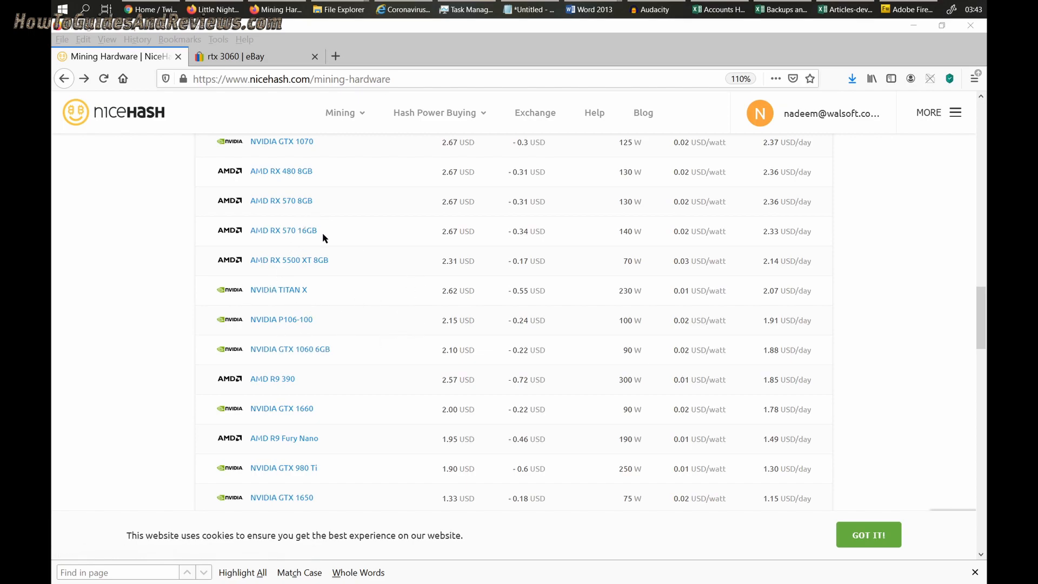
{"action": "mouse_move", "coordinate": [760, 225]}
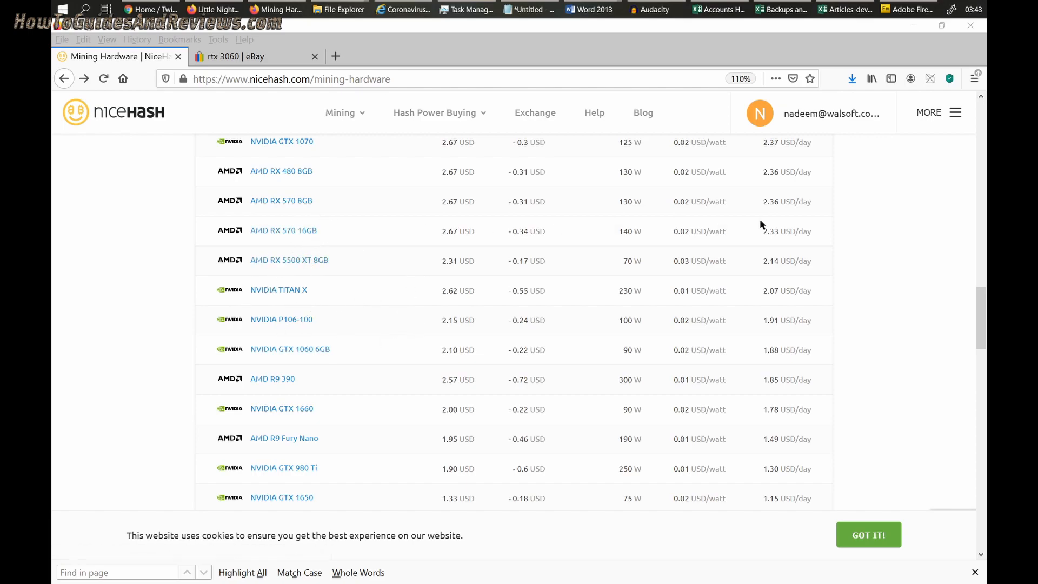
{"action": "scroll", "scroll_direction": "down", "scroll_amount": 3}
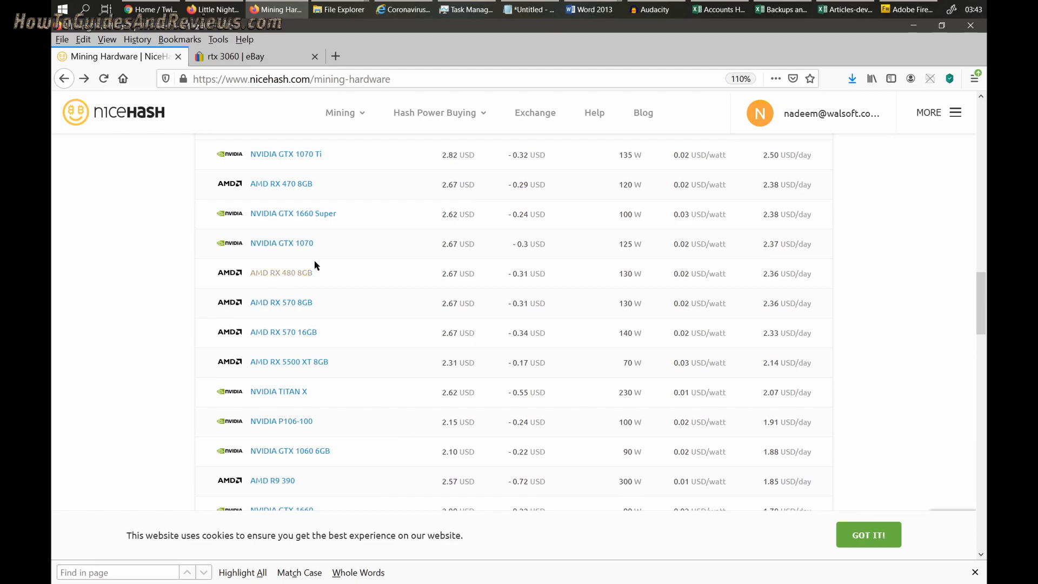
{"action": "mouse_move", "coordinate": [619, 270]}
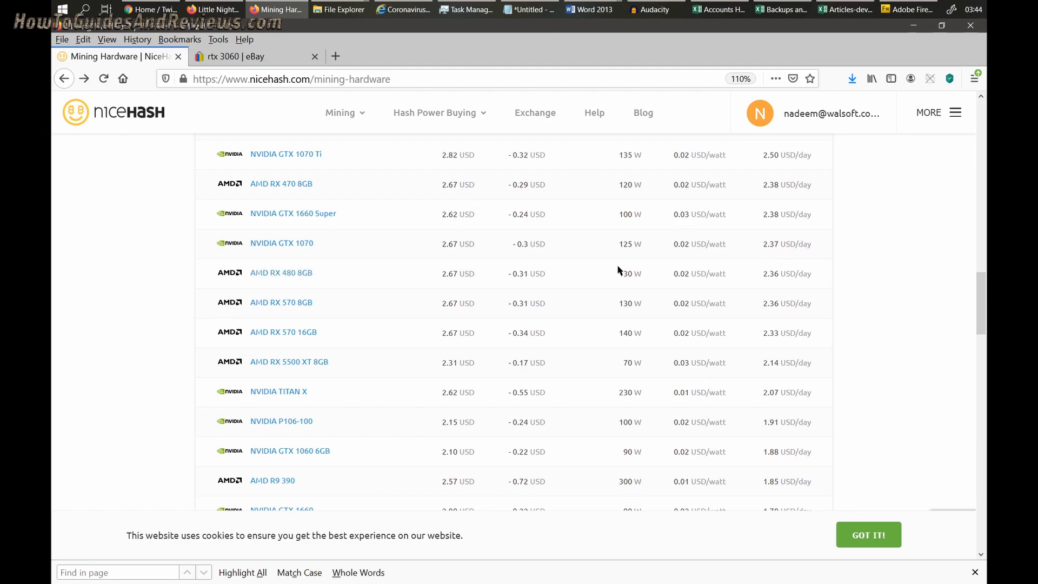
{"action": "scroll", "scroll_direction": "up", "scroll_amount": 3}
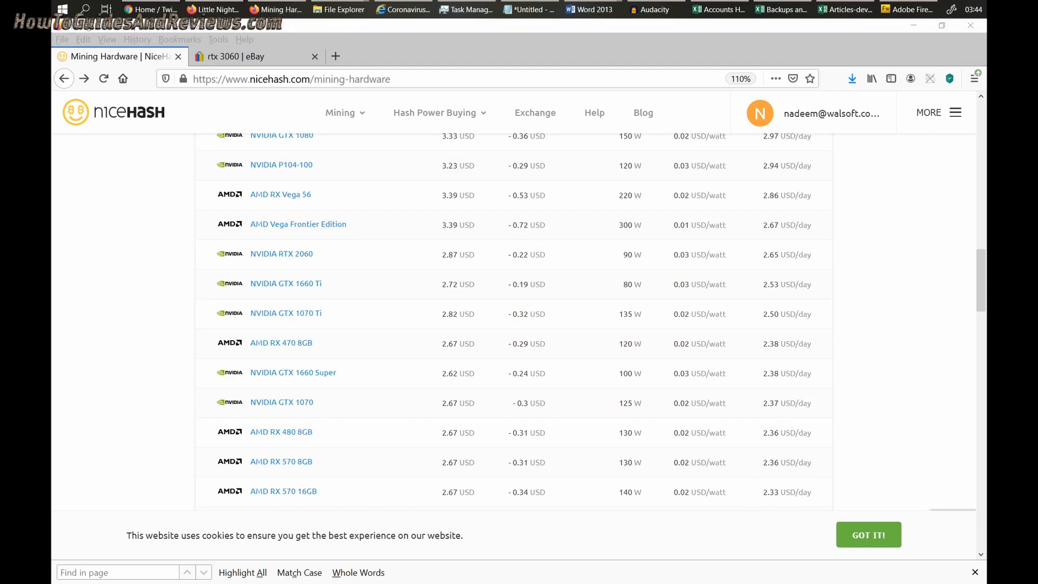
{"action": "mouse_move", "coordinate": [528, 388]}
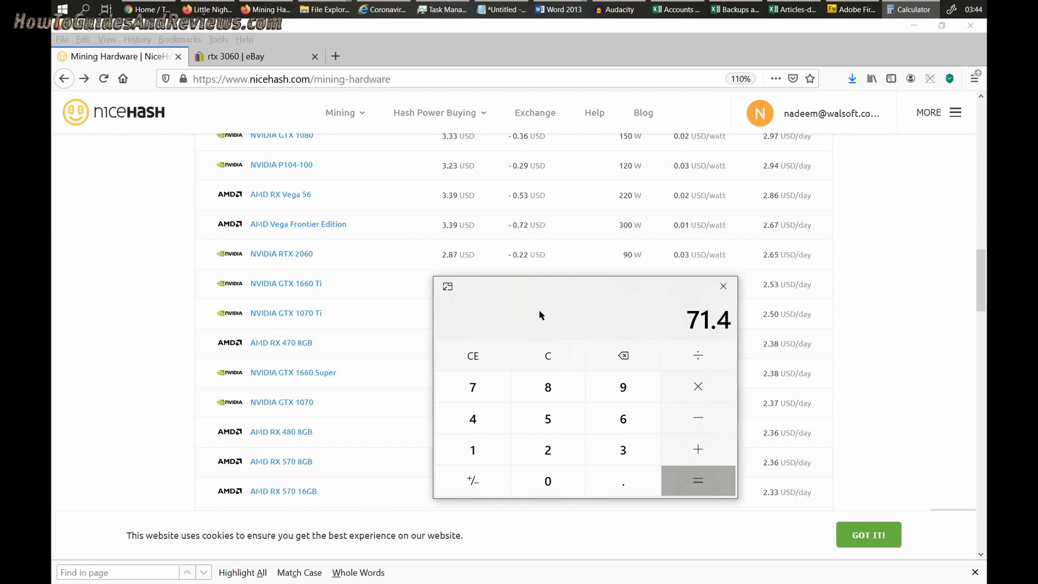
- Get 71.4 × 12 = 856.8, close Calculator, and switch back to the CPU list
{"action": "left_click", "coordinate": [697, 481]}
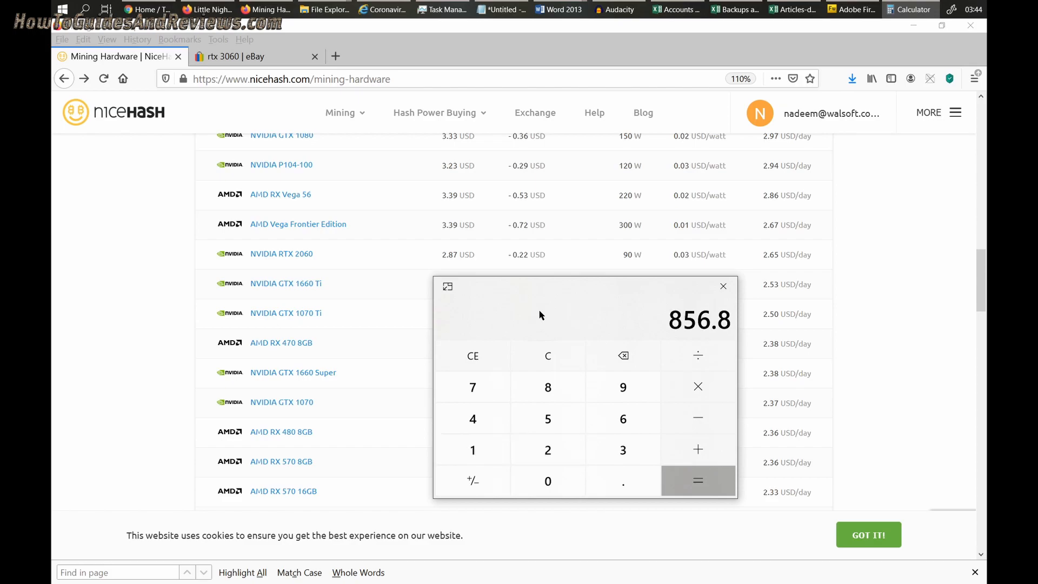
{"action": "mouse_move", "coordinate": [622, 290]}
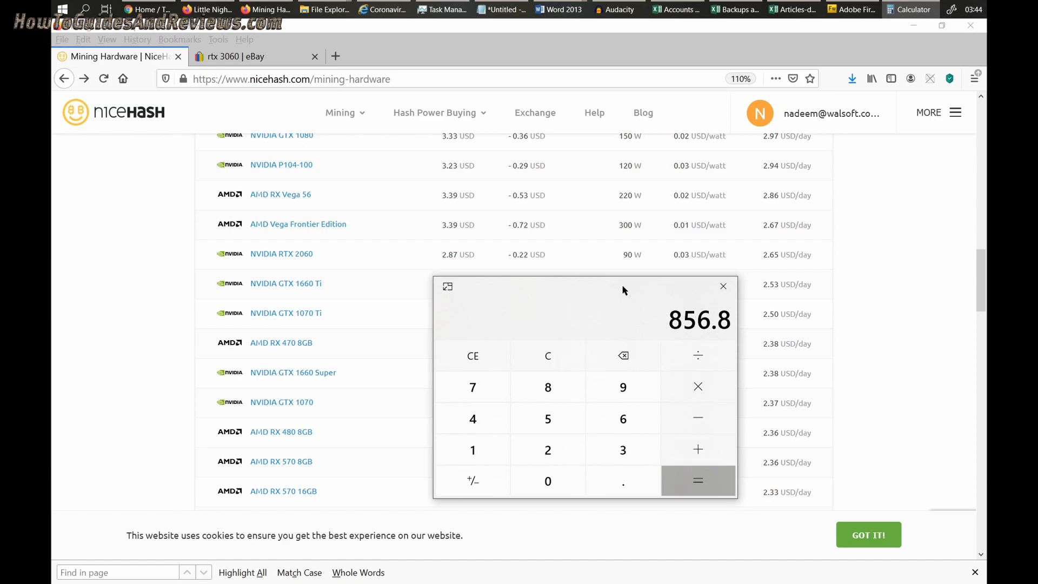
{"action": "left_click", "coordinate": [723, 285]}
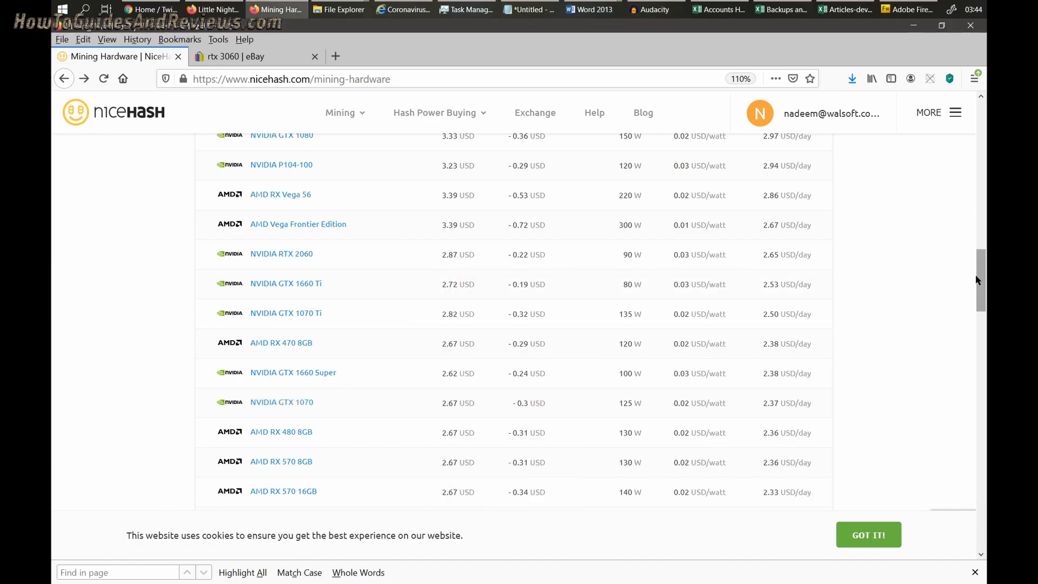
{"action": "scroll", "scroll_direction": "up", "scroll_amount": 3}
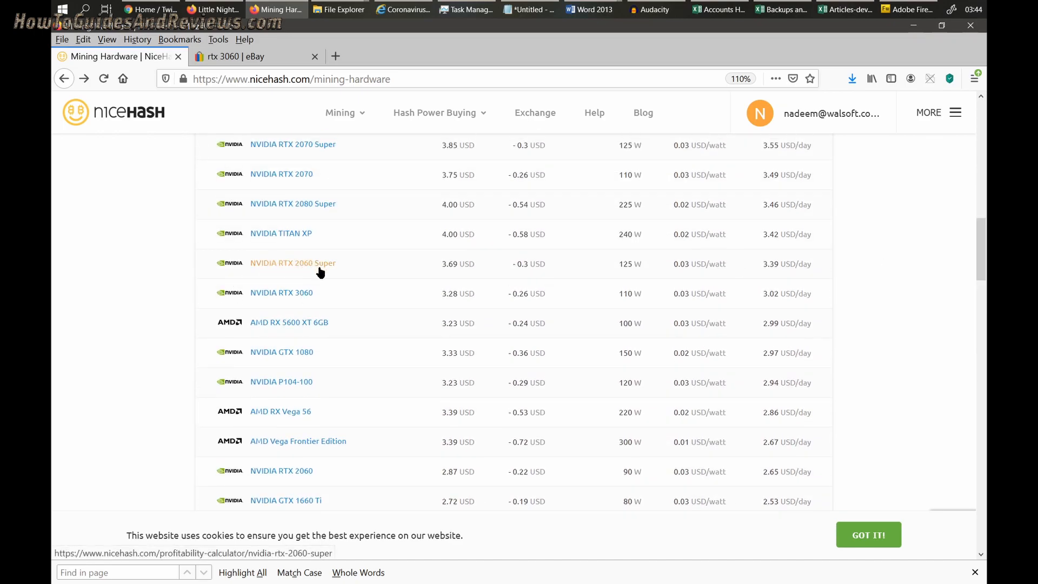
{"action": "mouse_move", "coordinate": [390, 274]}
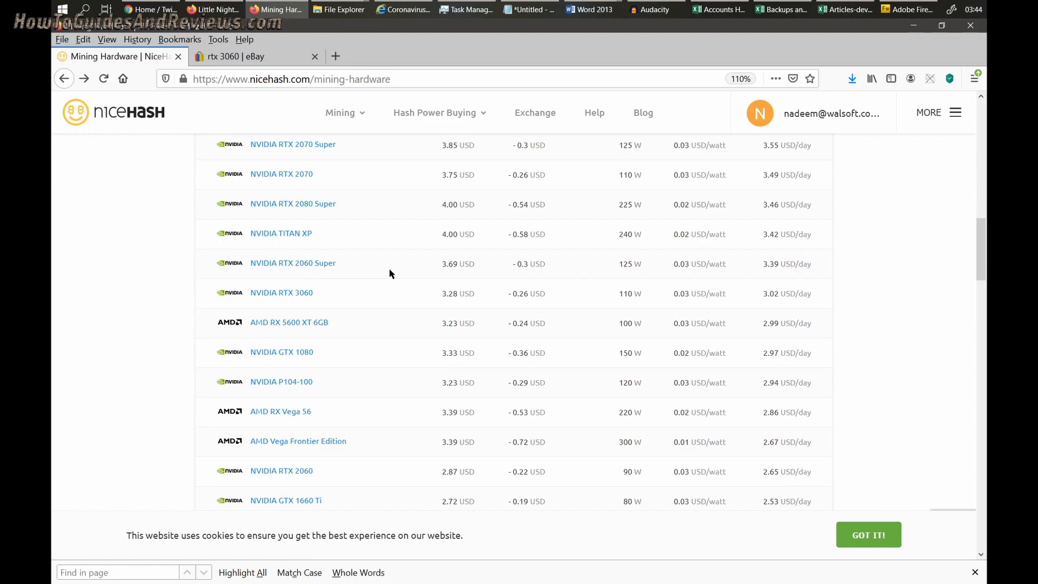
{"action": "mouse_move", "coordinate": [983, 254]}
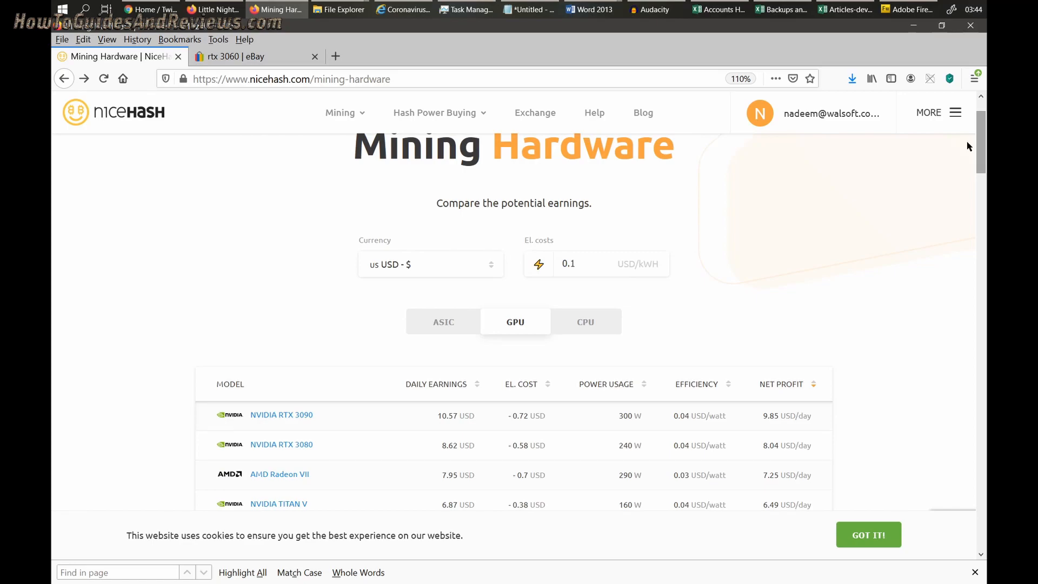
{"action": "left_click", "coordinate": [586, 322]}
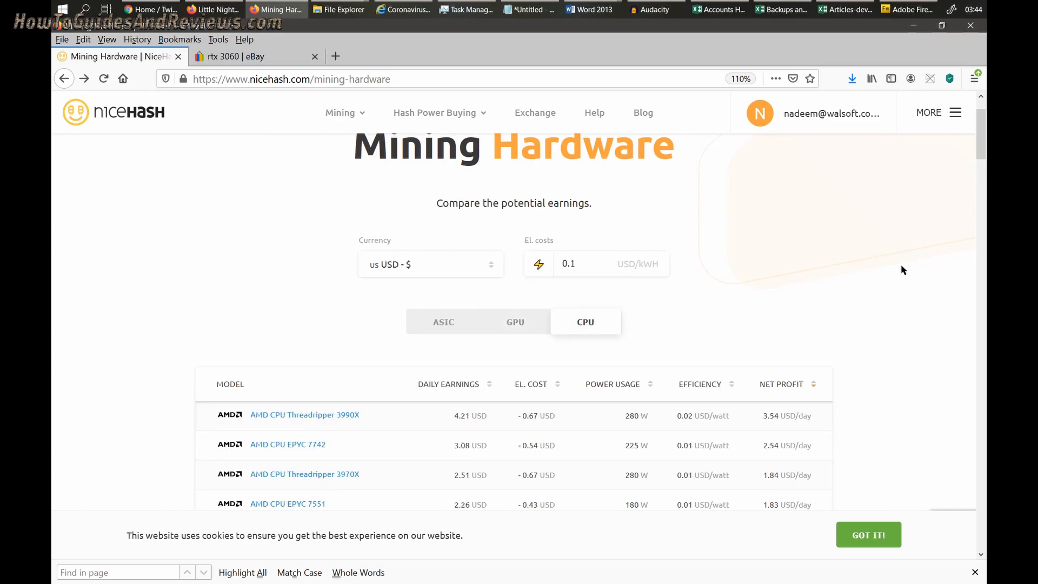
- Scroll through the CPU net profit list down to low earners like Ryzen 5 1500X
{"action": "scroll", "scroll_direction": "down", "scroll_amount": 3}
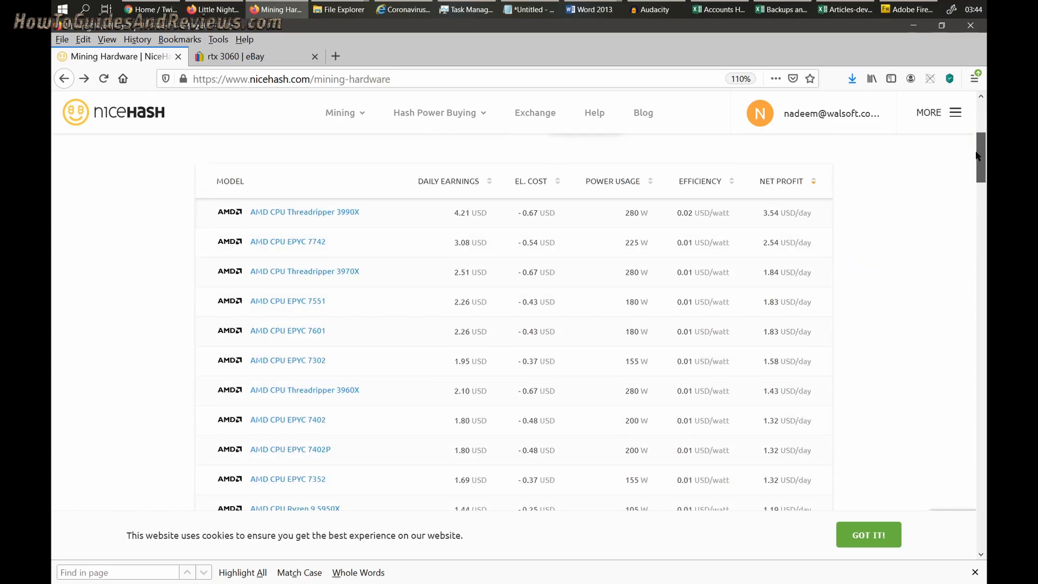
{"action": "scroll", "scroll_direction": "down", "scroll_amount": 3}
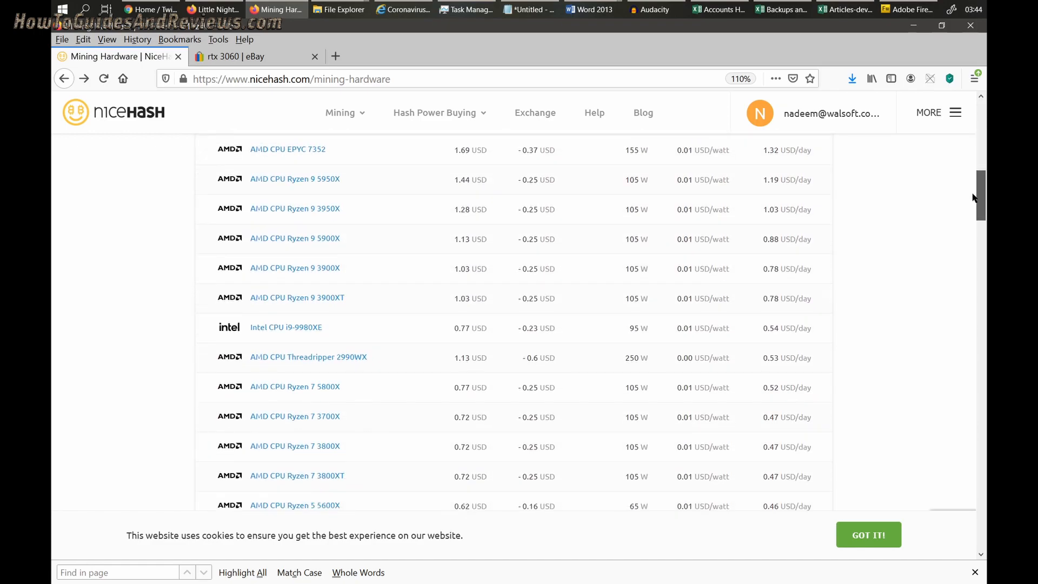
{"action": "scroll", "scroll_direction": "down", "scroll_amount": 3}
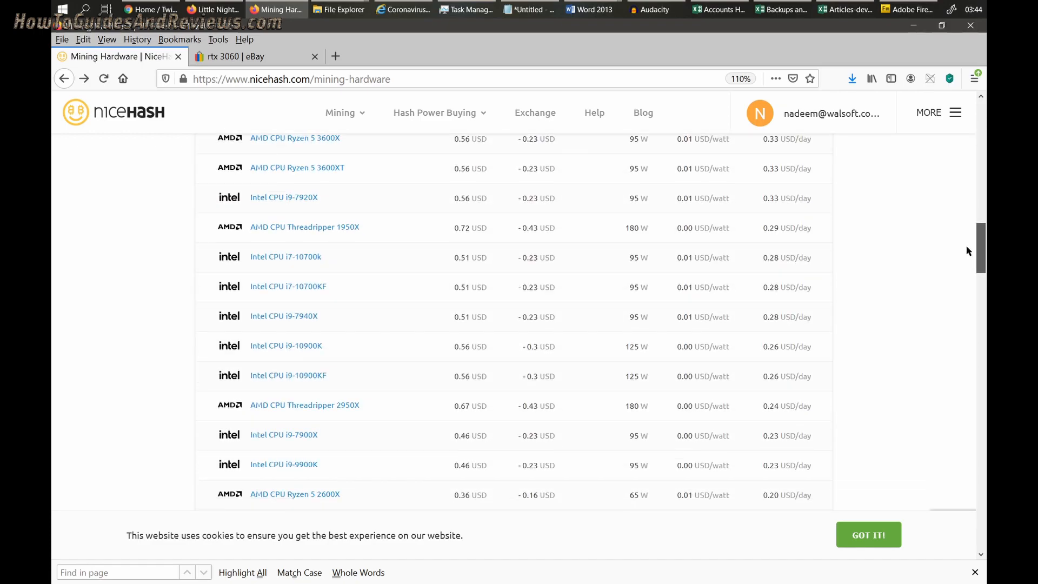
{"action": "scroll", "scroll_direction": "down", "scroll_amount": 3}
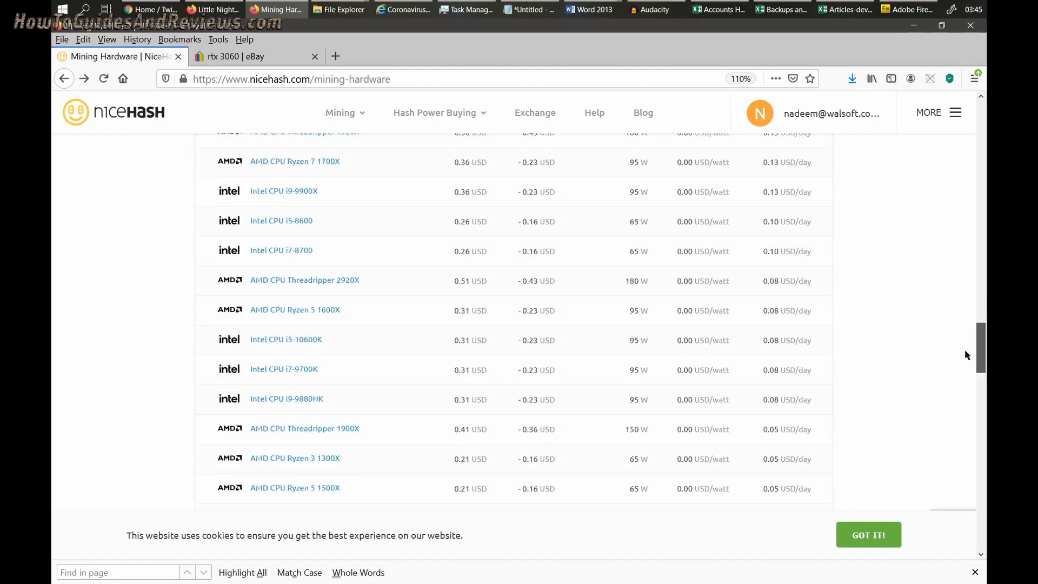
{"action": "scroll", "scroll_direction": "down", "scroll_amount": 3}
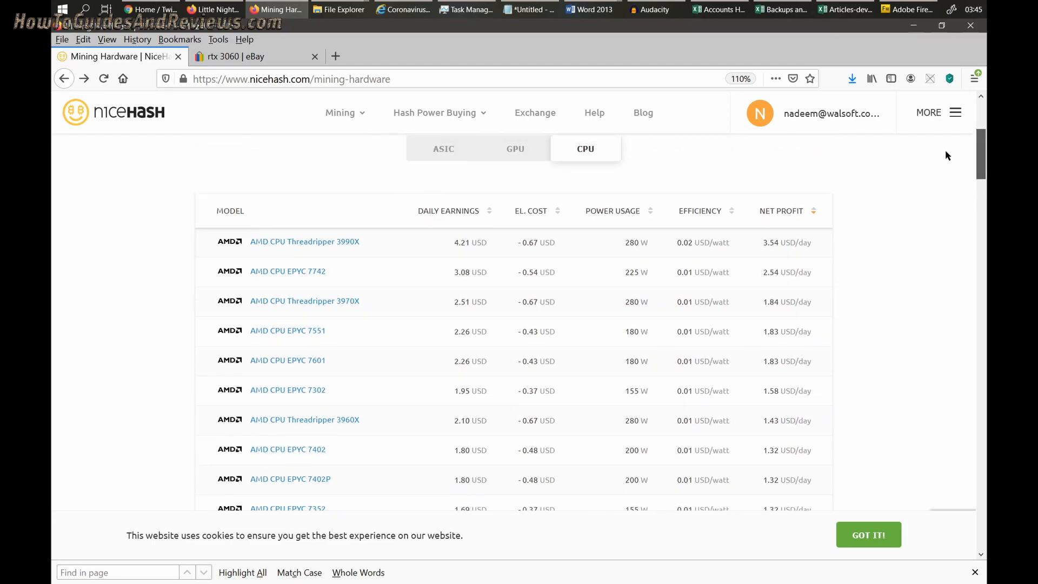
{"action": "mouse_move", "coordinate": [305, 283]}
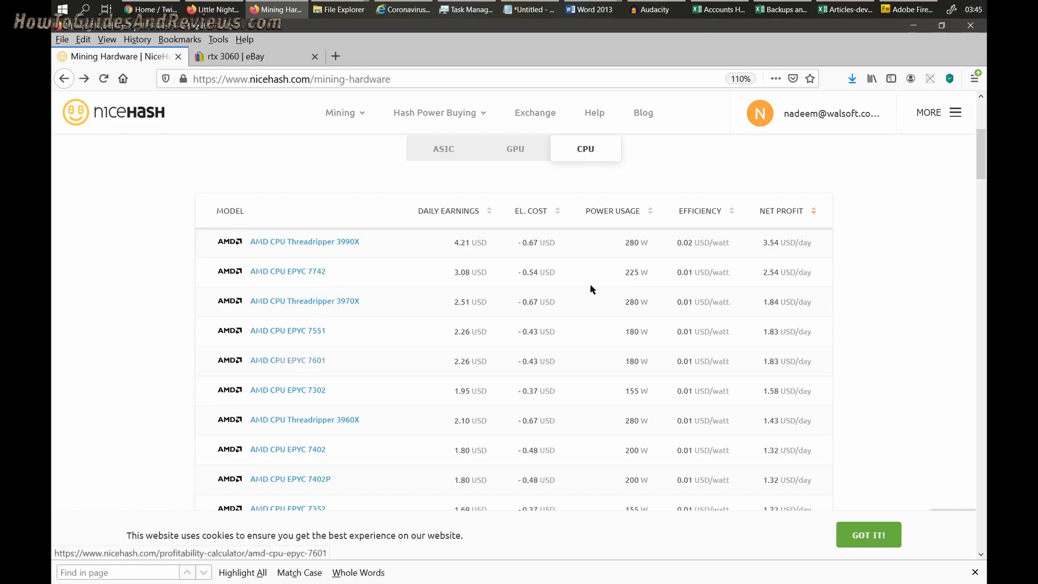
{"action": "mouse_move", "coordinate": [318, 289]}
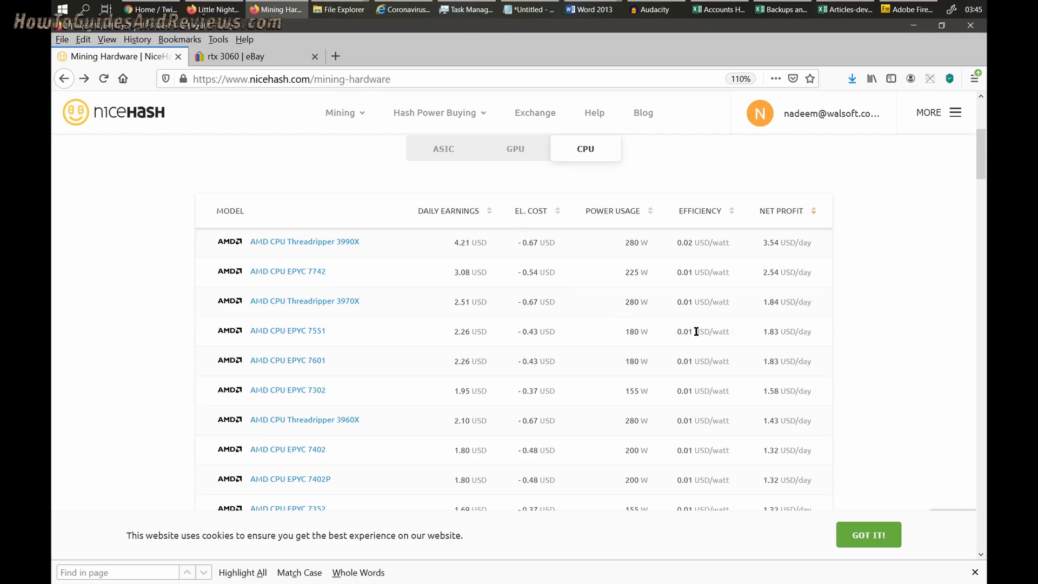
{"action": "mouse_move", "coordinate": [306, 273]}
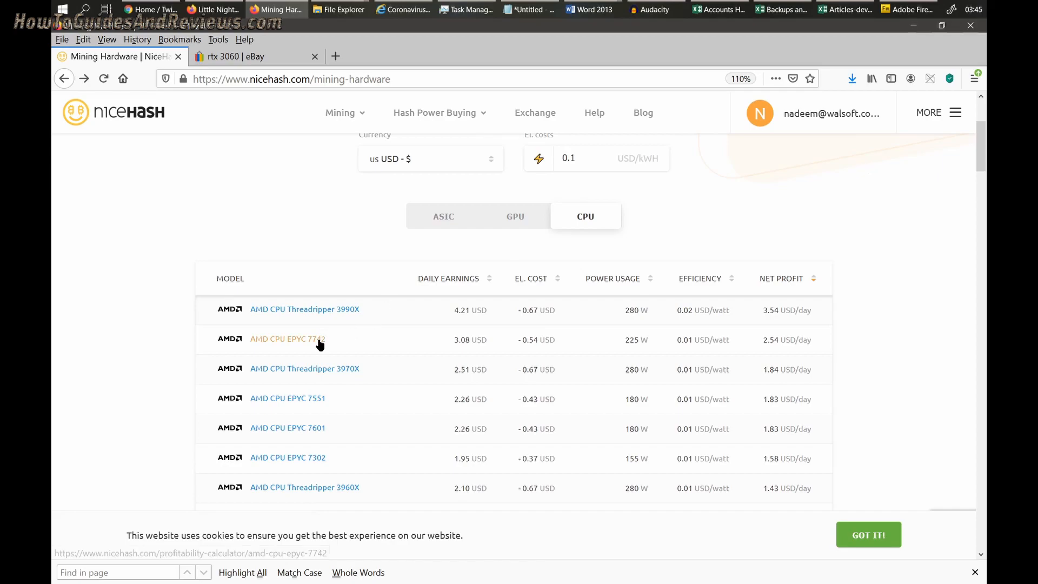
{"action": "mouse_move", "coordinate": [372, 342]}
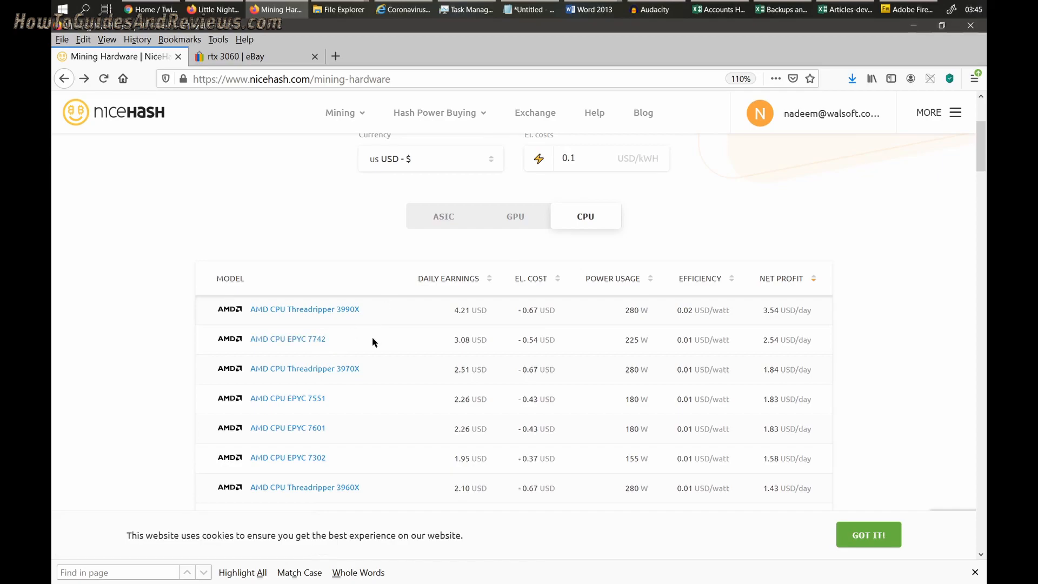
{"action": "mouse_move", "coordinate": [526, 197]}
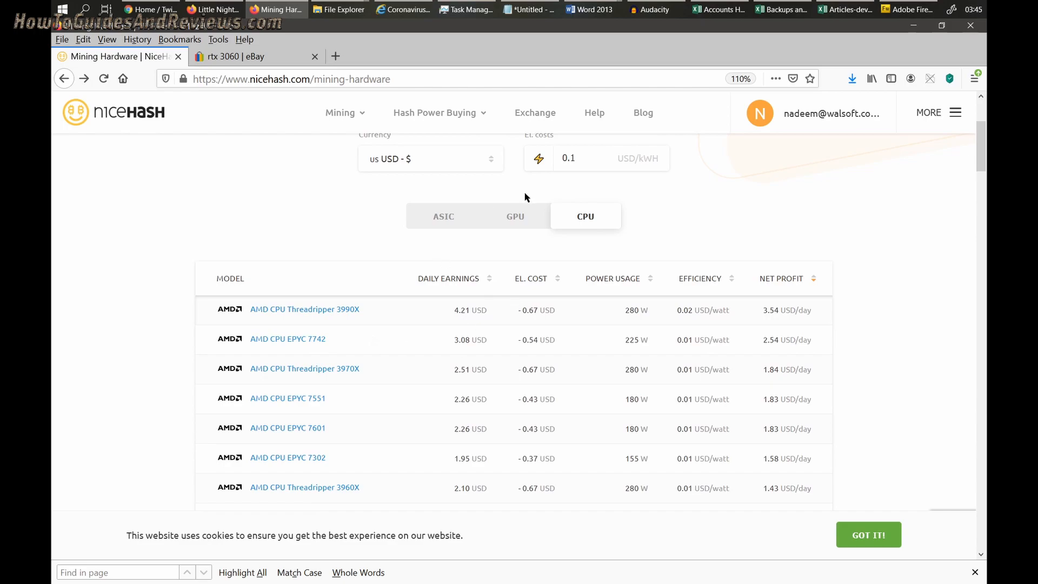
- Show the GPU list, bring up Calculator and clear the old 856.8 result
{"action": "left_click", "coordinate": [515, 216]}
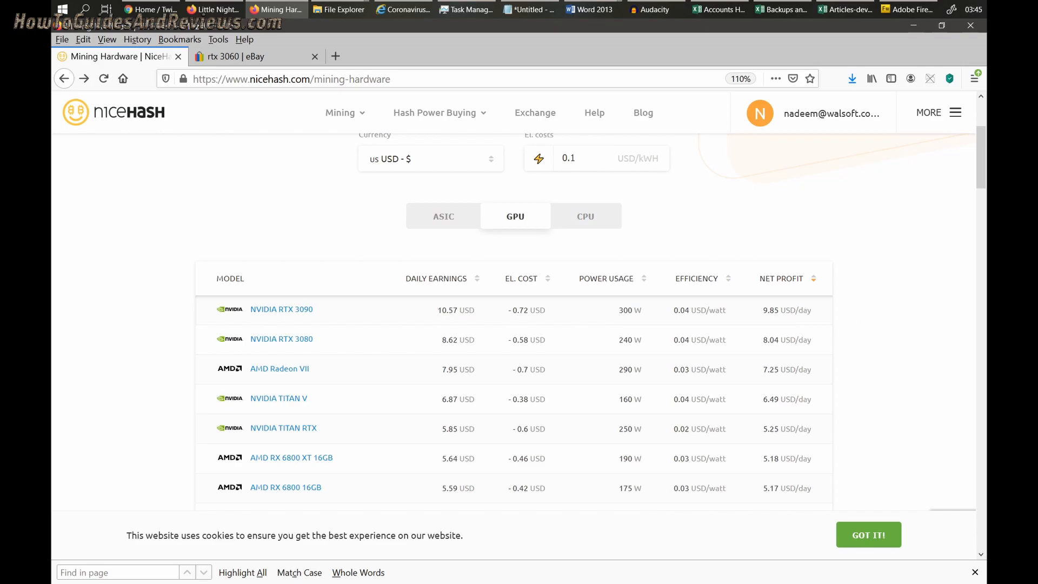
{"action": "left_click", "coordinate": [909, 9]}
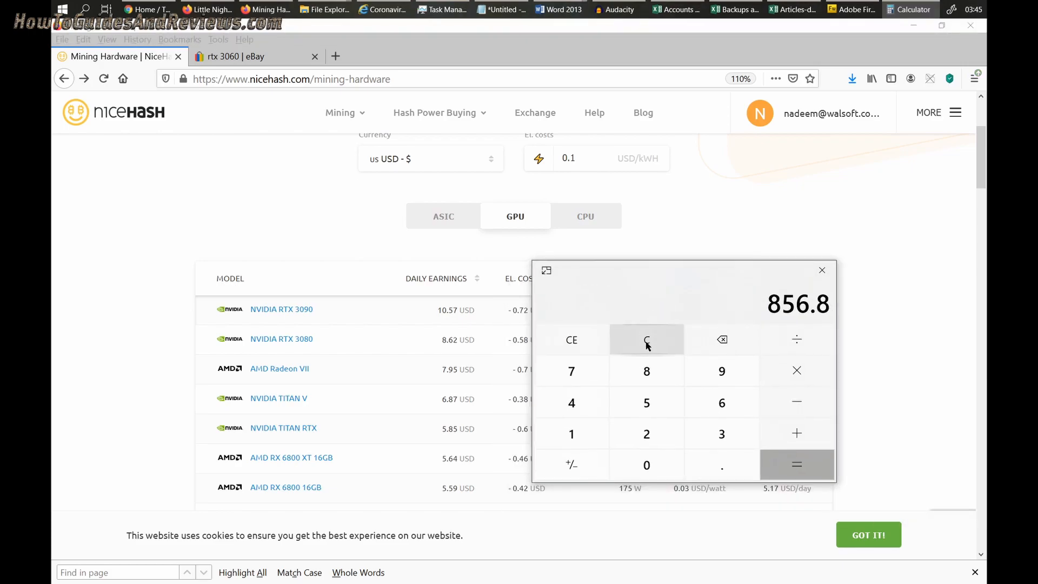
{"action": "left_click", "coordinate": [646, 339]}
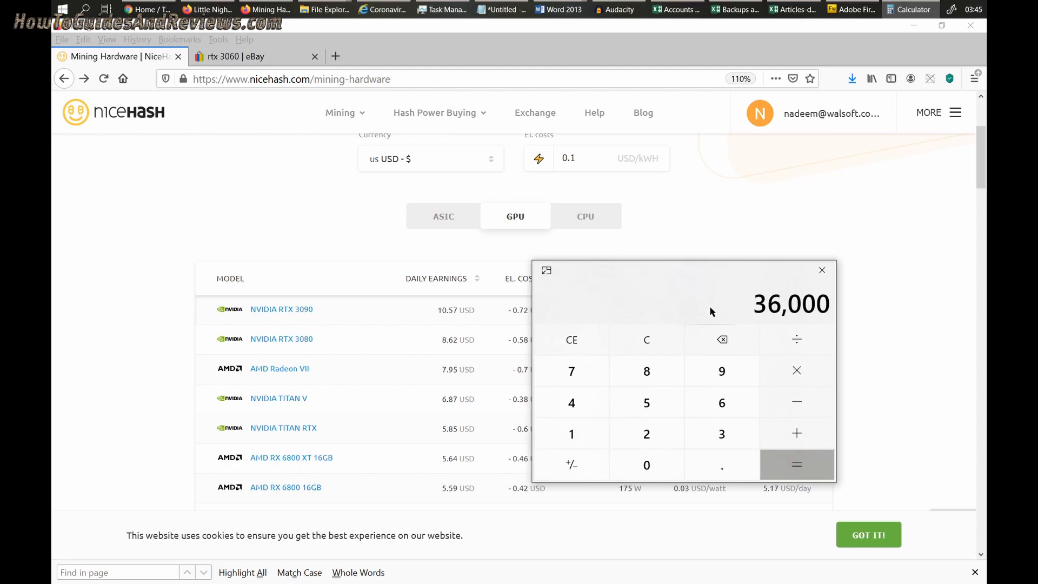
{"action": "left_click", "coordinate": [823, 271]}
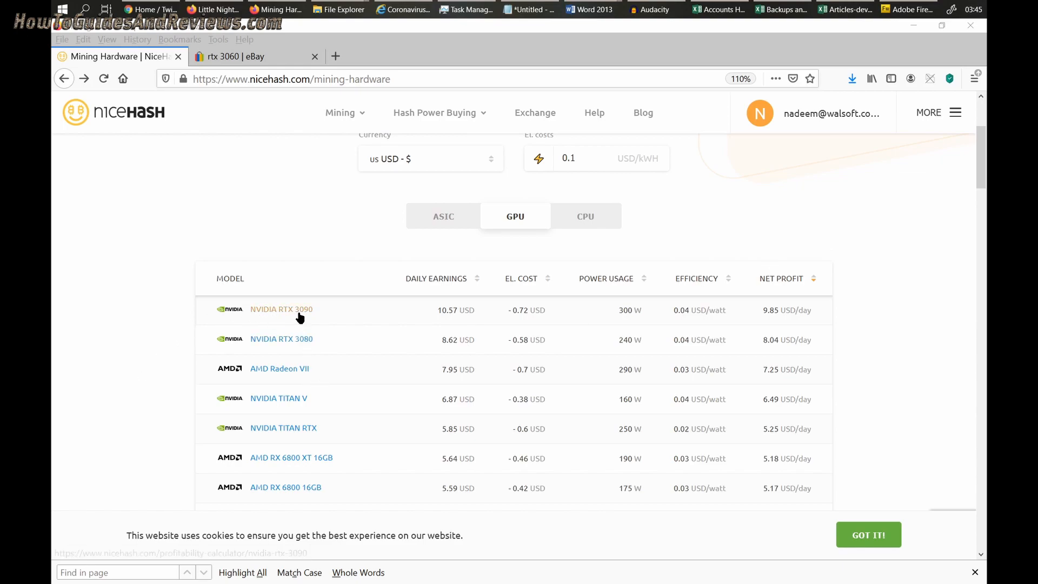
{"action": "mouse_move", "coordinate": [954, 304]}
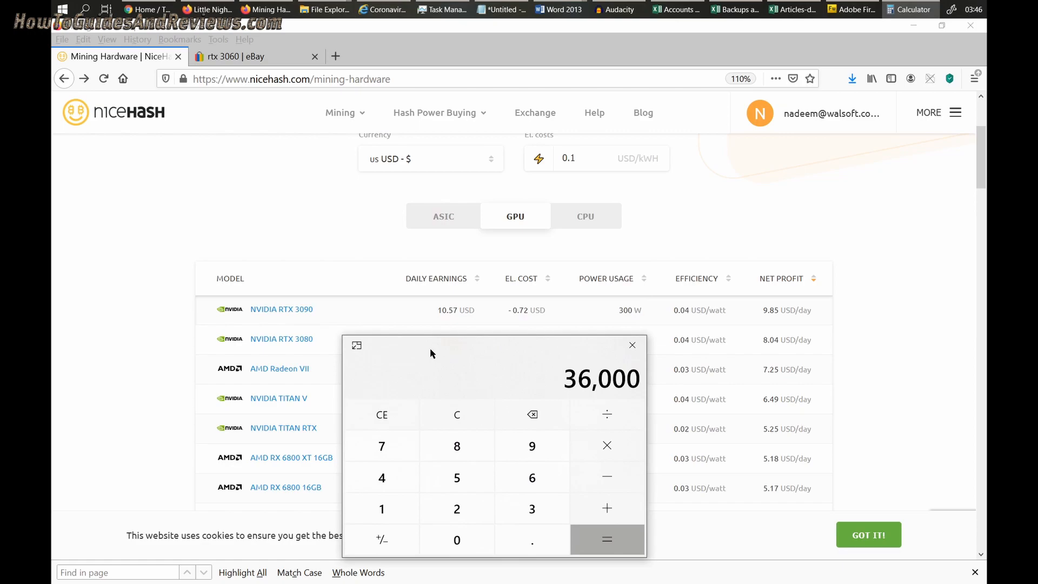
{"action": "mouse_move", "coordinate": [593, 390]}
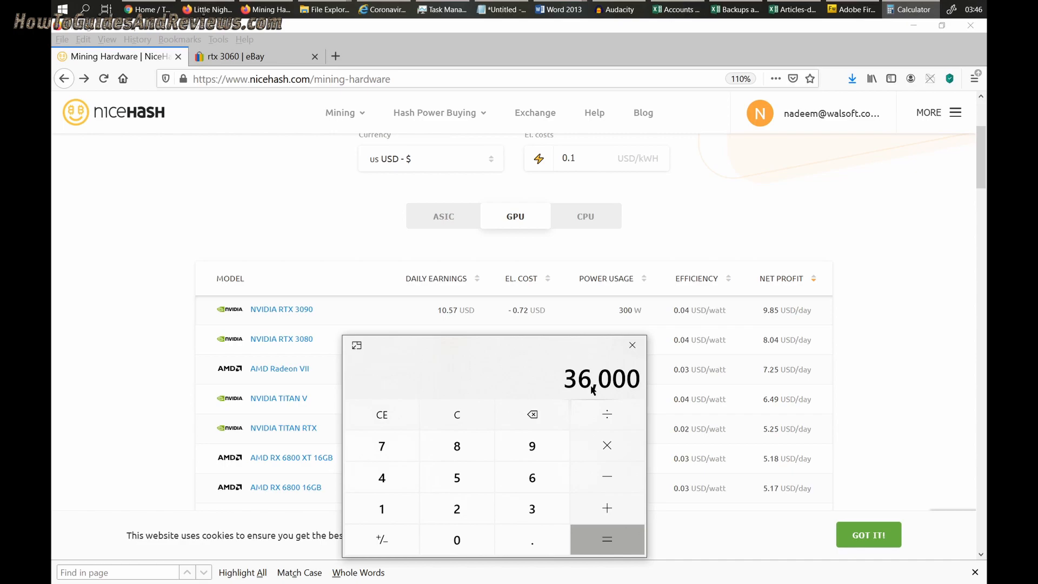
{"action": "mouse_move", "coordinate": [696, 396]}
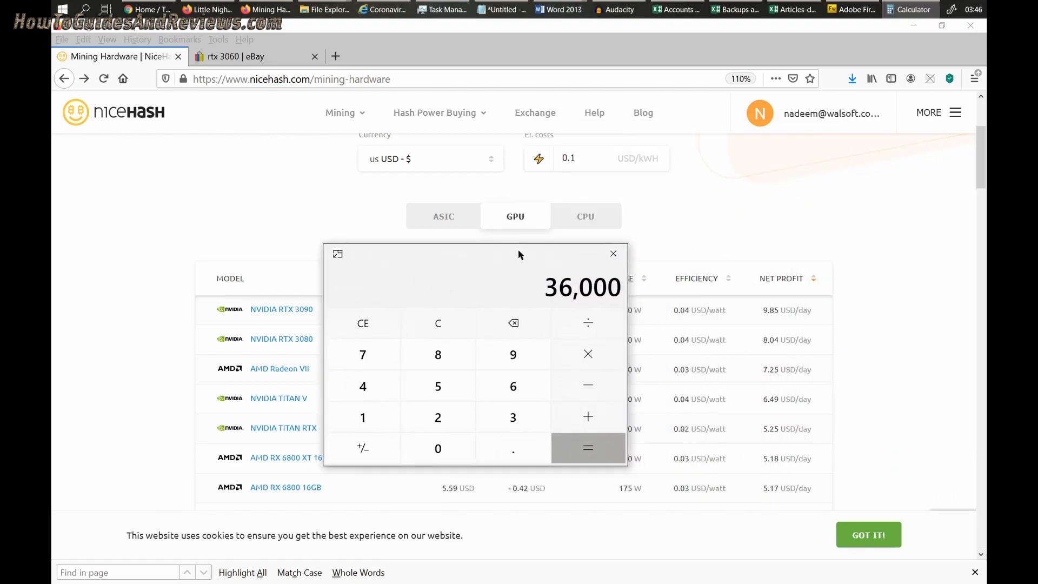
- Move Calculator over the GPU table, then switch to the CPU list led by Threadripper 3990X
{"action": "left_click_drag", "start_coordinate": [520, 253], "coordinate": [741, 313]}
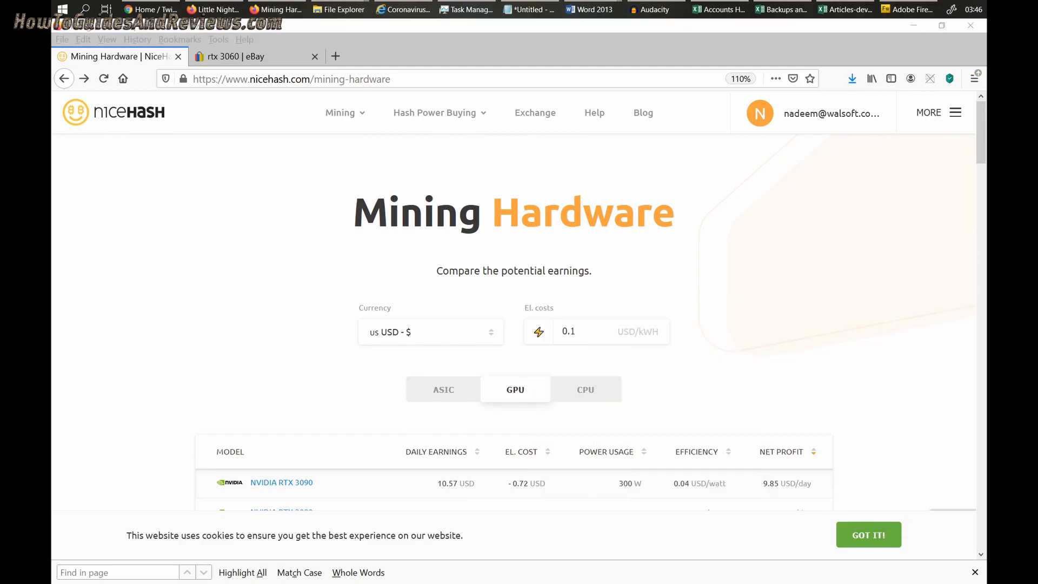
{"action": "left_click", "coordinate": [585, 369]}
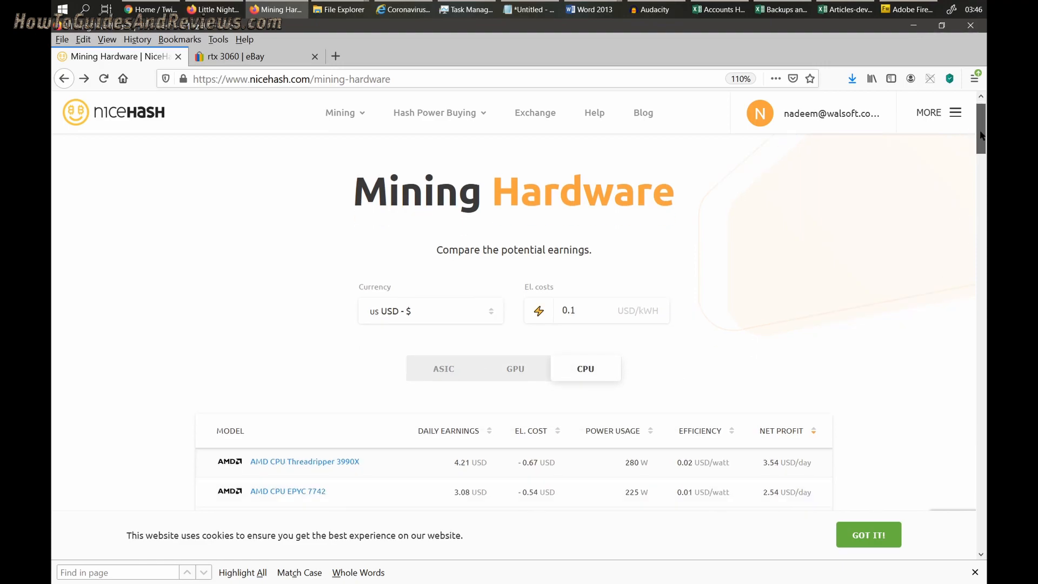
{"action": "scroll", "scroll_direction": "down", "scroll_amount": 3}
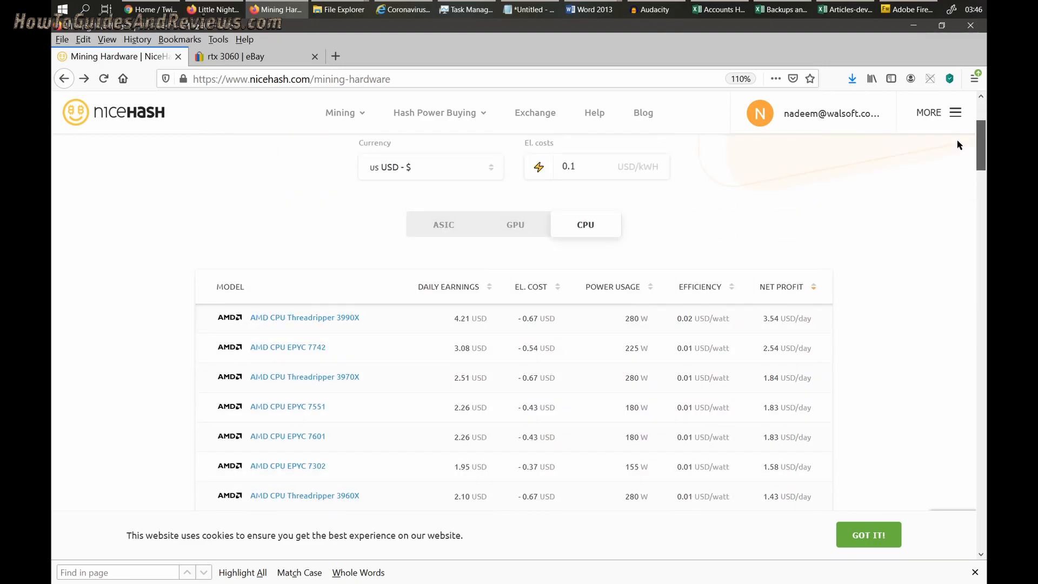
{"action": "scroll", "scroll_direction": "down", "scroll_amount": 3}
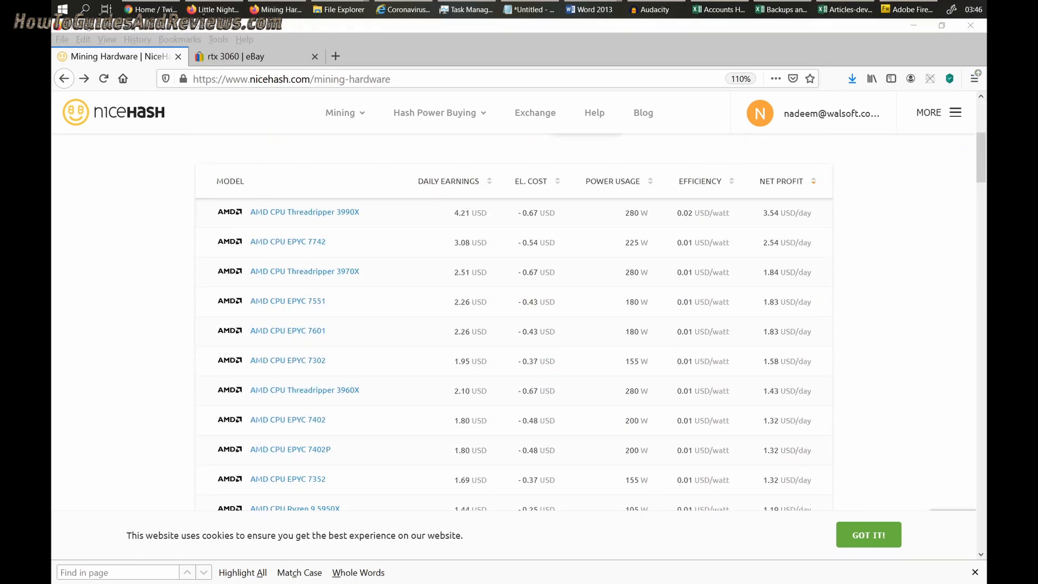